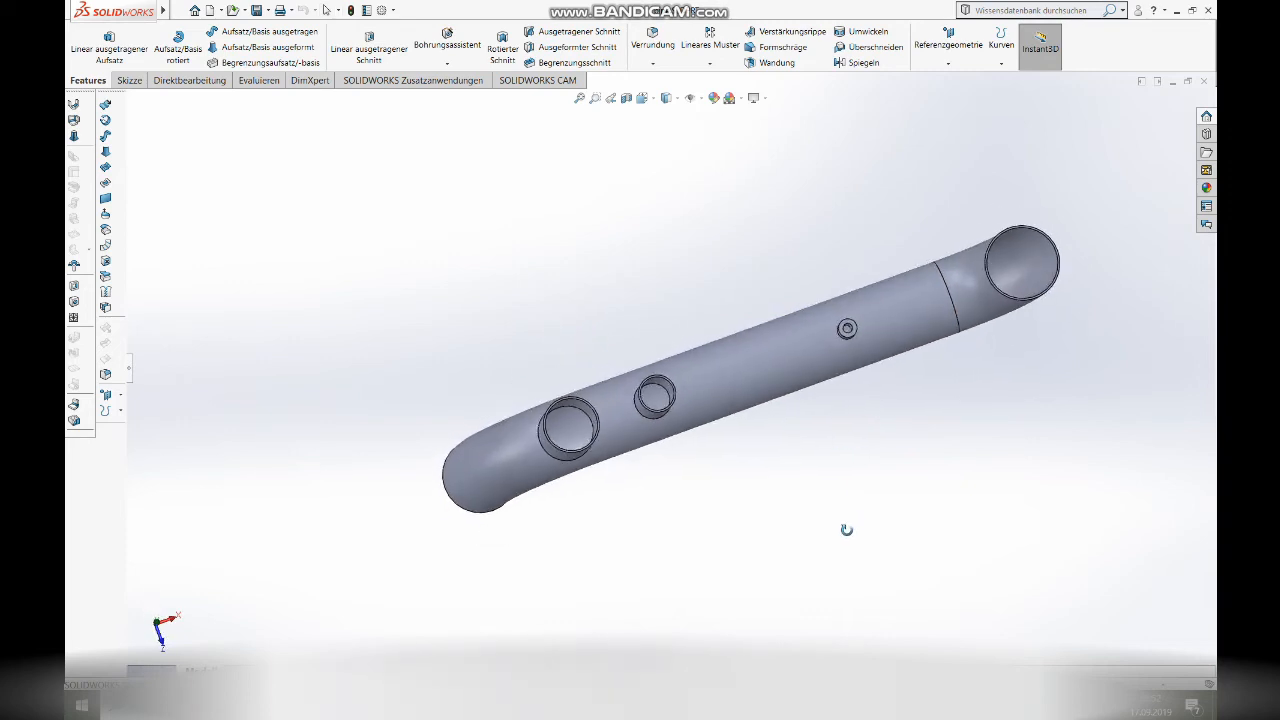
# - Orbit the pipe to a side-on view and bring up the Datei menu
pyautogui.moveTo(700, 380); pyautogui.dragTo(710, 350)
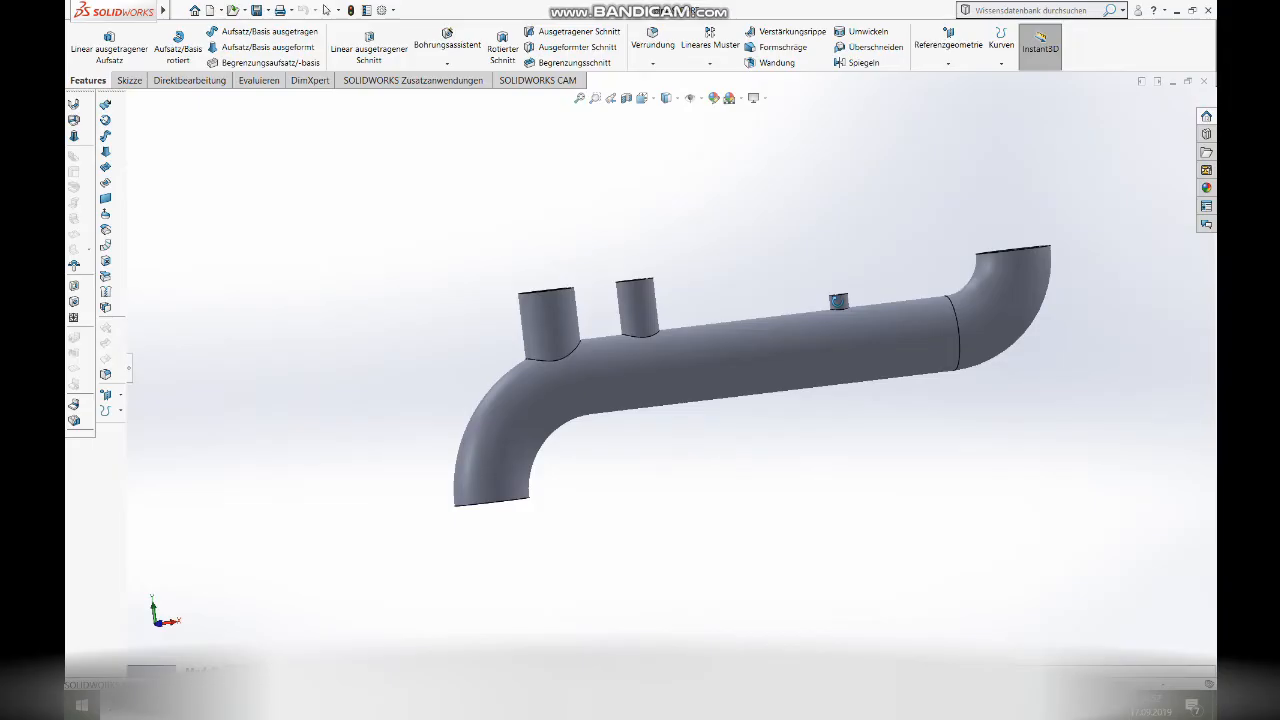
pyautogui.click(183, 11)
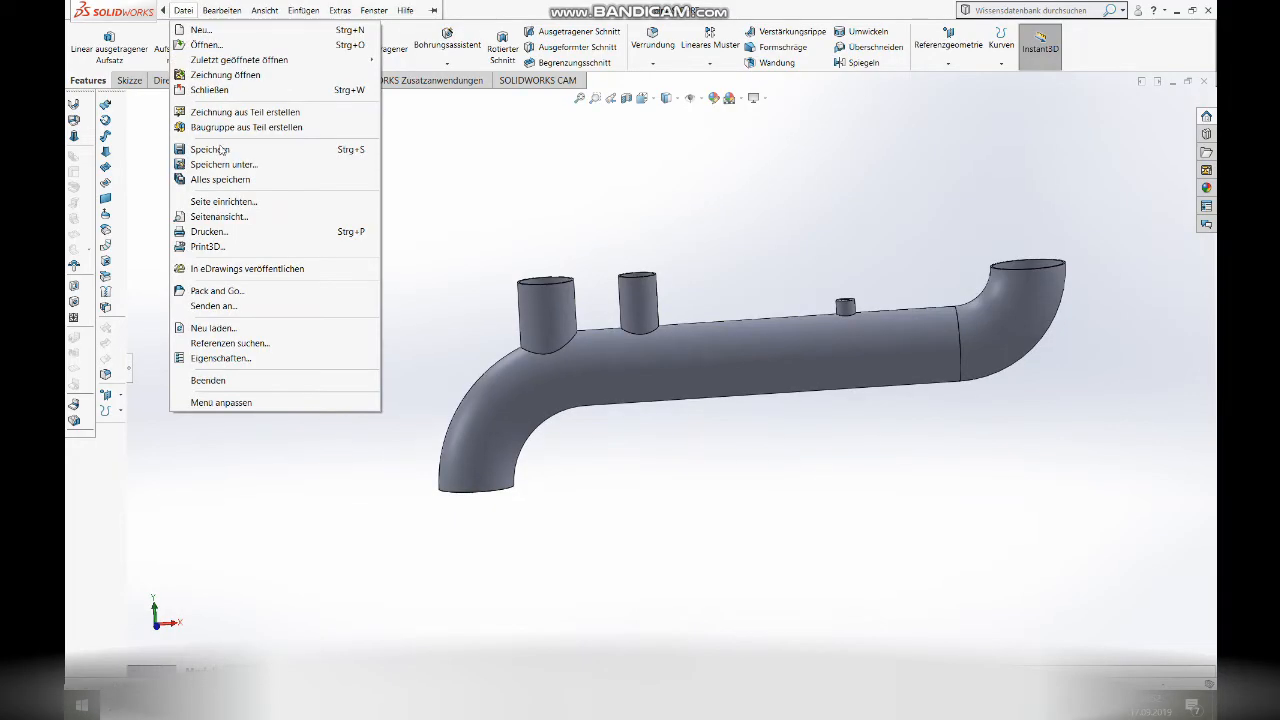
# - Save the pipe part as pipe.STL via Speichern unter with STL file type, confirming with Ja
pyautogui.click(223, 164)
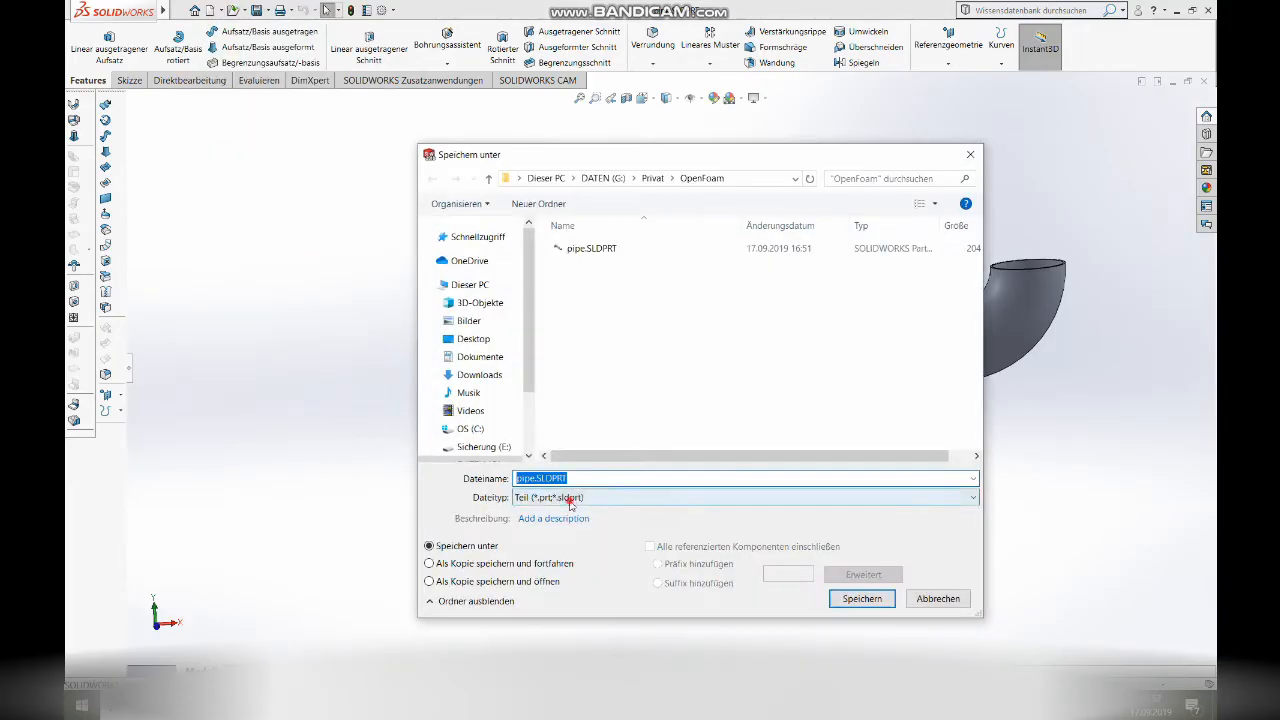
pyautogui.click(970, 497)
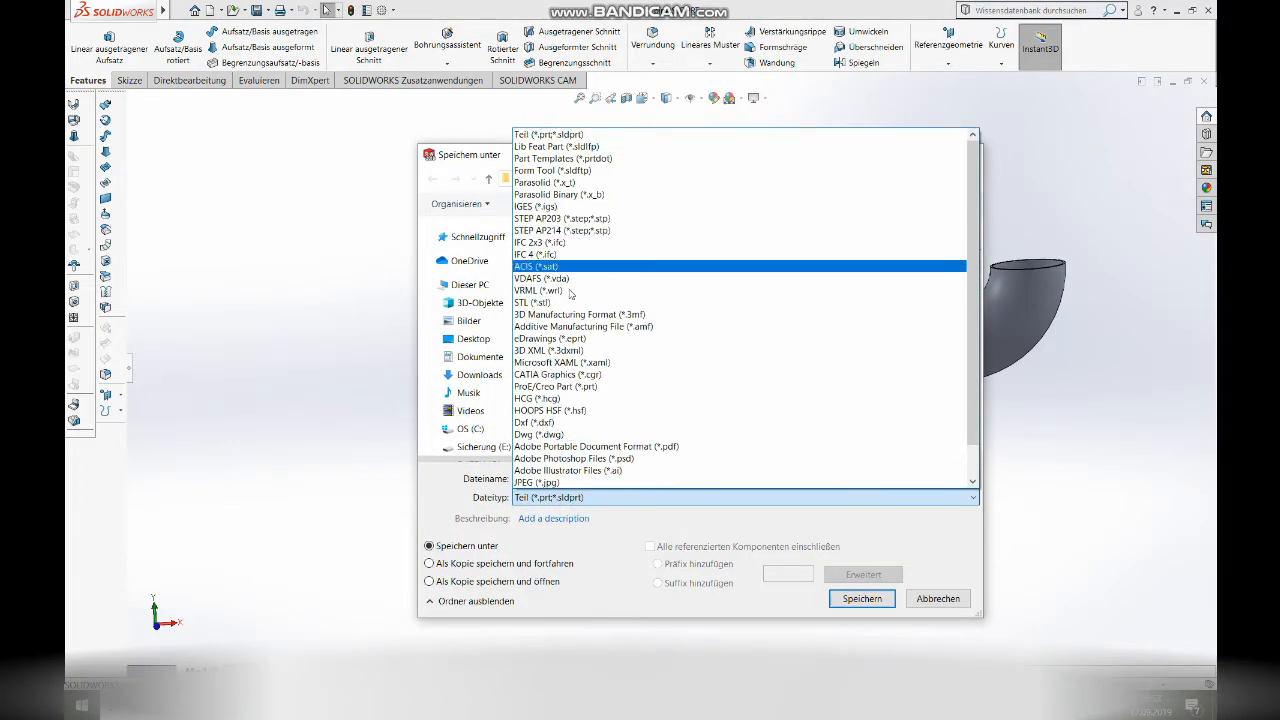
pyautogui.click(860, 598)
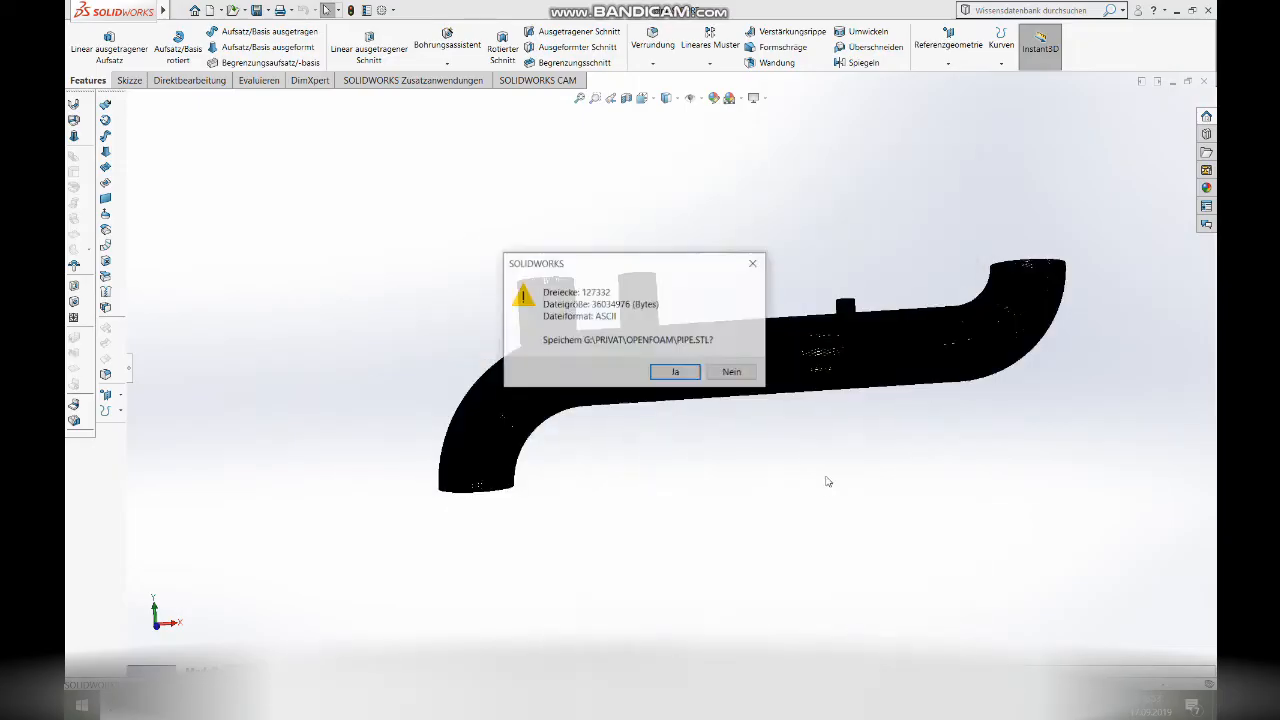
pyautogui.click(675, 371)
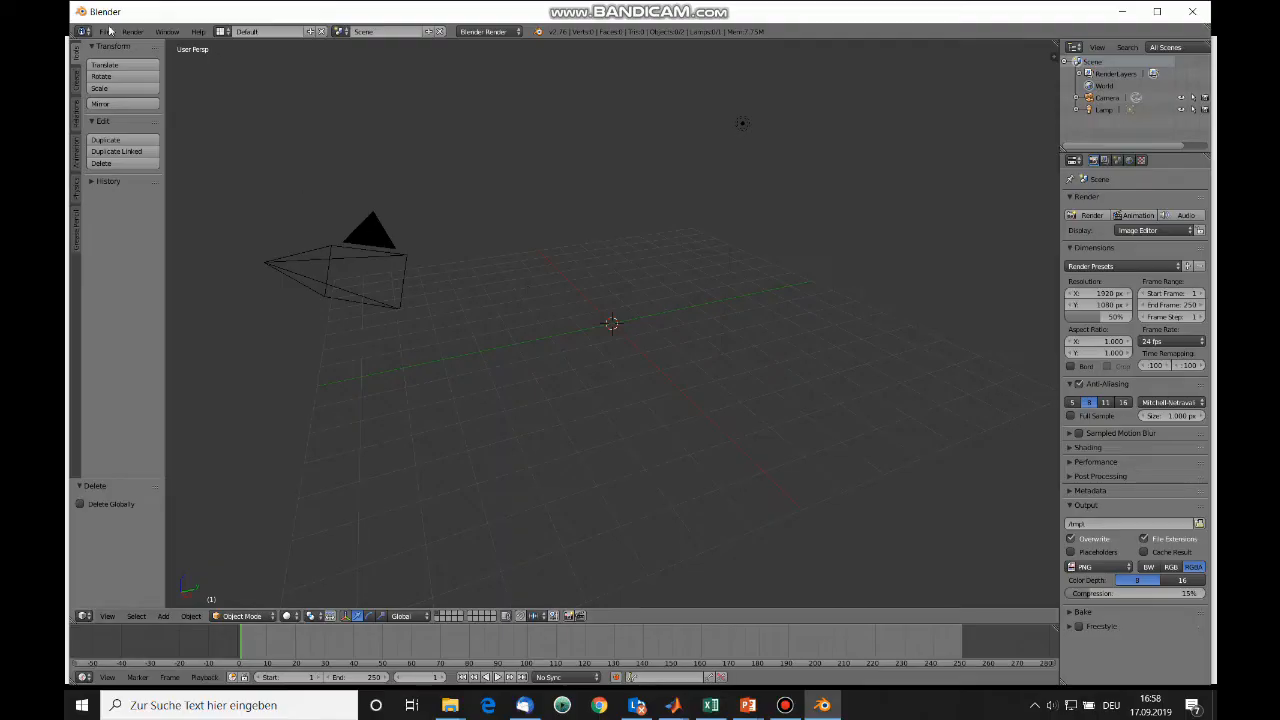
# - Import pipe.STL from the OpenFoam folder into the empty Blender scene
pyautogui.click(112, 31)
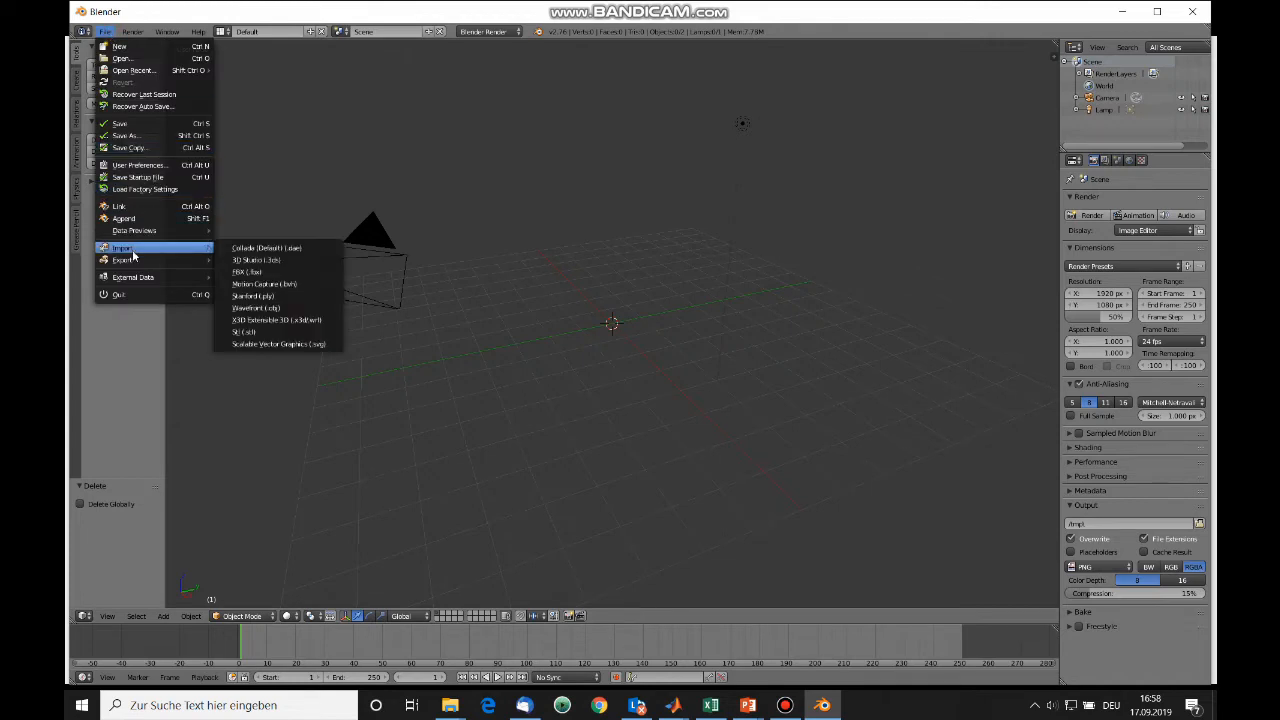
pyautogui.click(244, 332)
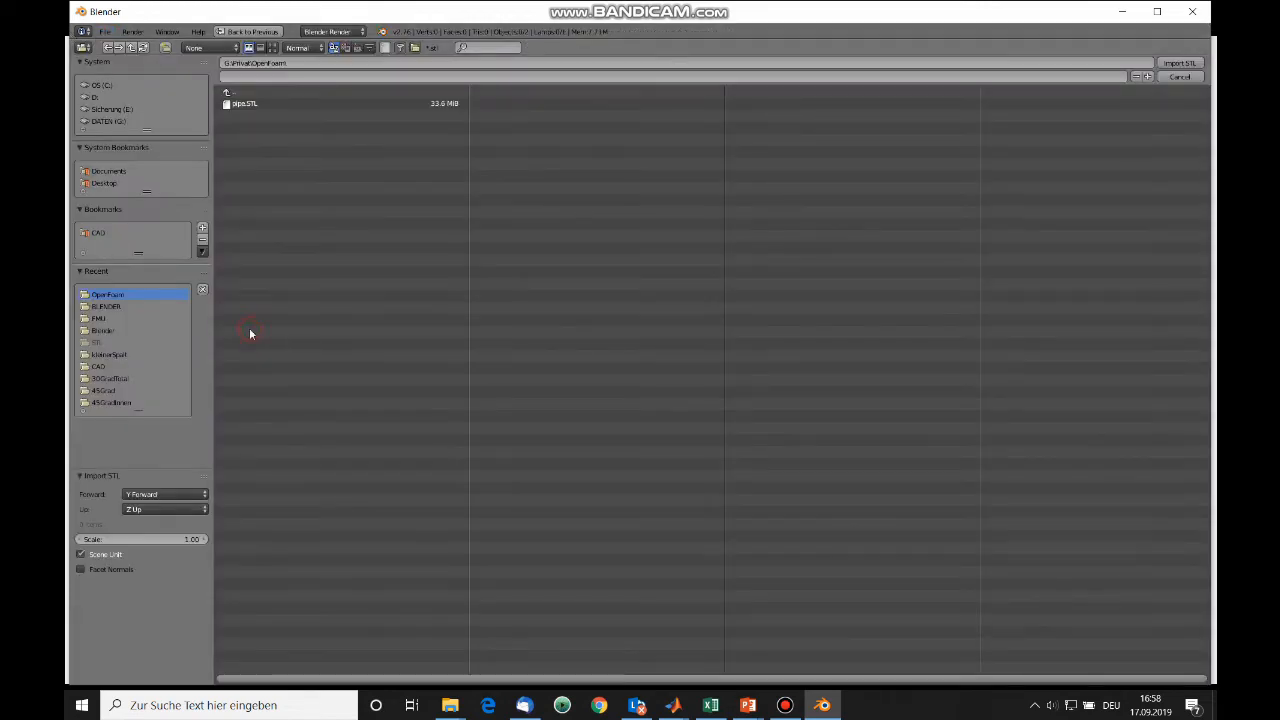
pyautogui.click(245, 103)
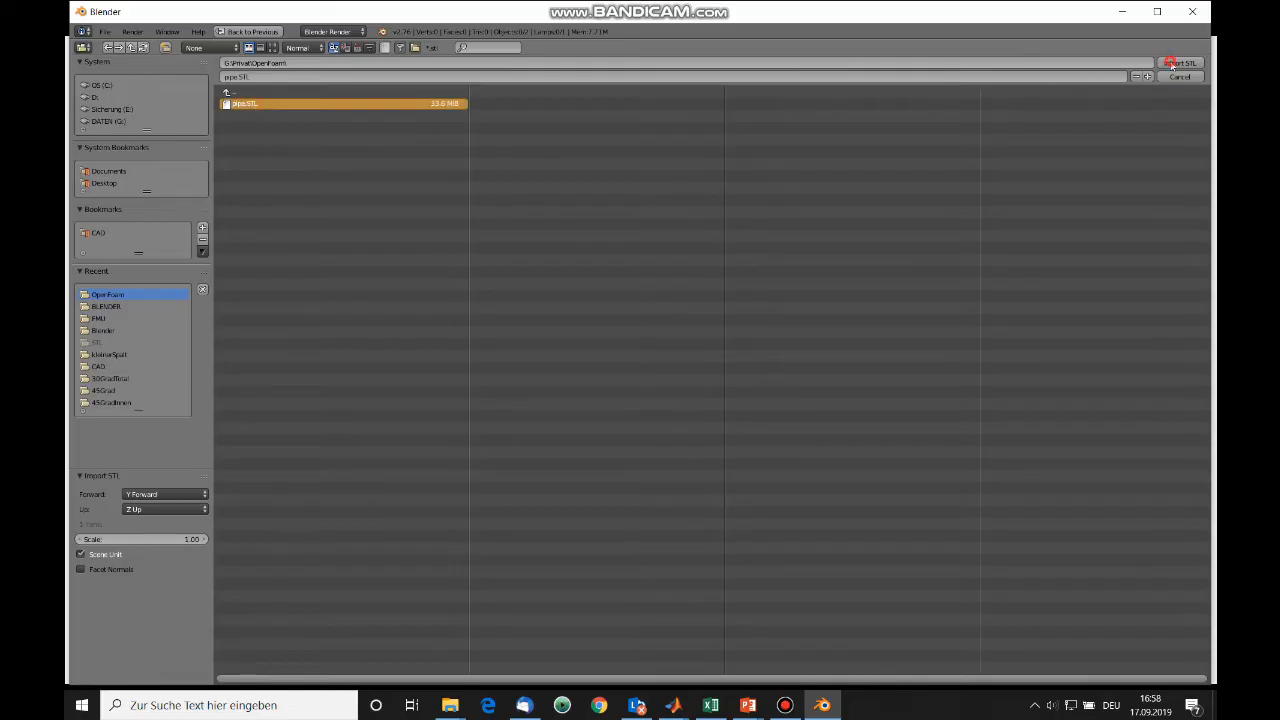
pyautogui.click(1178, 62)
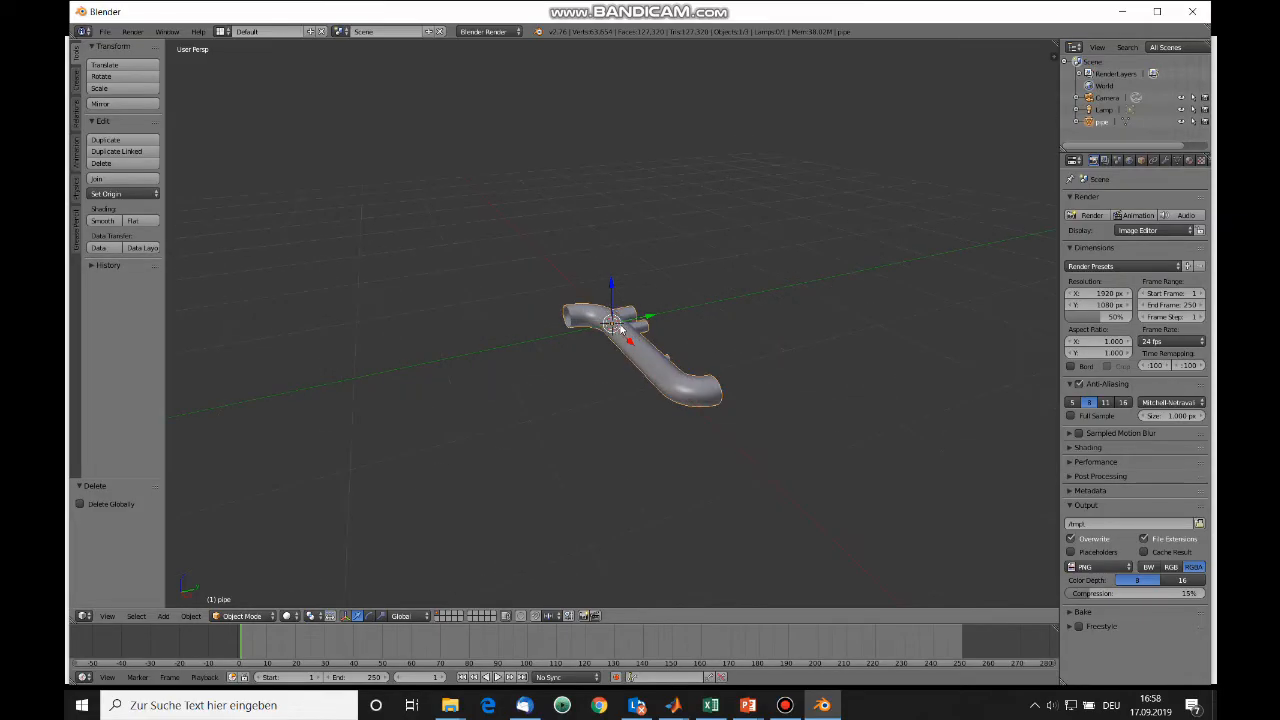
pyautogui.moveTo(627, 277)
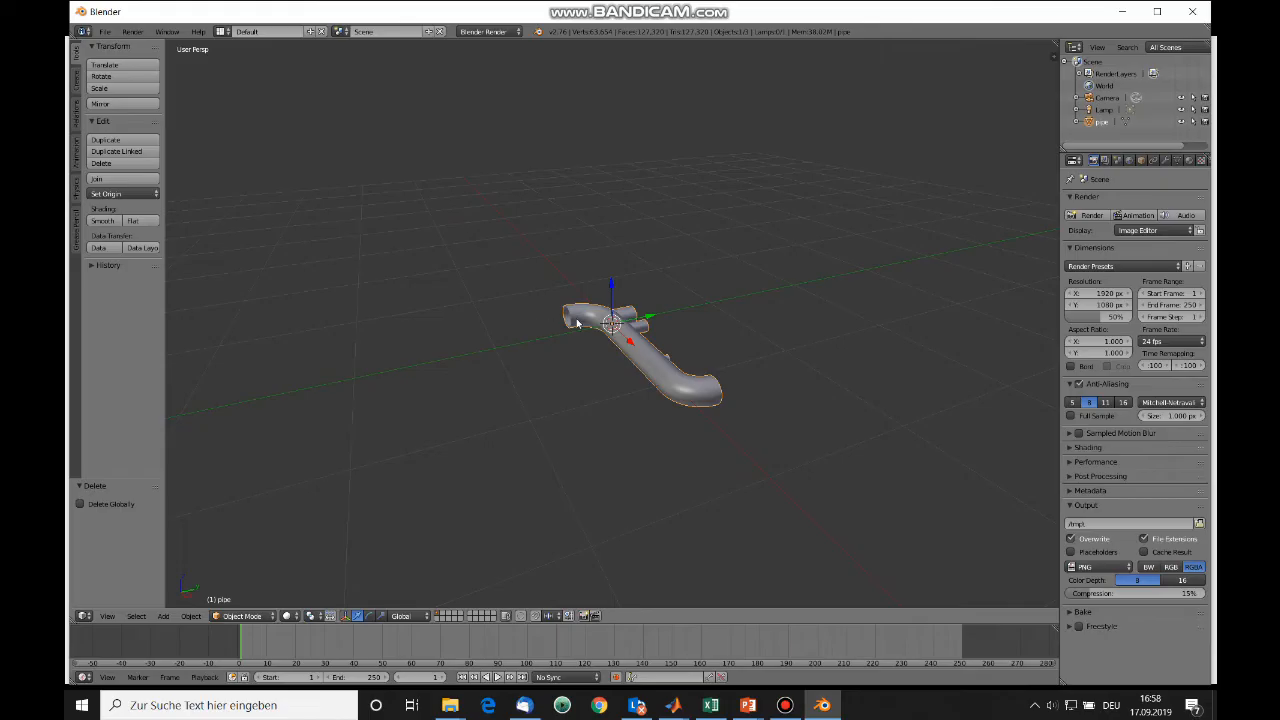
pyautogui.moveTo(613, 290)
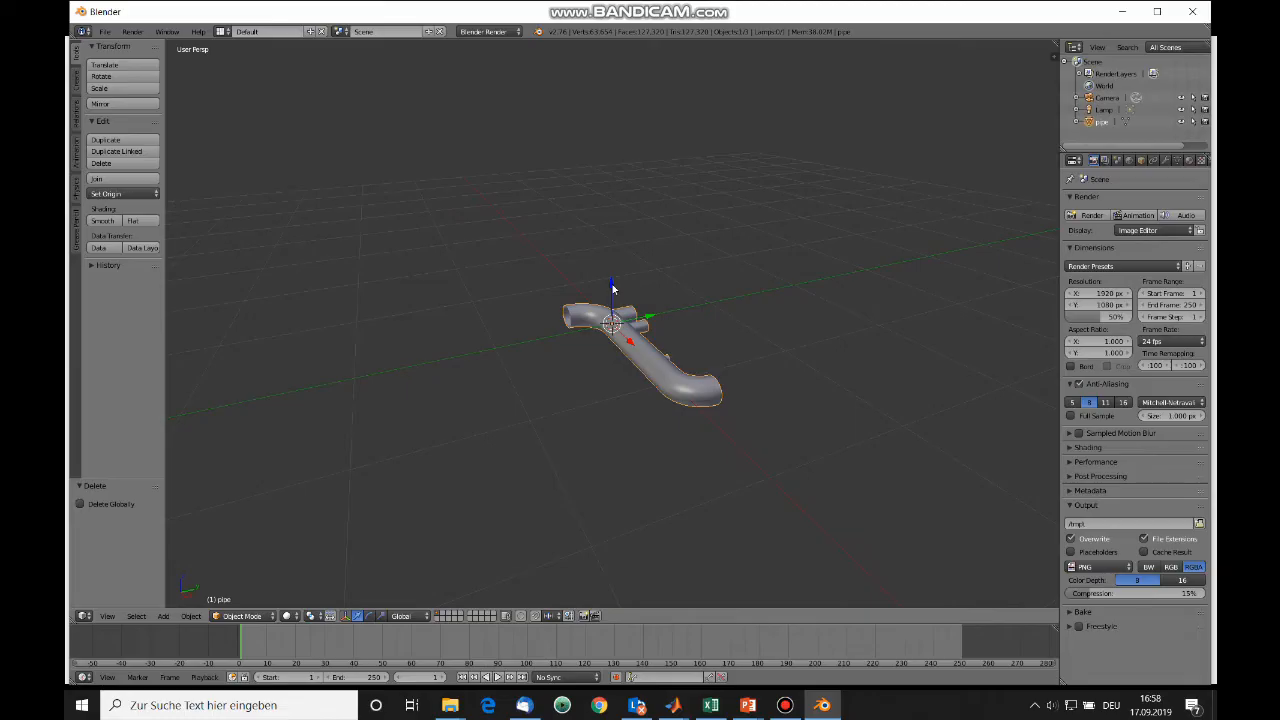
pyautogui.moveTo(612, 263)
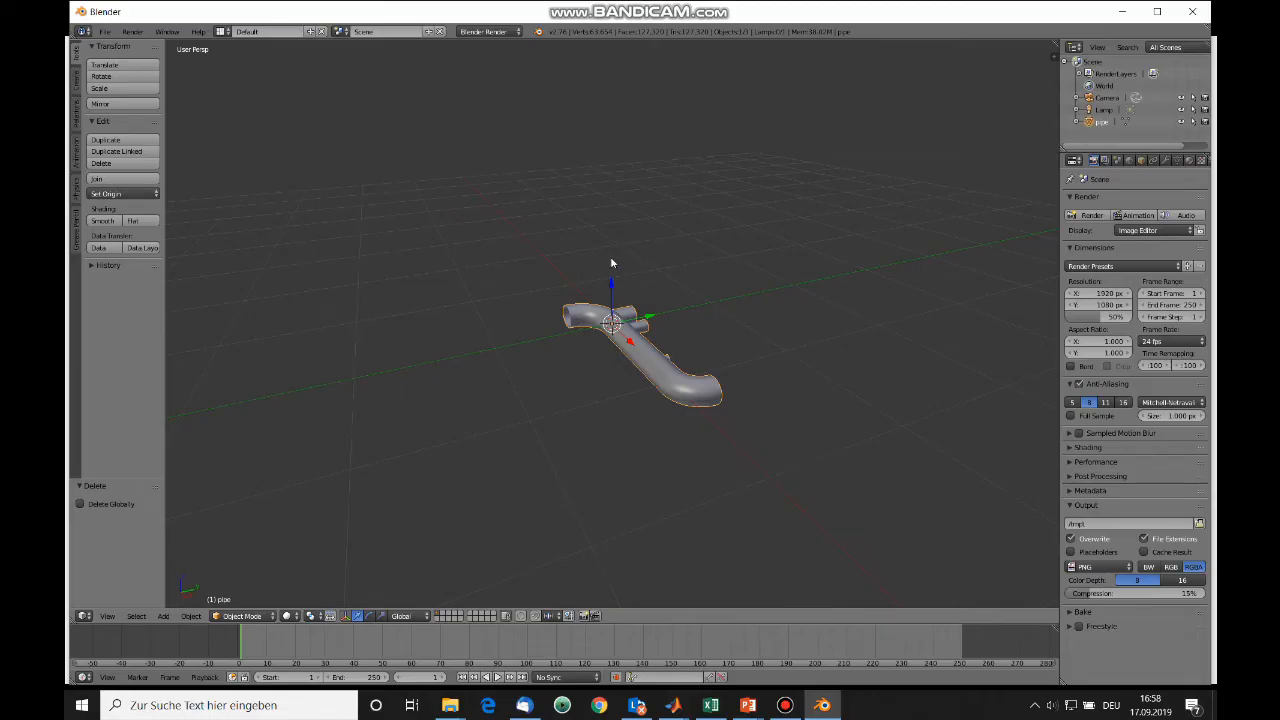
pyautogui.moveTo(610, 230)
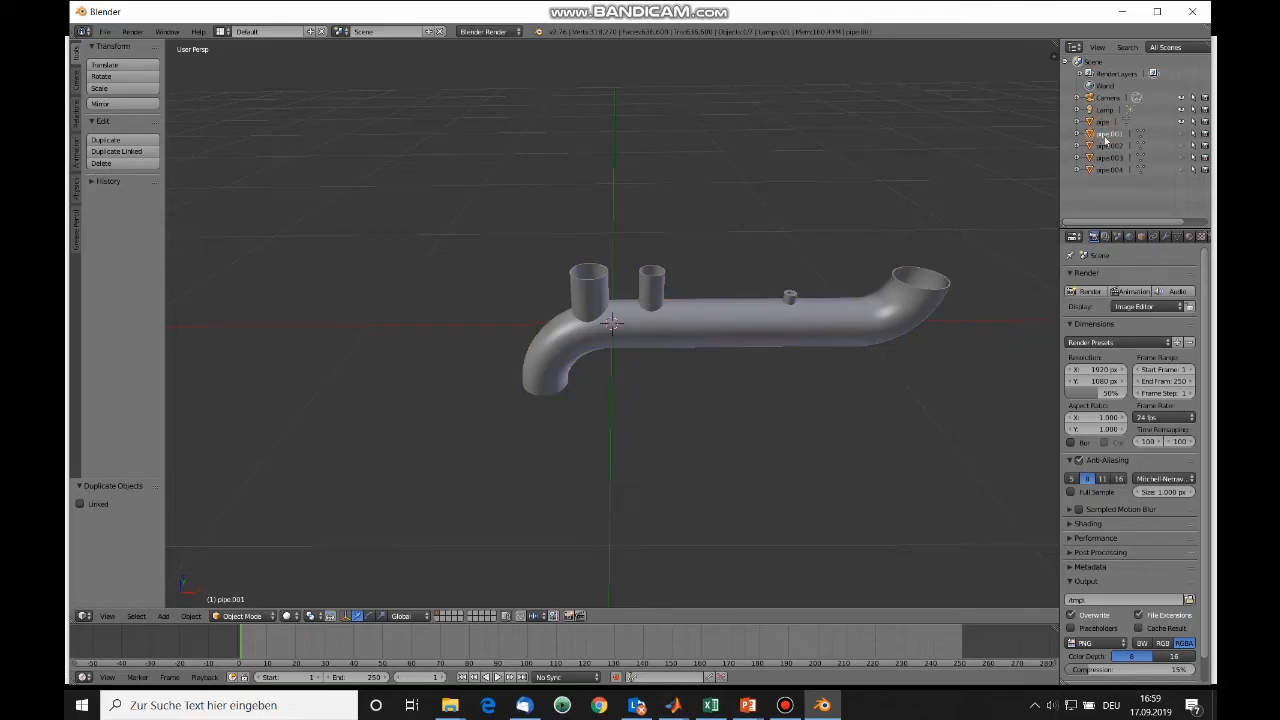
# - Rename pipe copies in the Outliner to inlet and outlet names
pyautogui.click(1104, 134)
pyautogui.write('outlet')
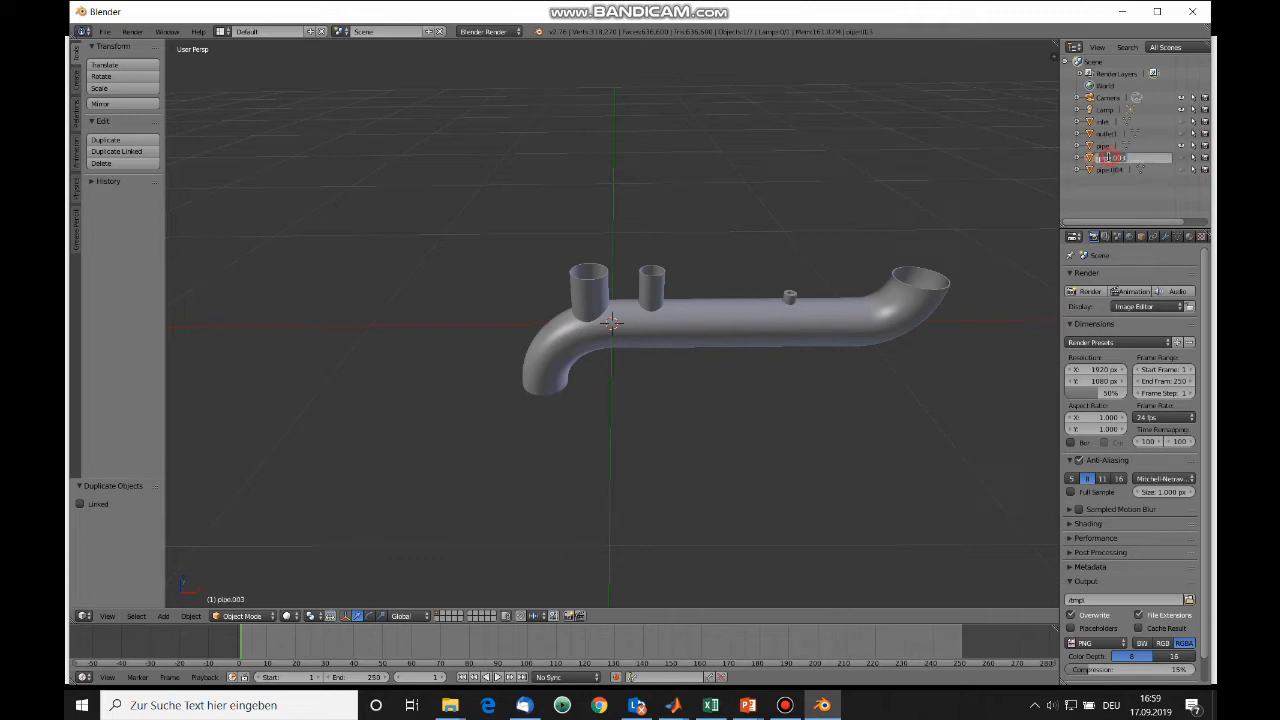
pyautogui.click(1108, 169)
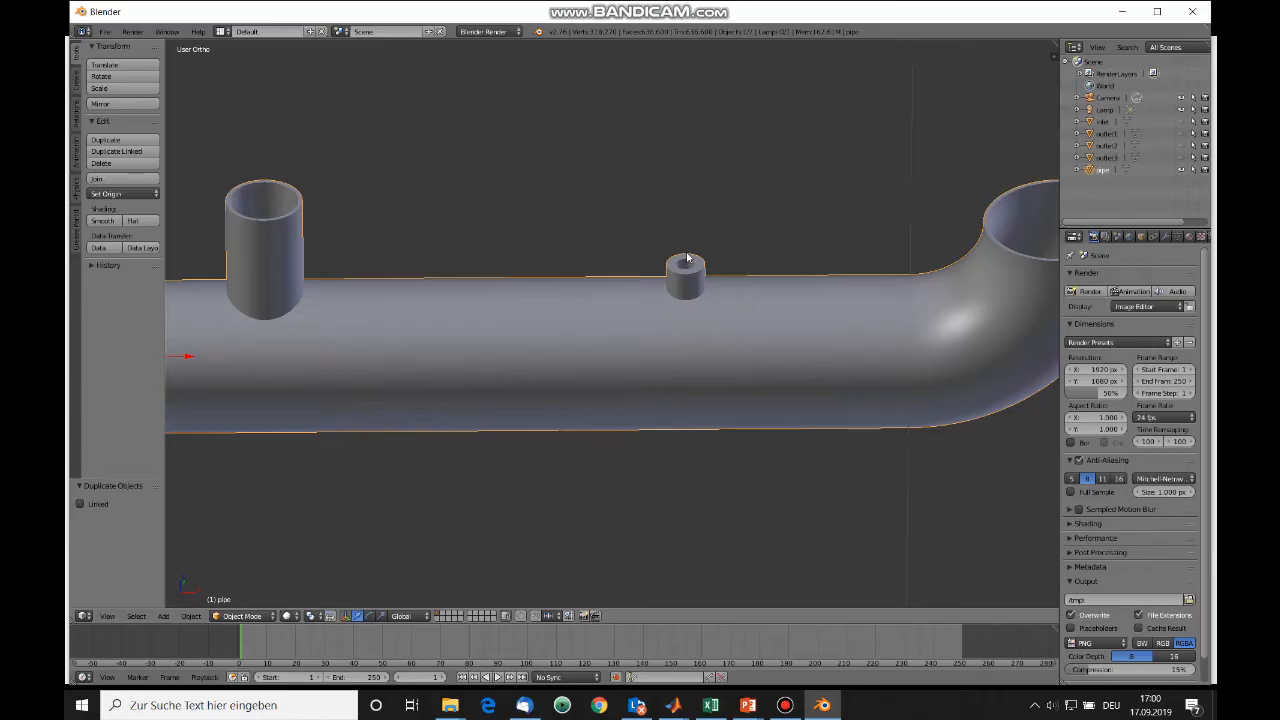
# - In Edit Mode, select the outlet stub's inner rim loop and fill it with a cap face
pyautogui.press('Tab')
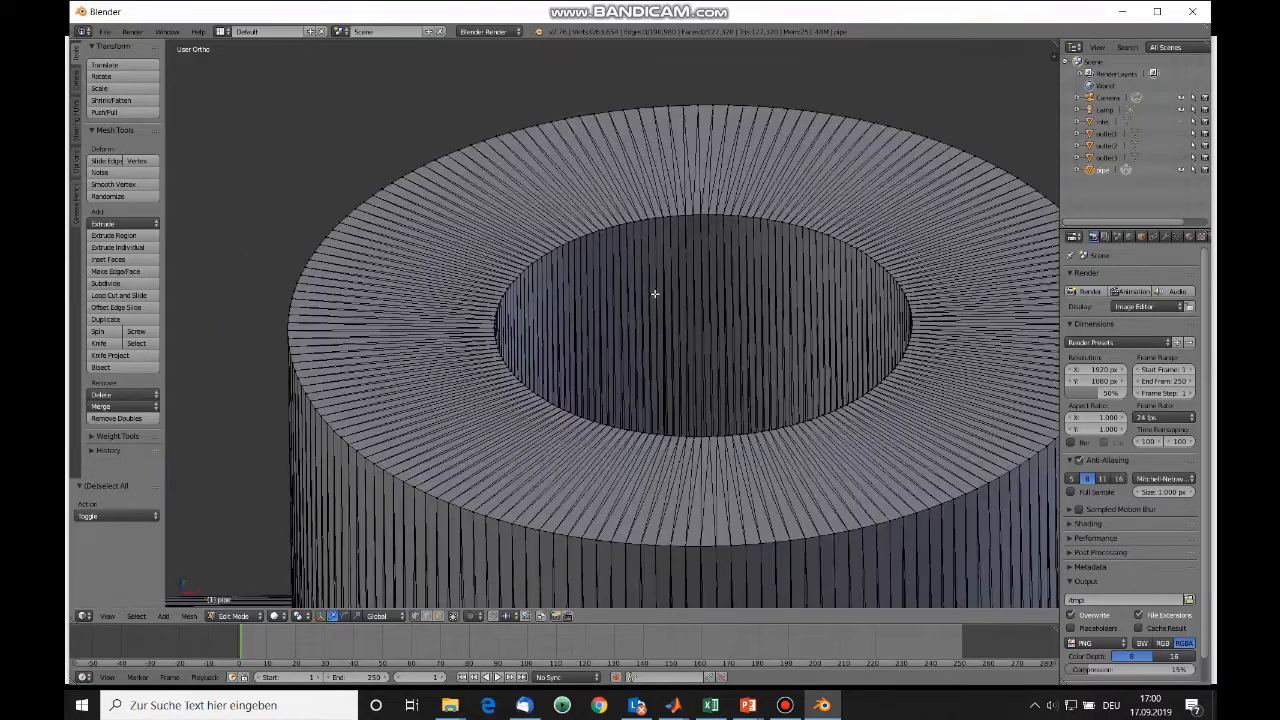
pyautogui.click(490, 323)
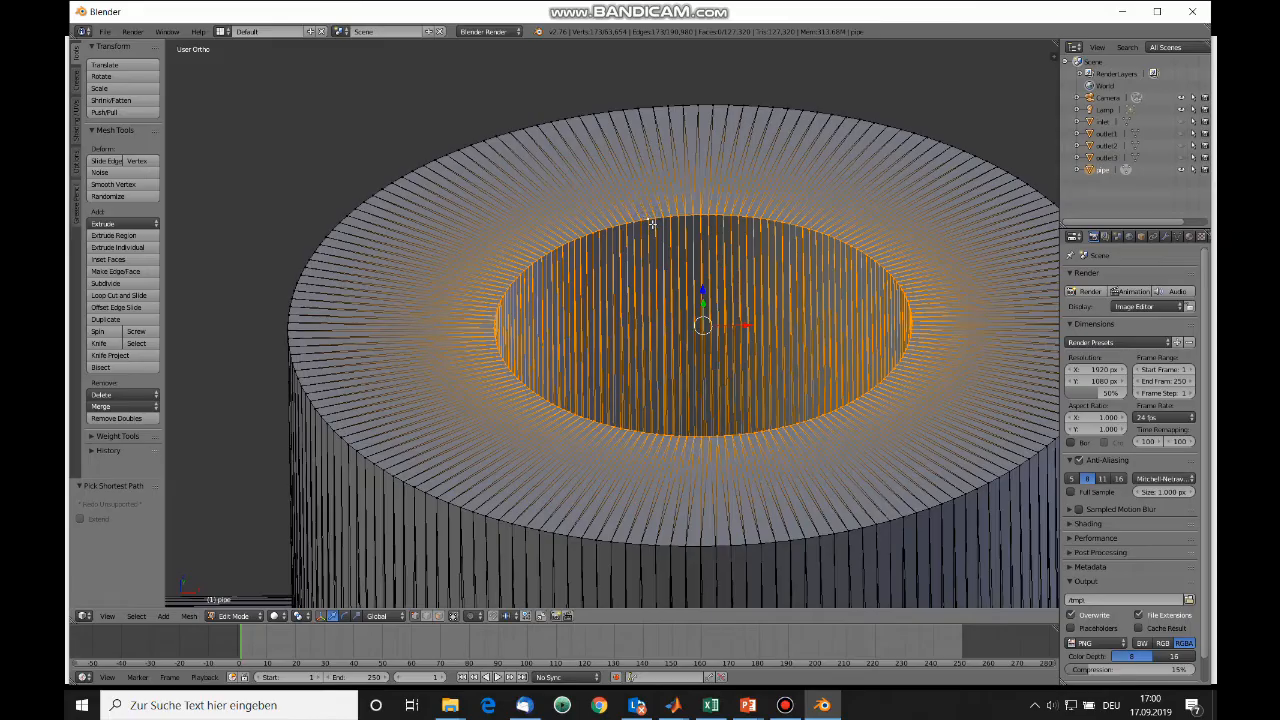
pyautogui.press('Tab')
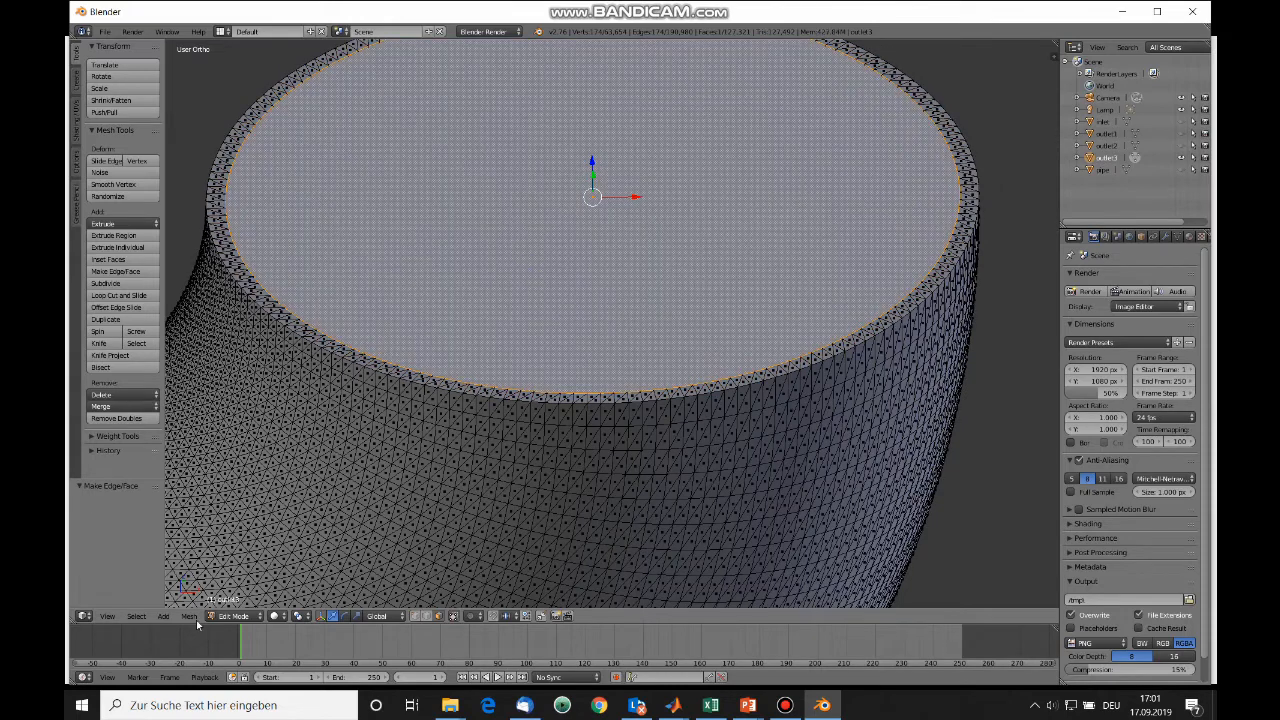
# - Invert selection from the cap and delete the wall vertices of outlet3 and outlet2
pyautogui.click(136, 616)
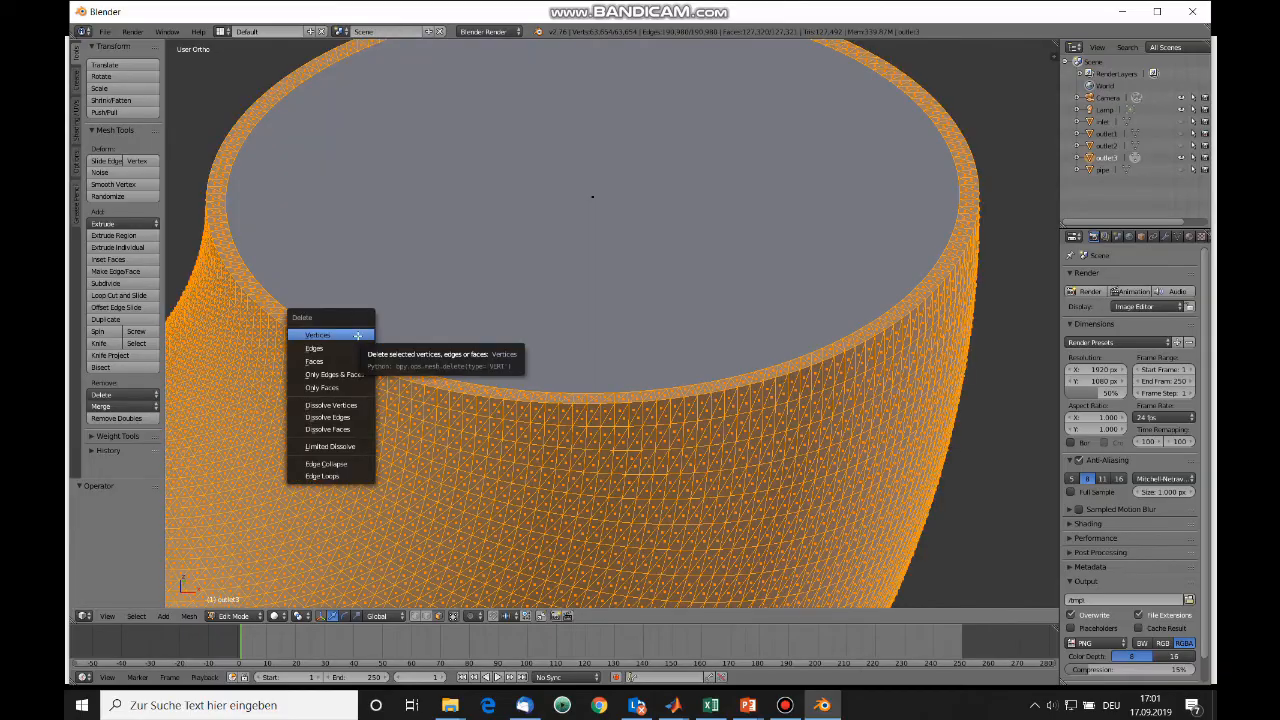
pyautogui.click(314, 361)
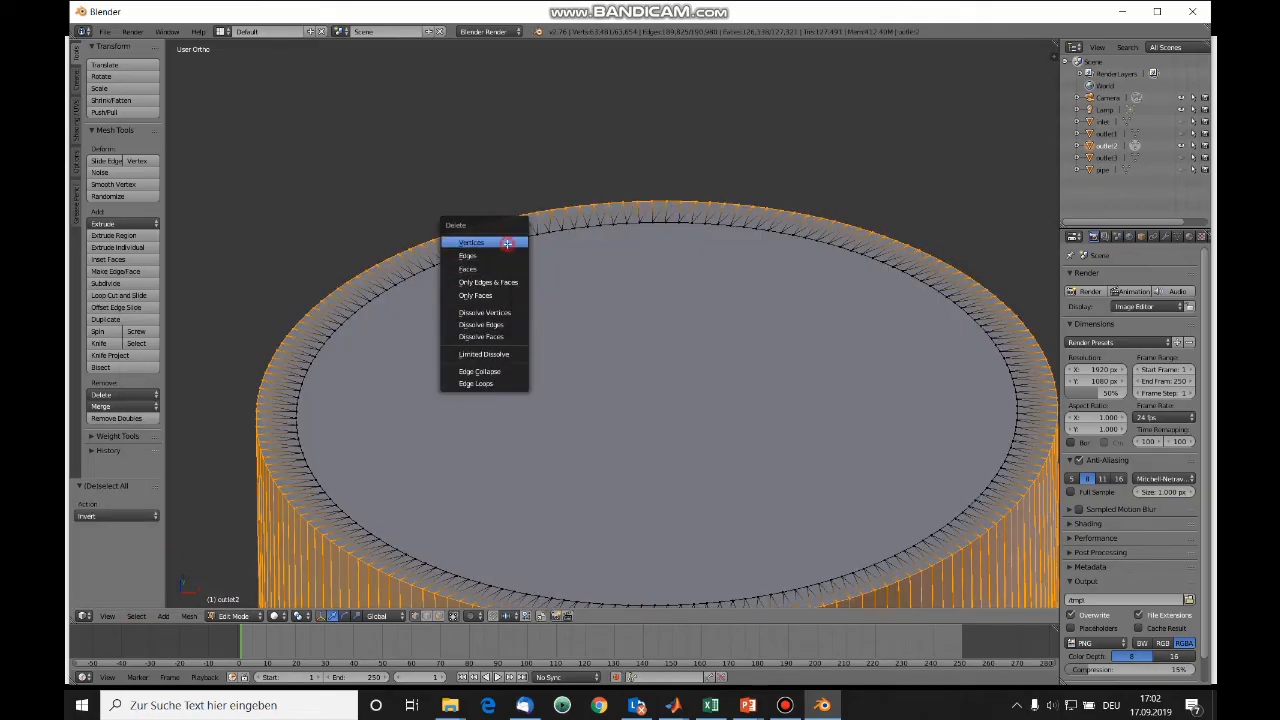
pyautogui.click(470, 242)
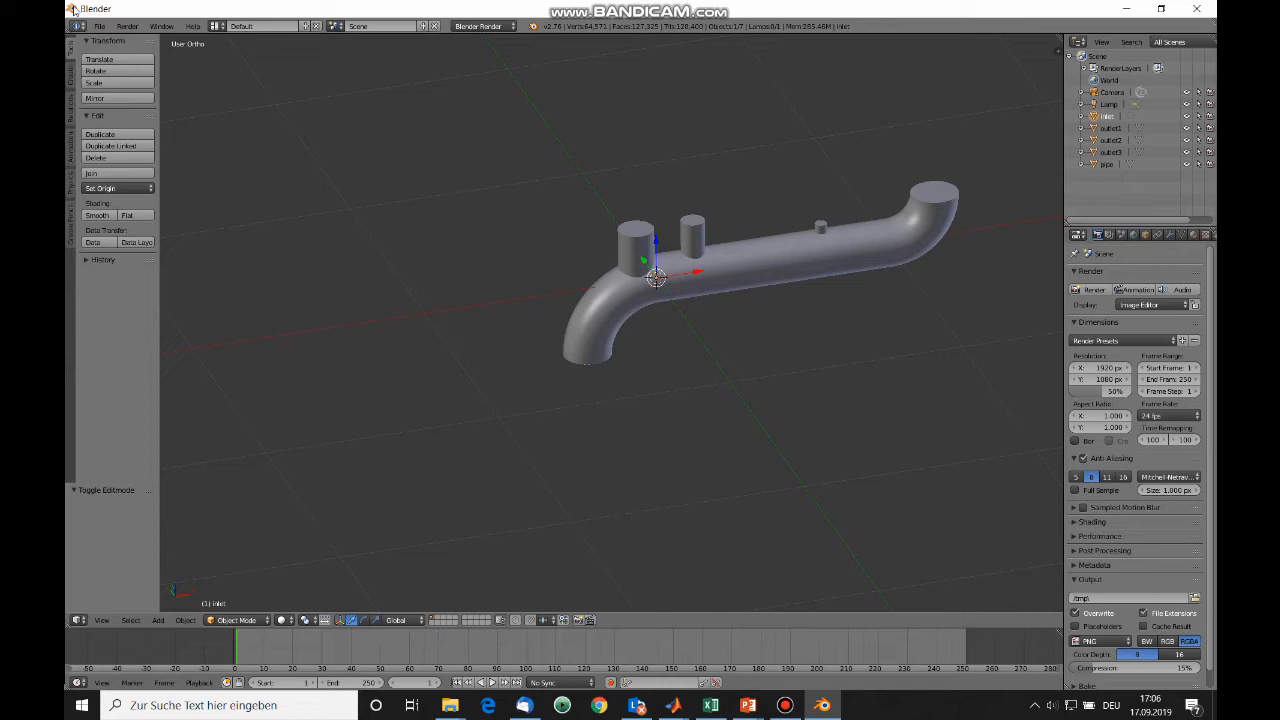
# - Export the inlet as STL, naming the file inlet_blender.stl
pyautogui.click(99, 26)
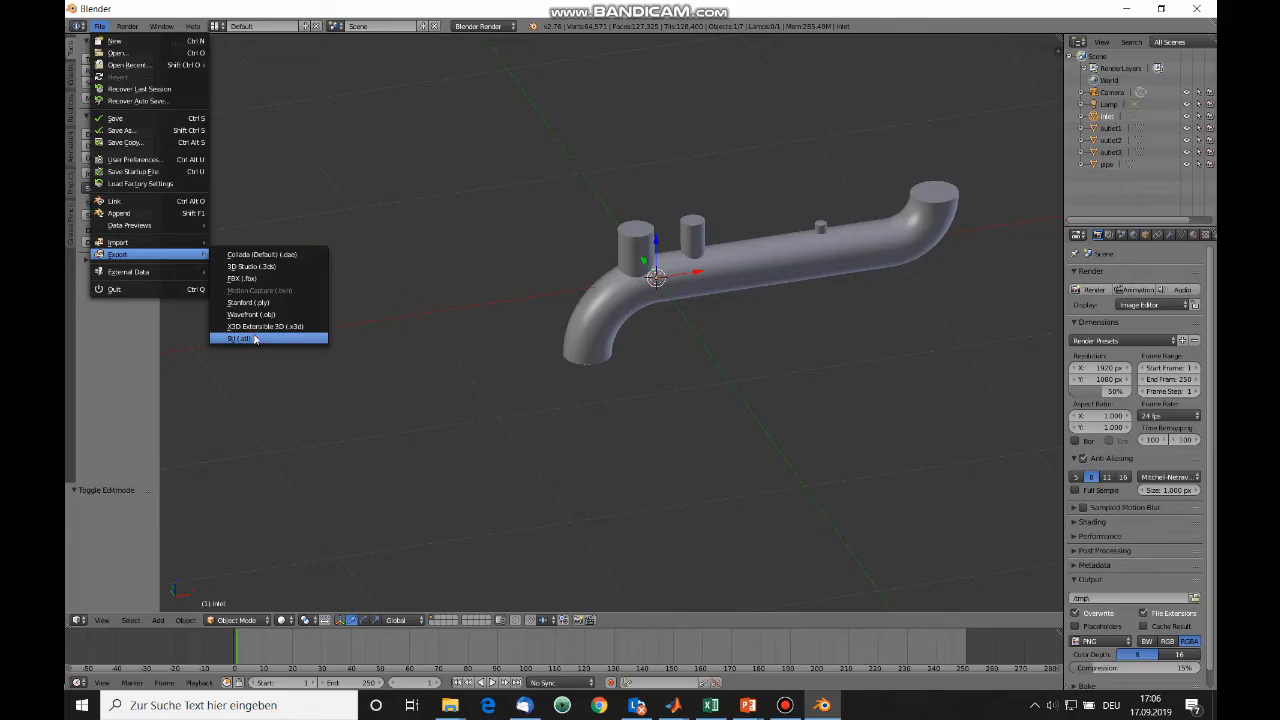
pyautogui.click(238, 338)
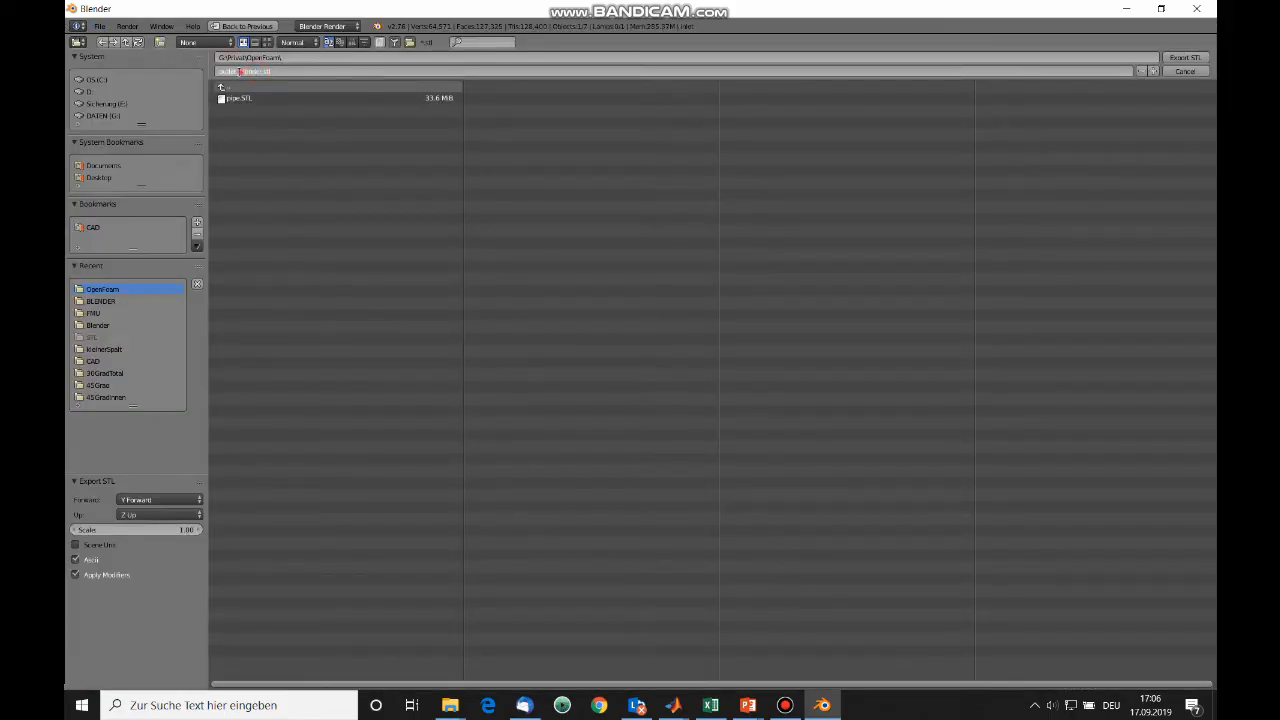
pyautogui.write('inlet_blender.stl')
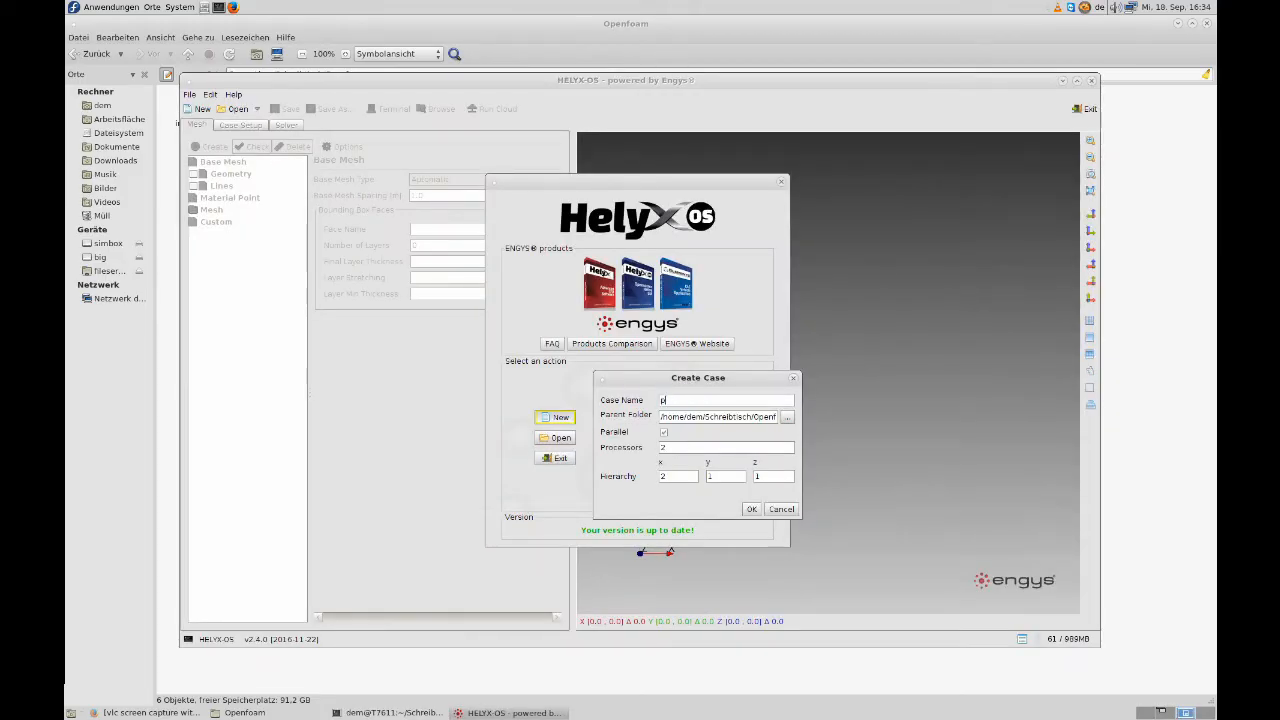
# - Create the case pipeSimulation with parallel run on 4 processors and confirm
pyautogui.write('ipeSimulation')
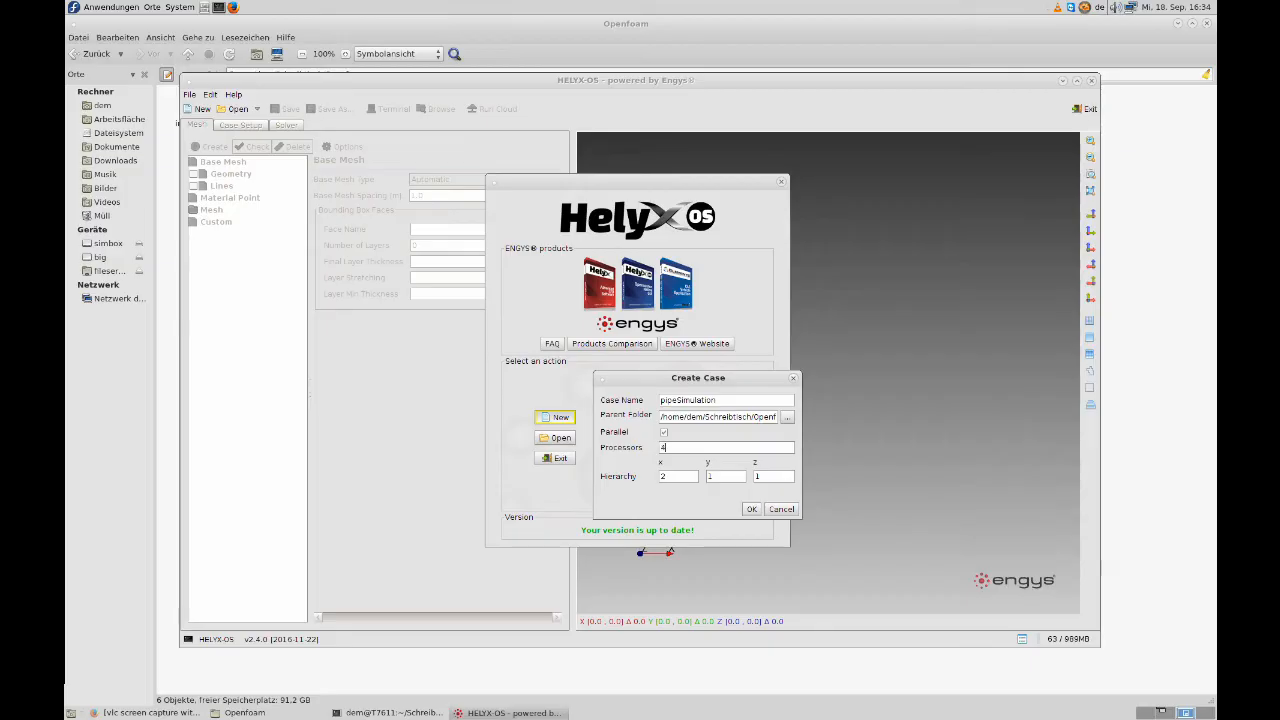
pyautogui.write('4')
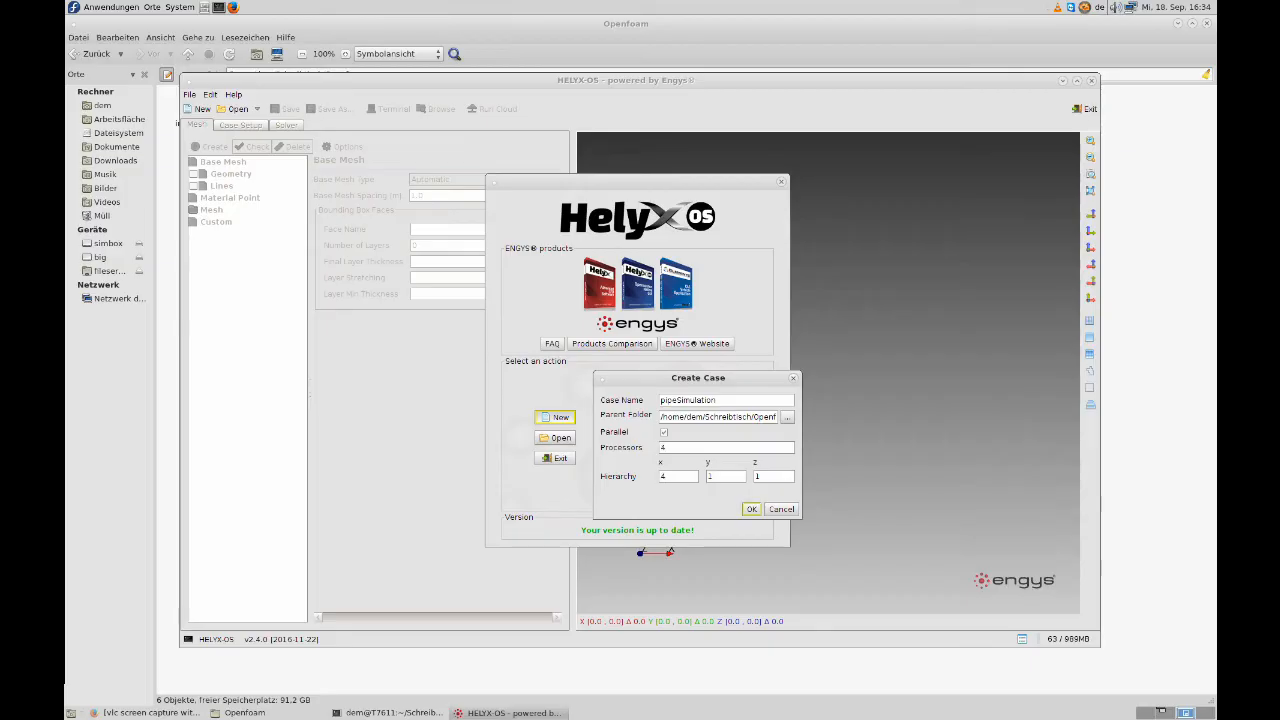
pyautogui.click(751, 509)
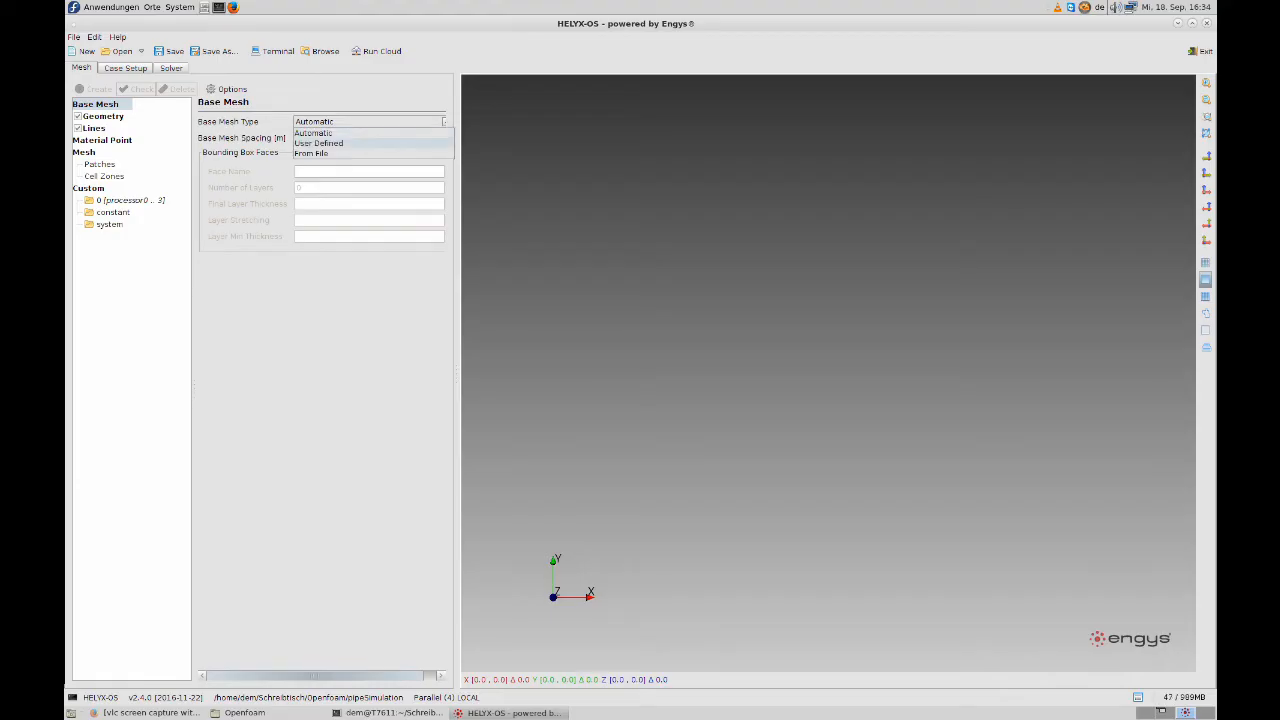
# - Set Base Mesh Type to User Defined and go to the Geometry node in the Mesh tree
pyautogui.click(318, 143)
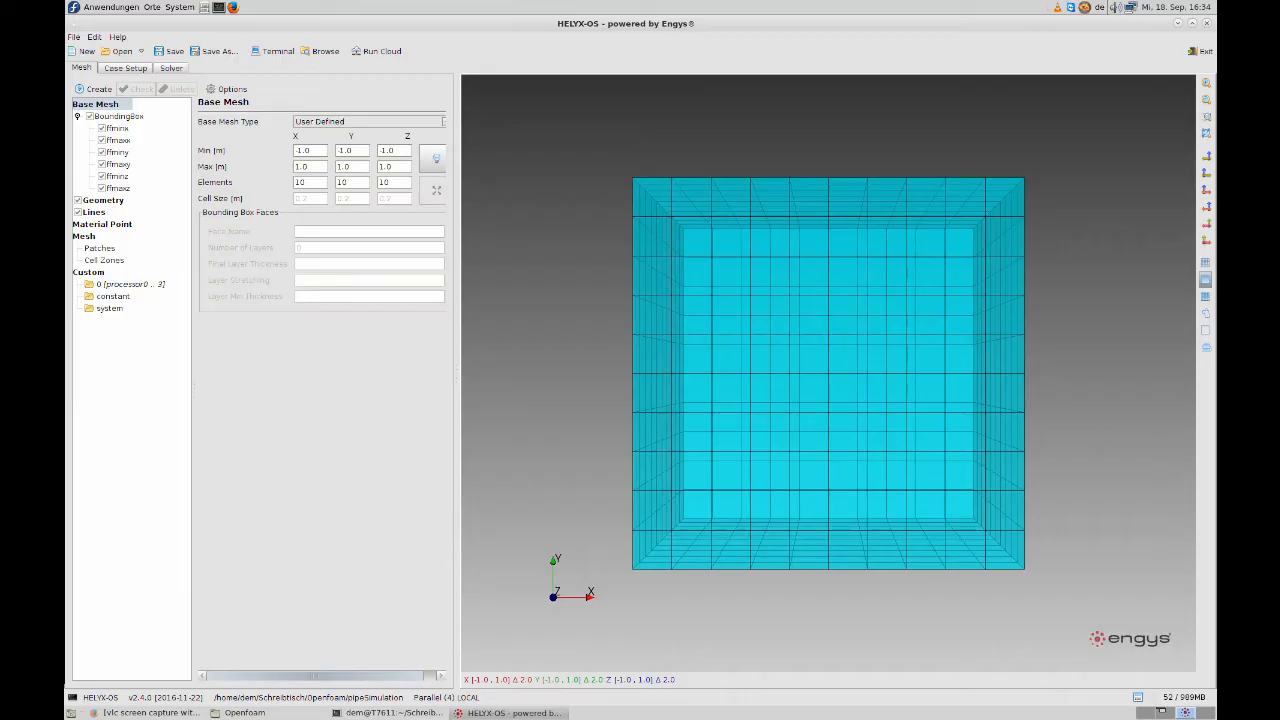
pyautogui.click(102, 199)
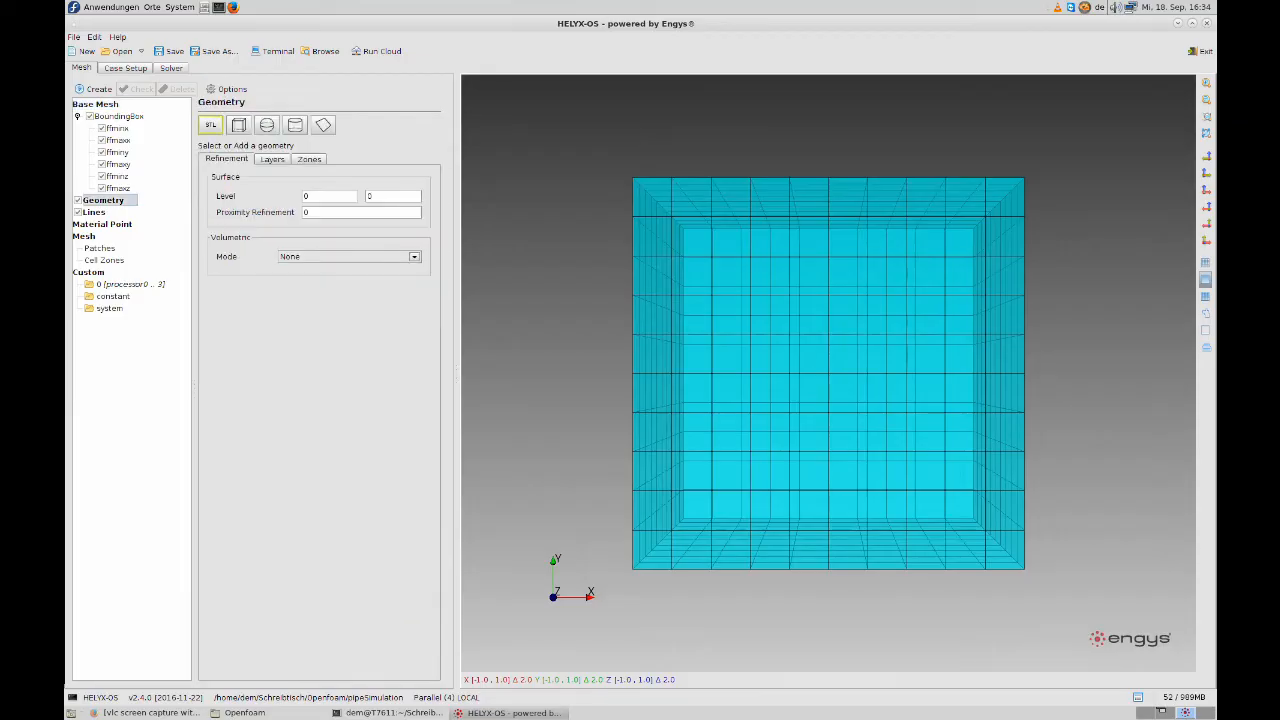
# - Import the five blender STL surfaces (pipe, inlet, three outlets)
pyautogui.click(210, 124)
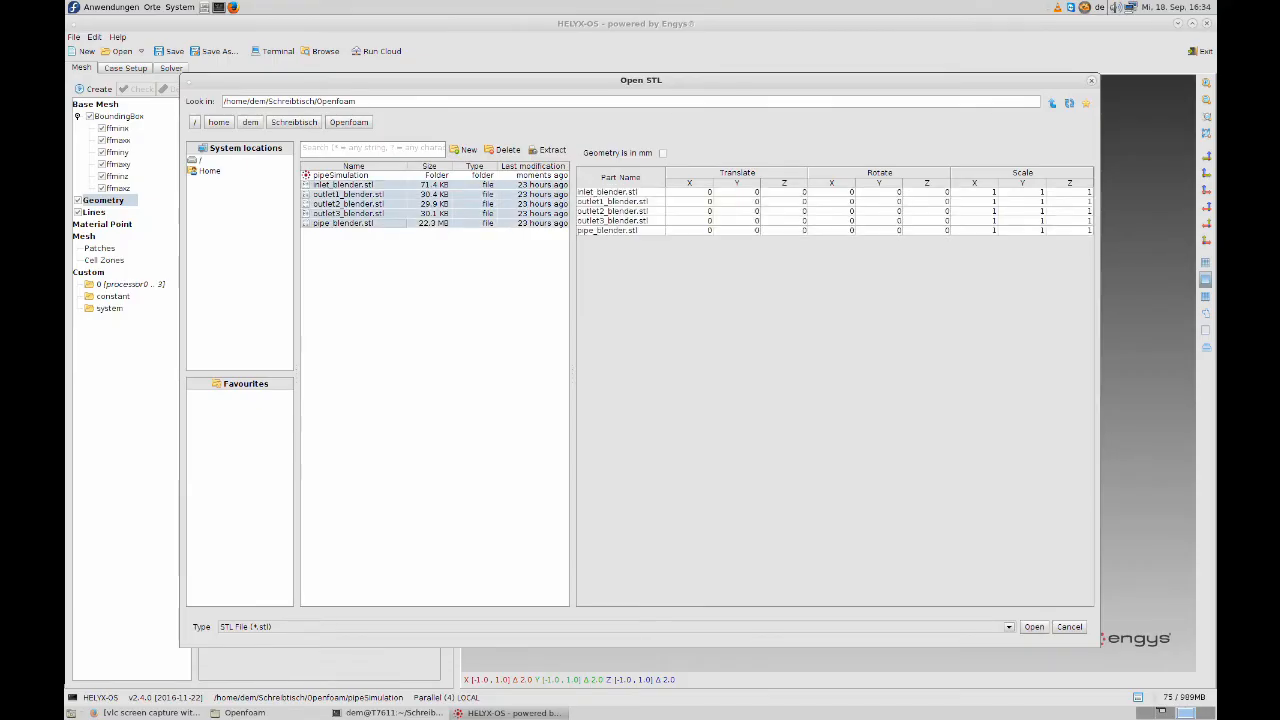
pyautogui.click(1034, 626)
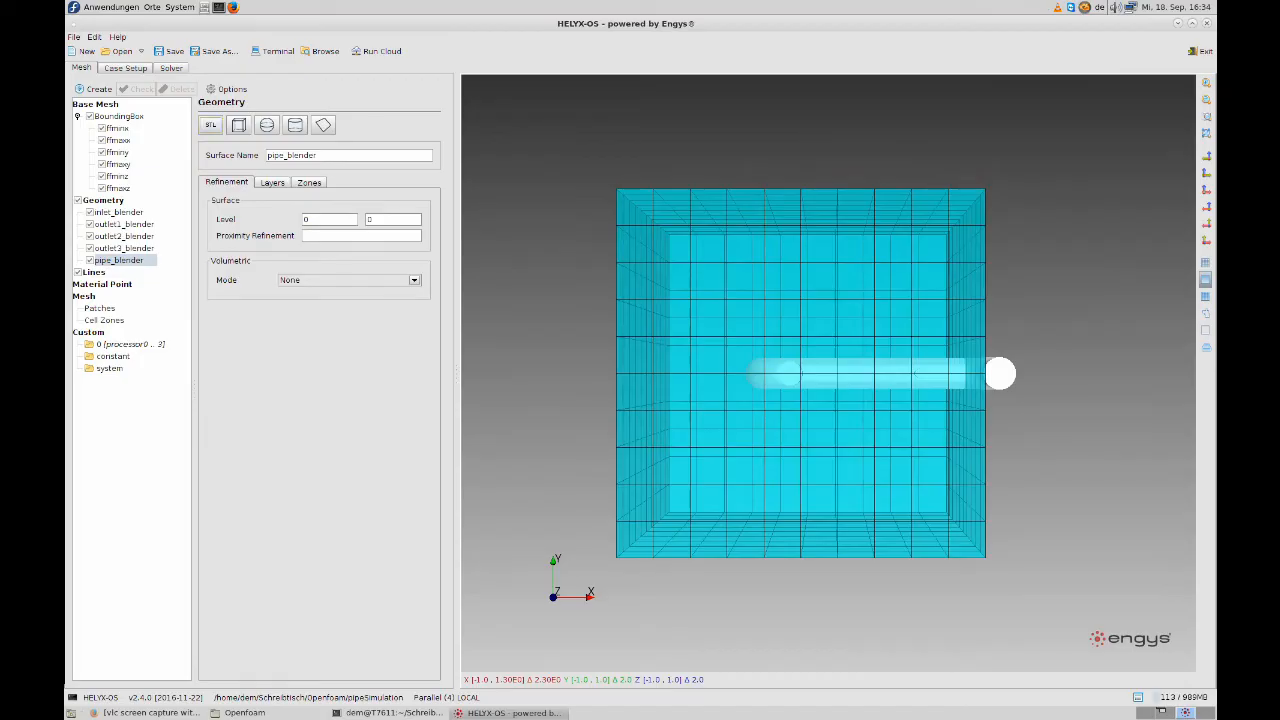
# - Fit the BoundingBox to the pipe geometry and set its element counts to 150, 20, 10
pyautogui.click(118, 116)
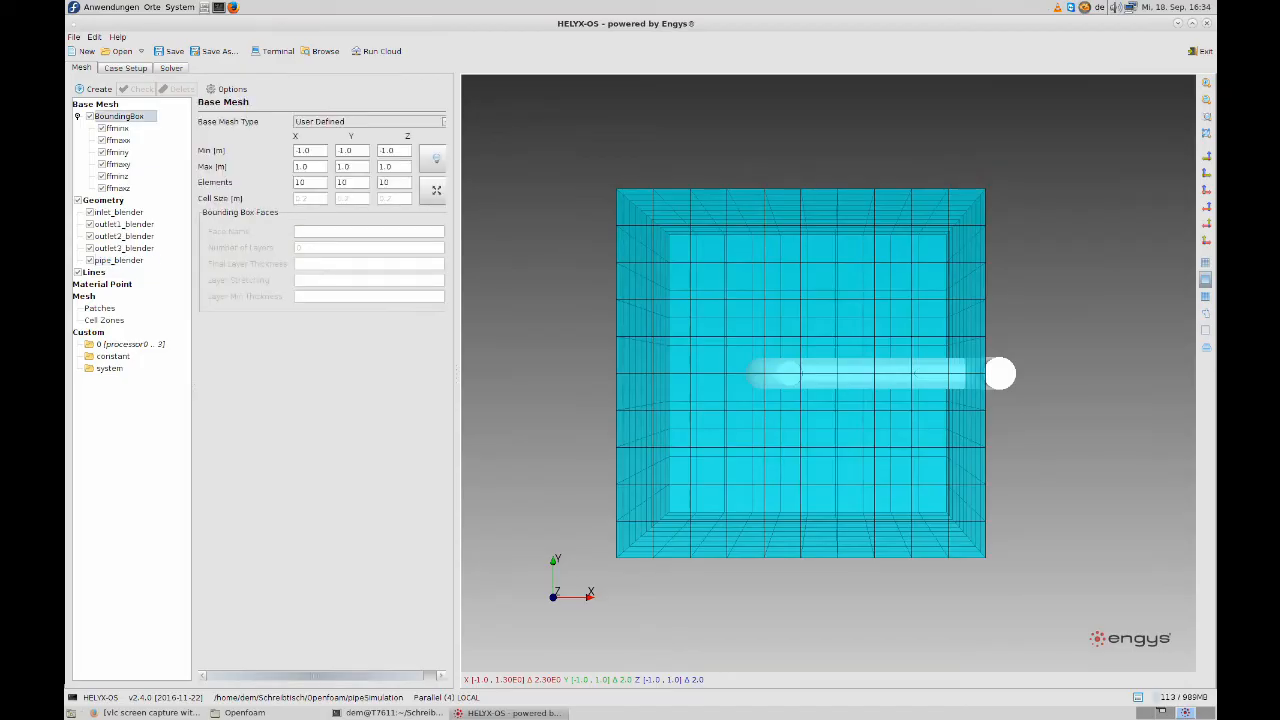
pyautogui.click(435, 190)
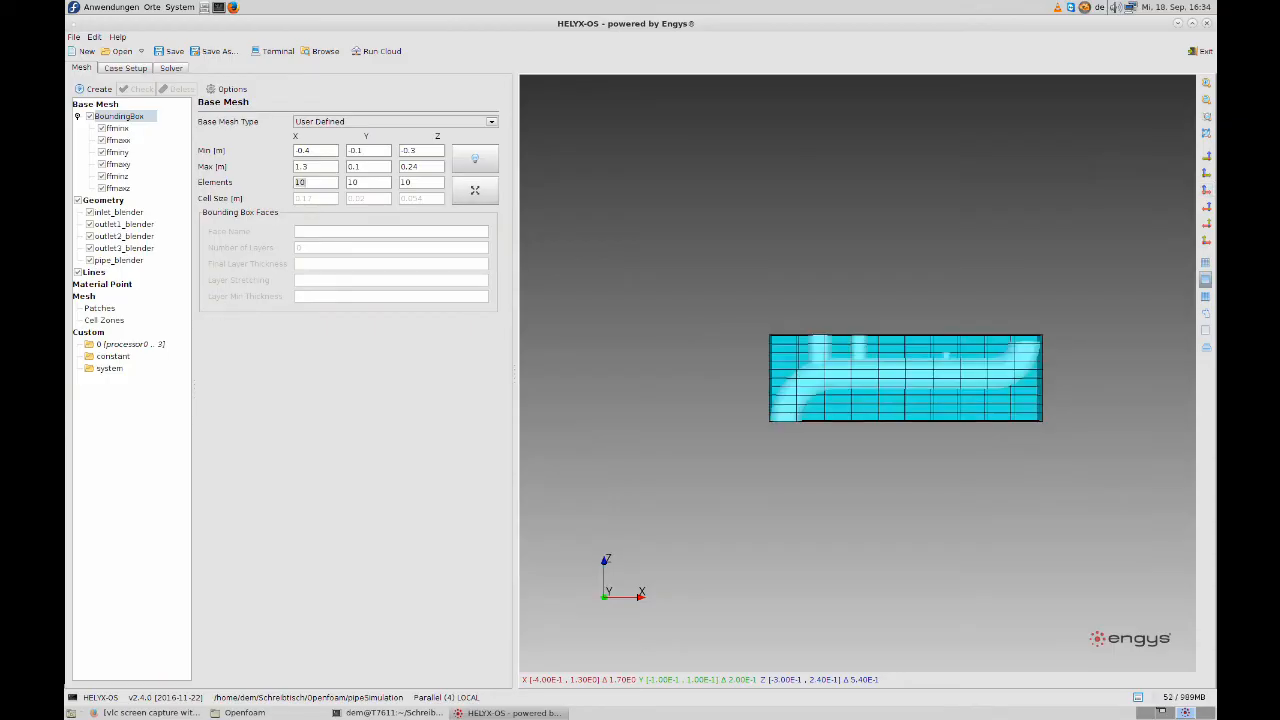
pyautogui.write('140')
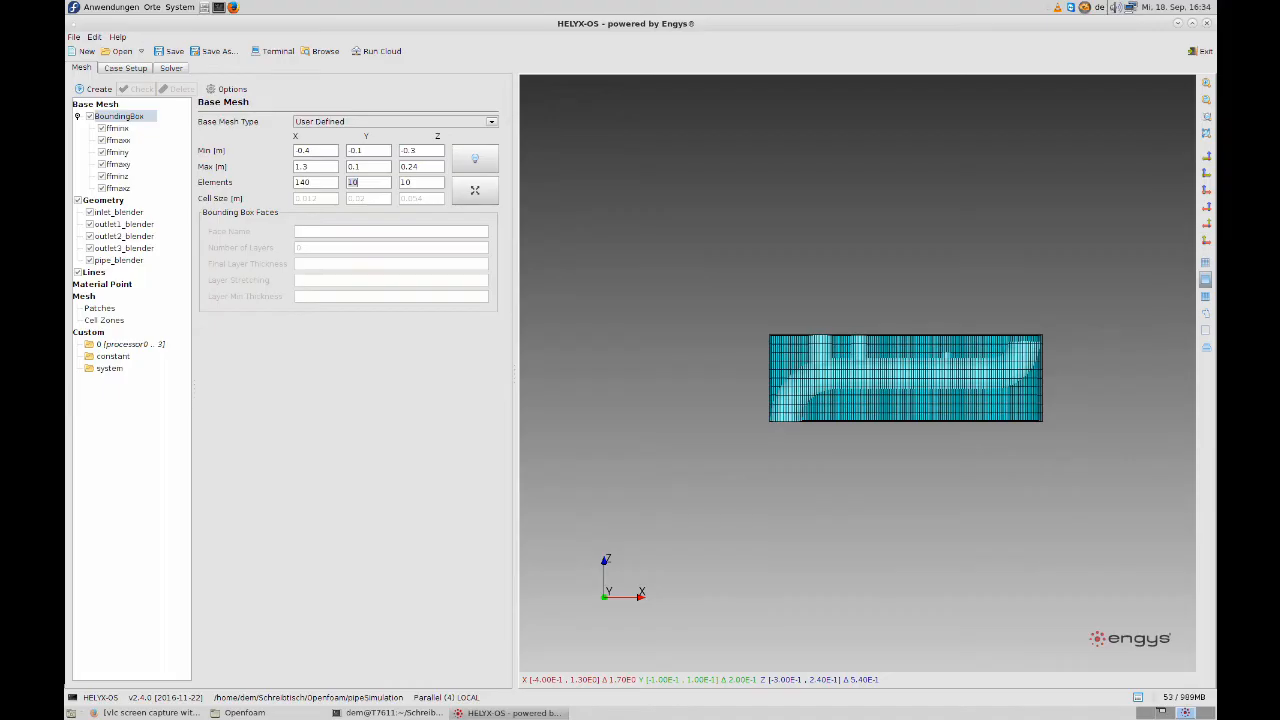
pyautogui.write('25')
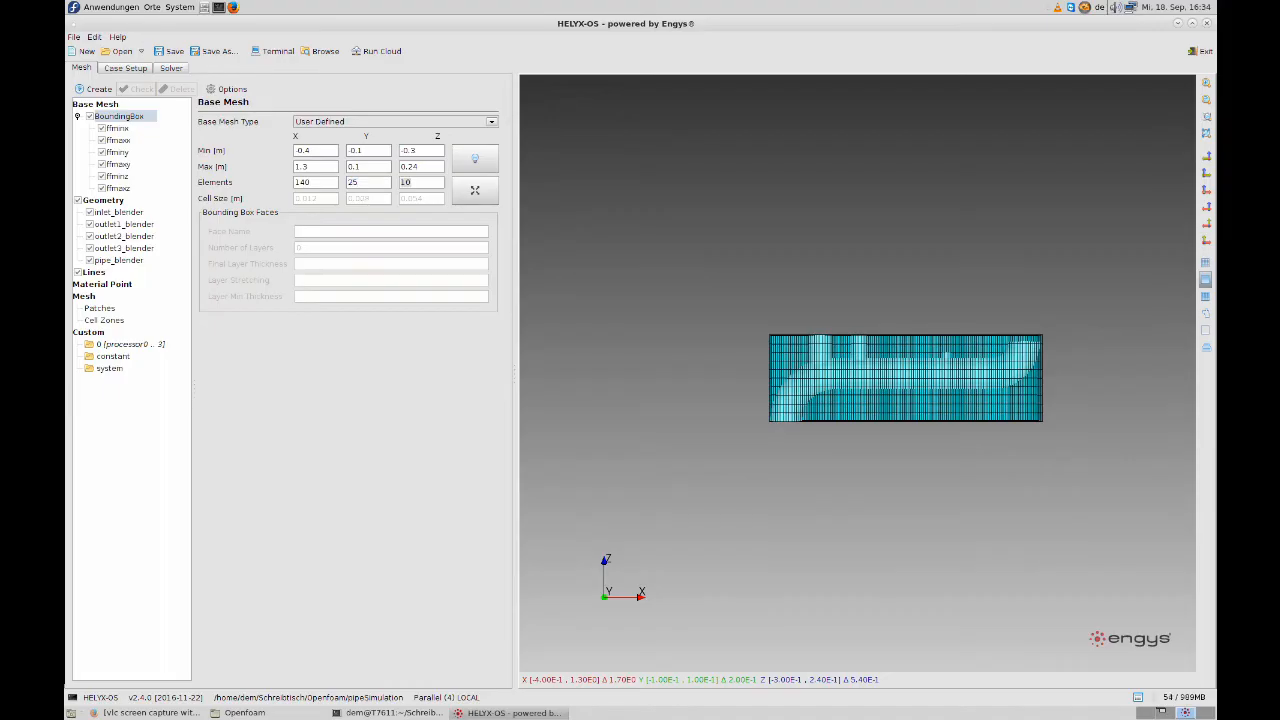
pyautogui.write('150')
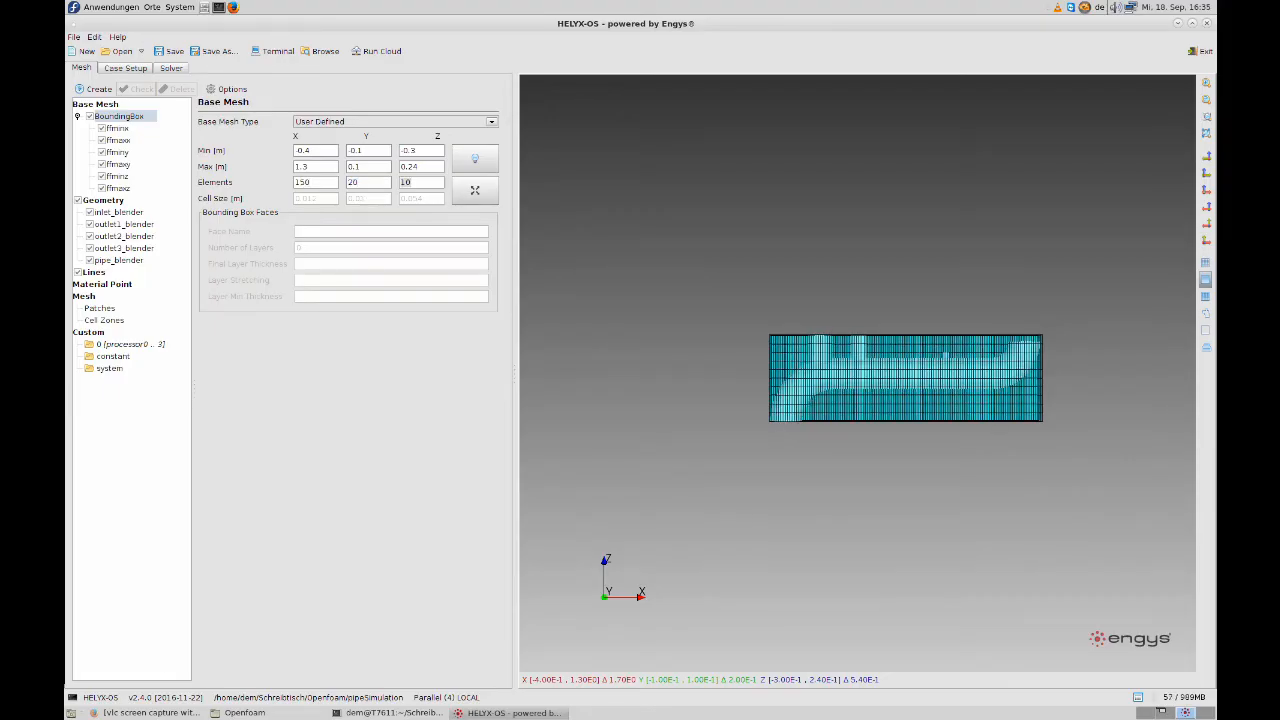
pyautogui.click(118, 212)
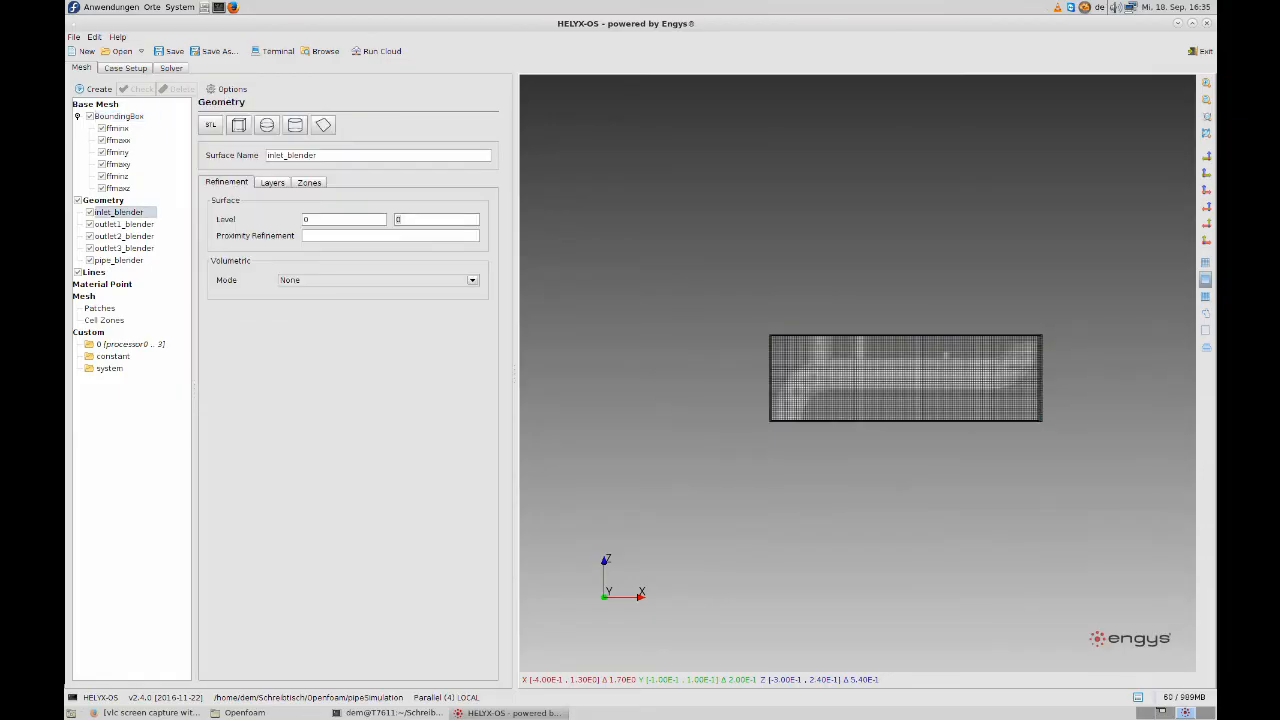
pyautogui.click(124, 224)
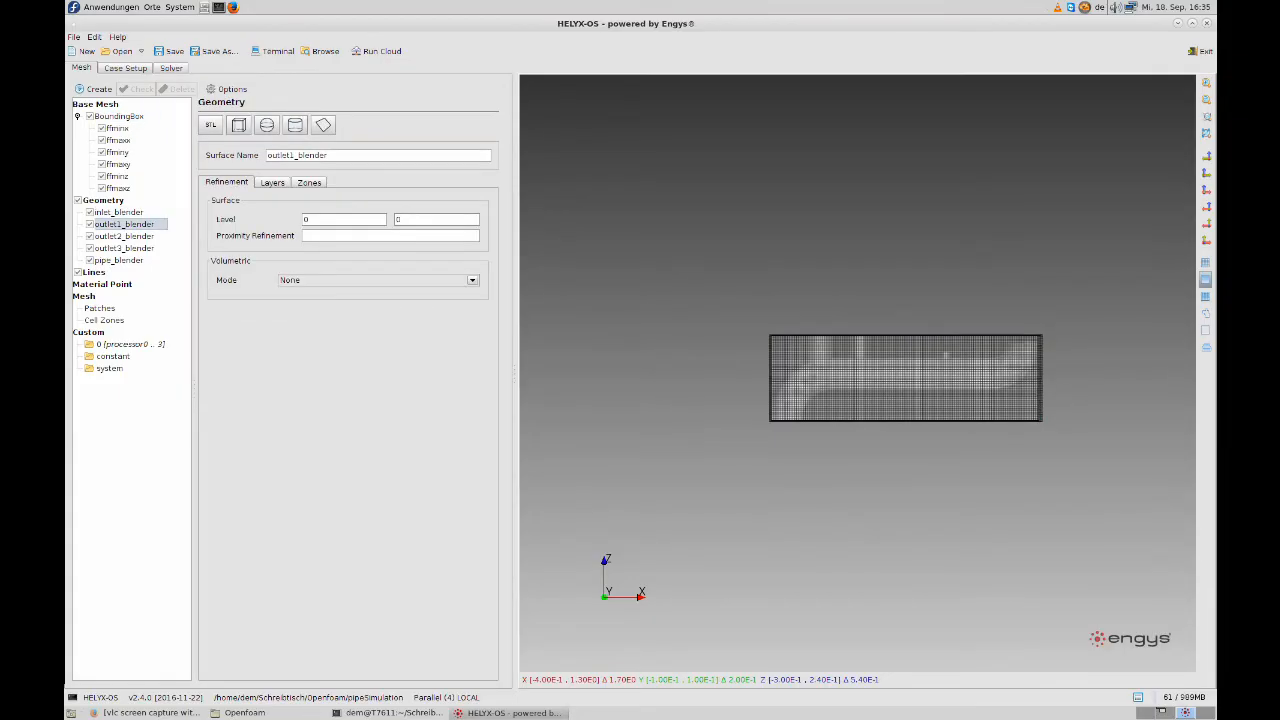
pyautogui.click(123, 236)
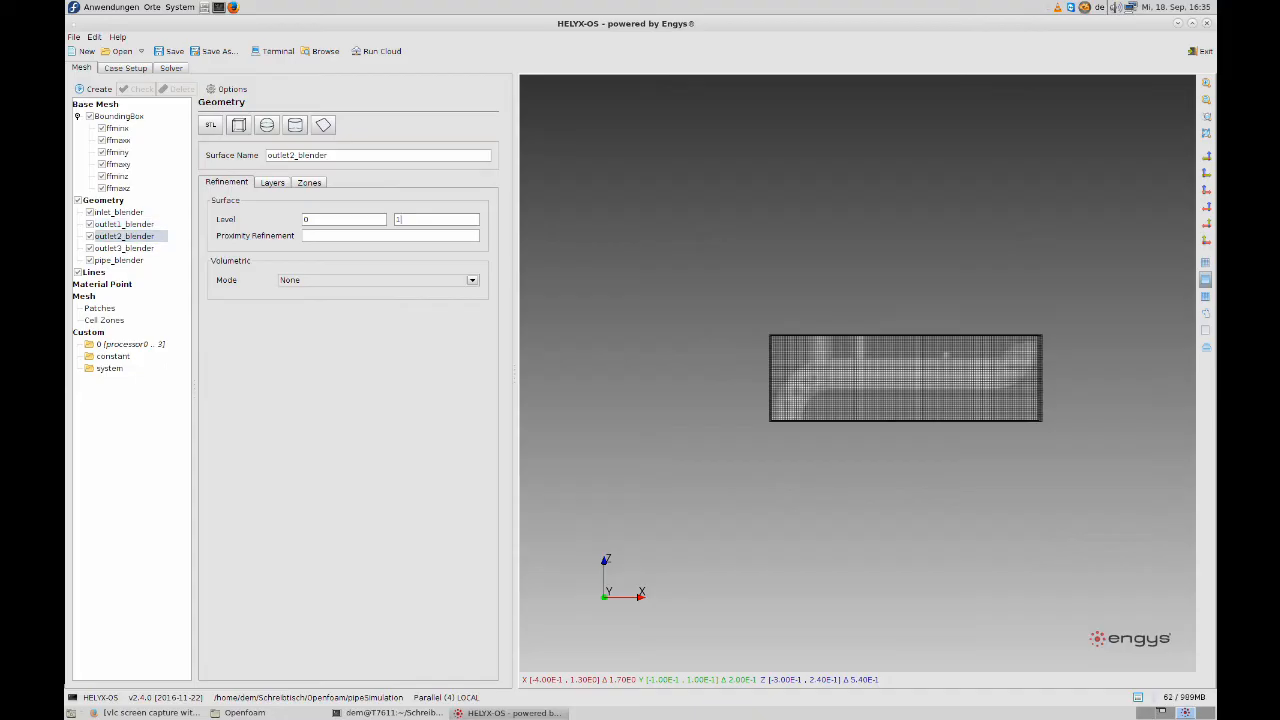
pyautogui.click(124, 248)
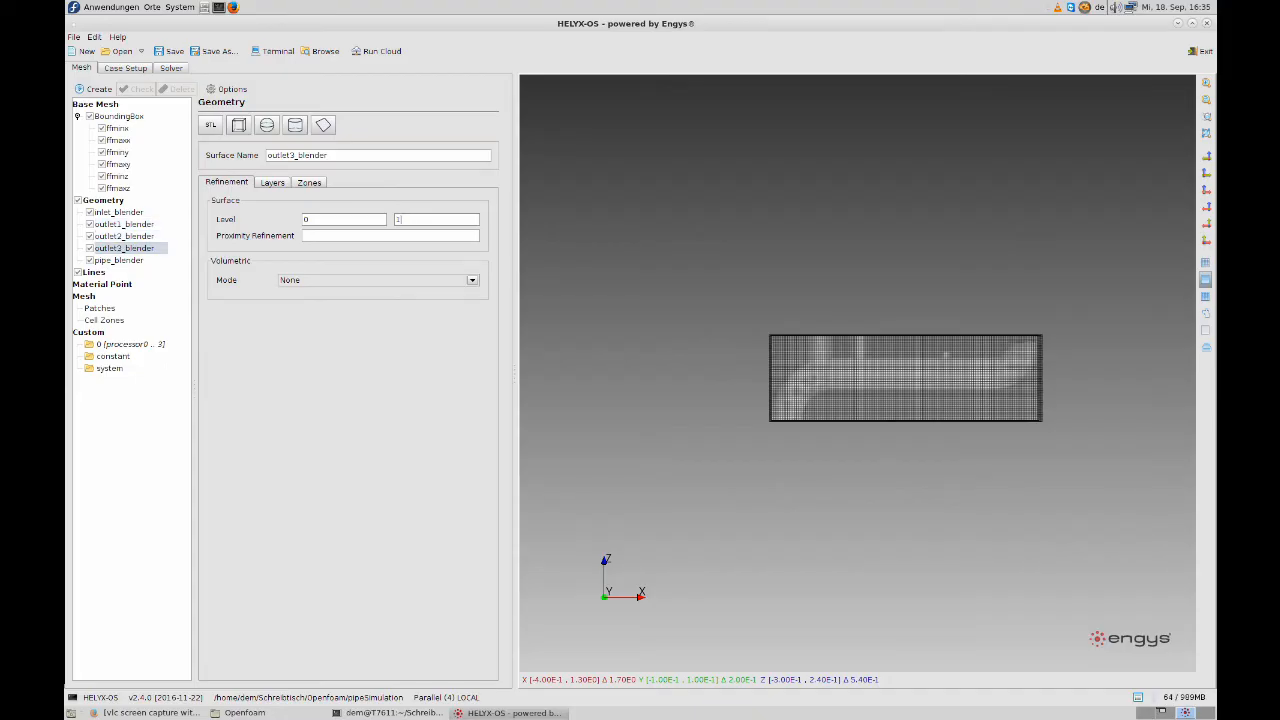
pyautogui.click(119, 260)
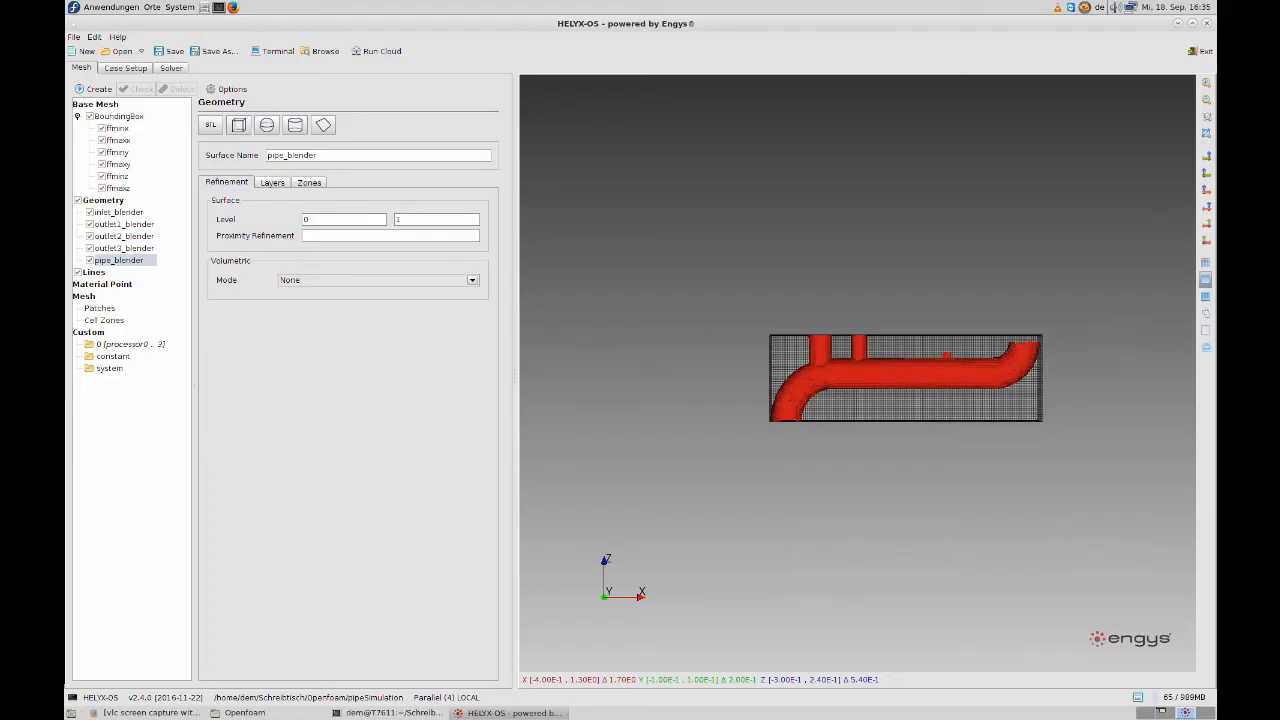
pyautogui.click(124, 248)
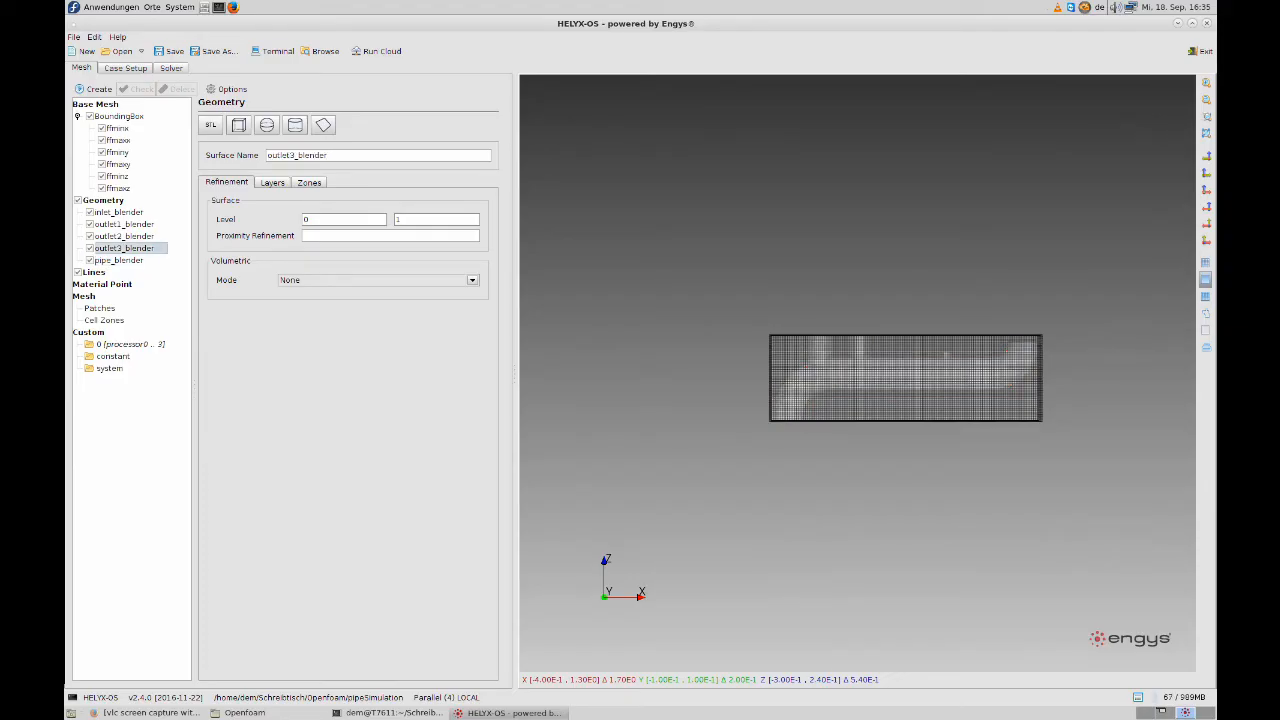
pyautogui.click(119, 260)
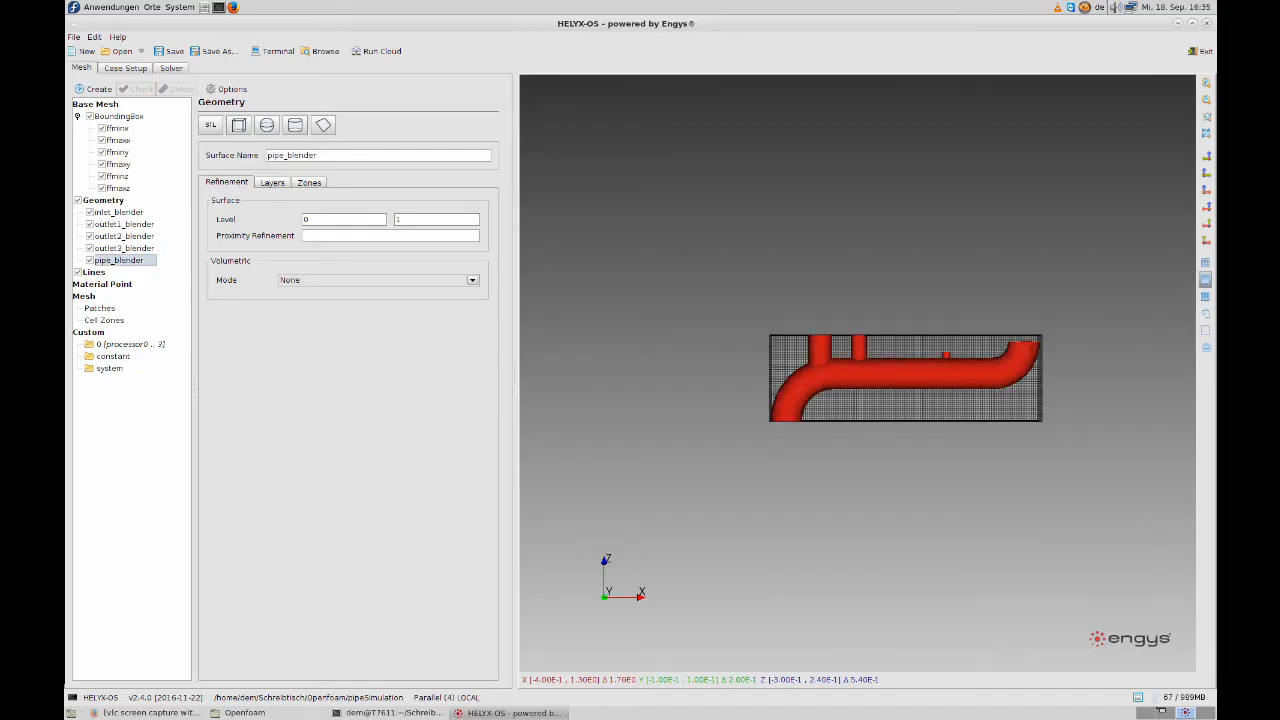
pyautogui.click(102, 284)
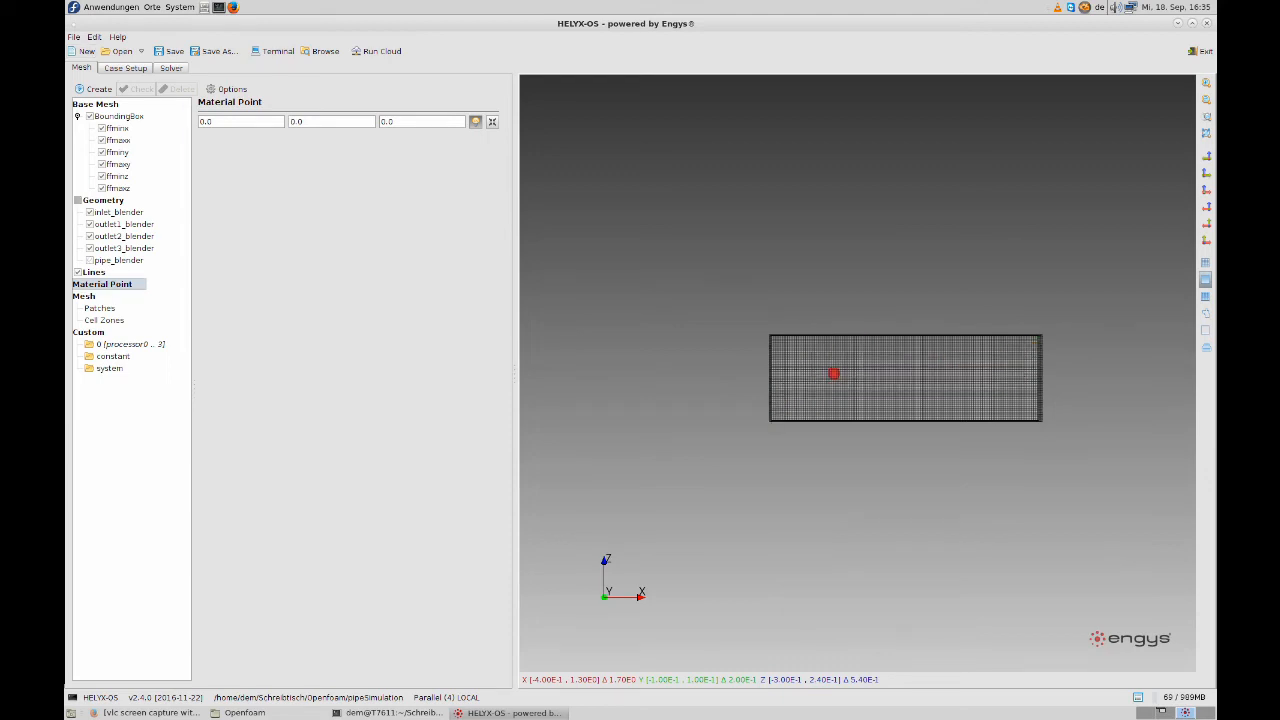
# - Re-show the pipe geometry and launch mesh creation, leaving it running in the log
pyautogui.click(78, 200)
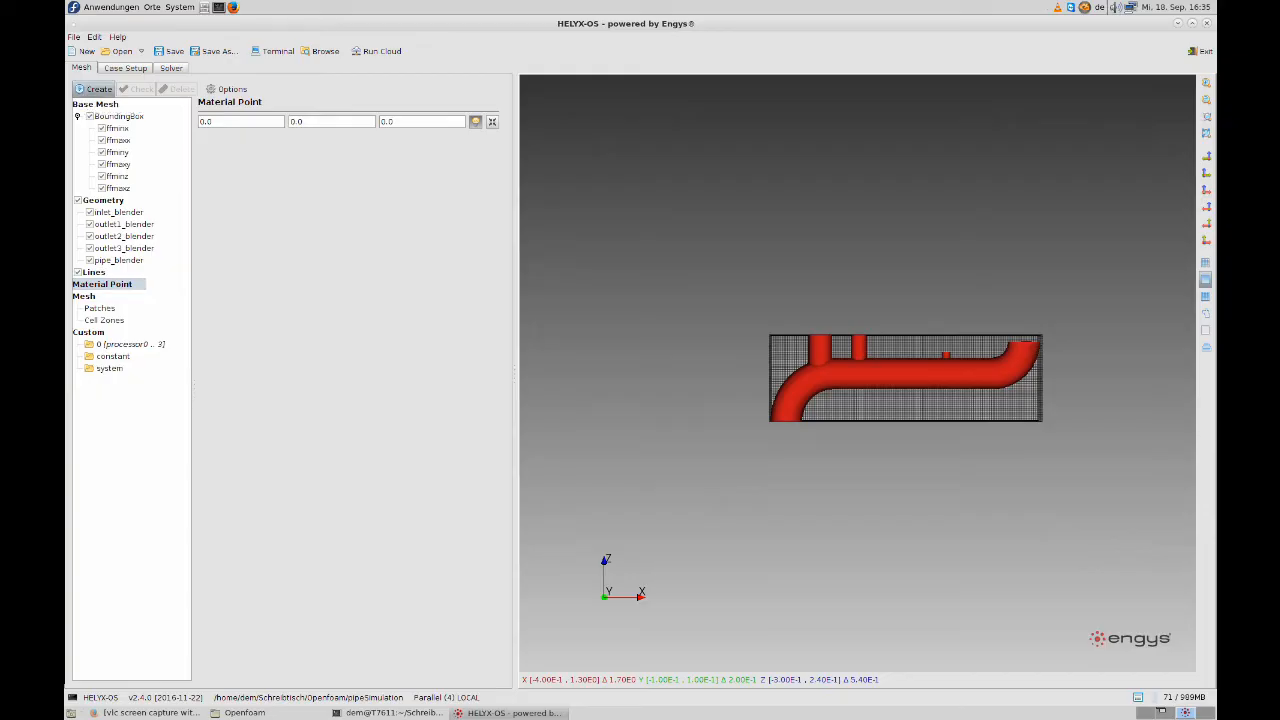
pyautogui.click(98, 89)
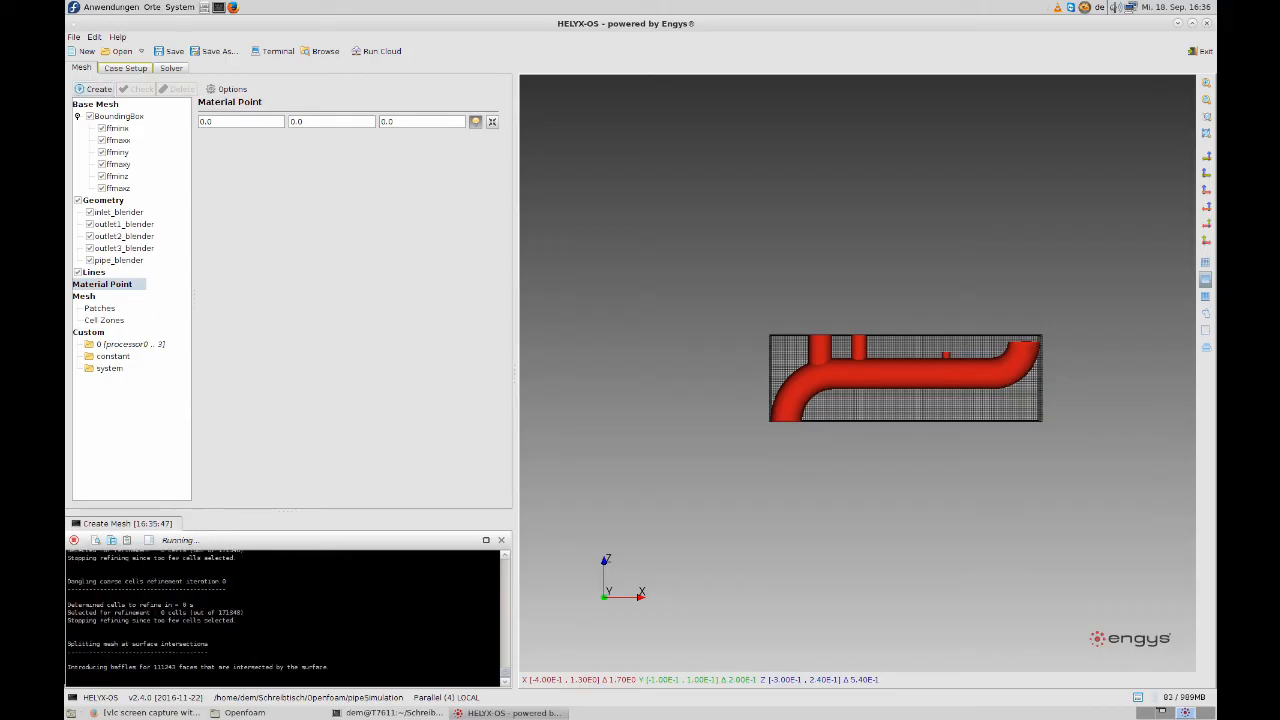
pyautogui.click(125, 67)
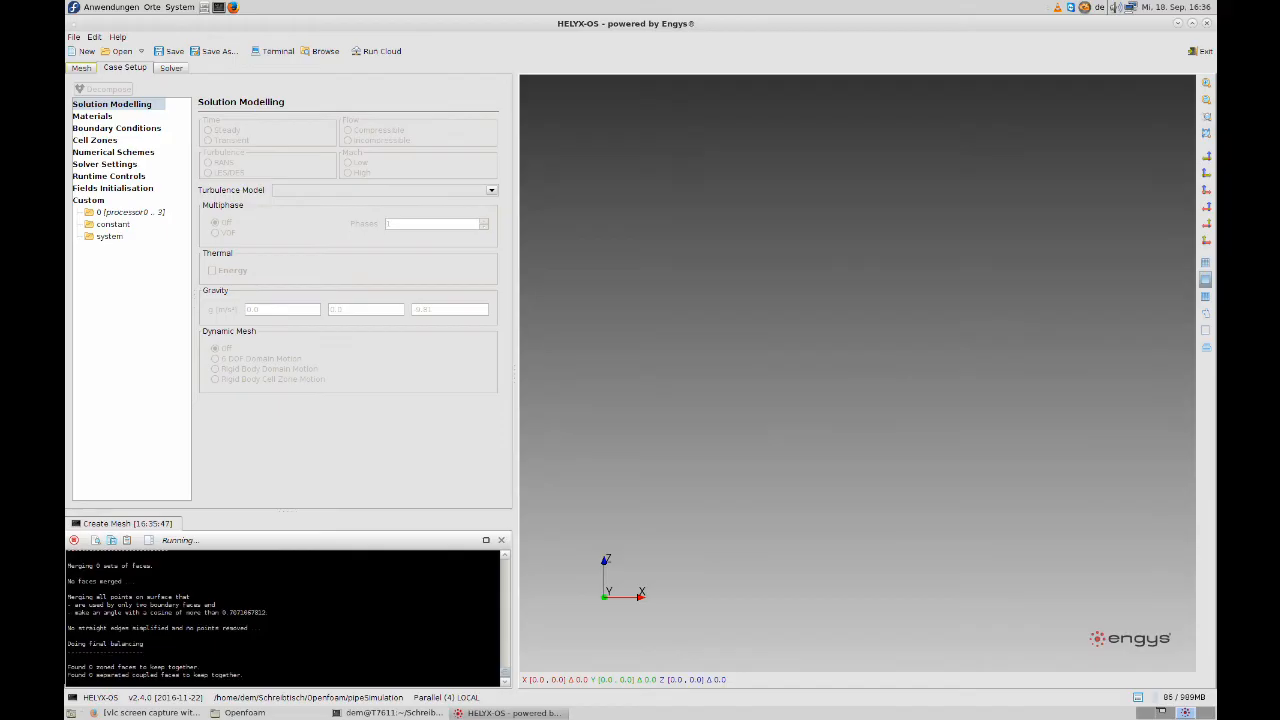
# - Return to the Mesh view to see the finished pipe mesh with its inlet, outlet and wall patches
pyautogui.click(81, 67)
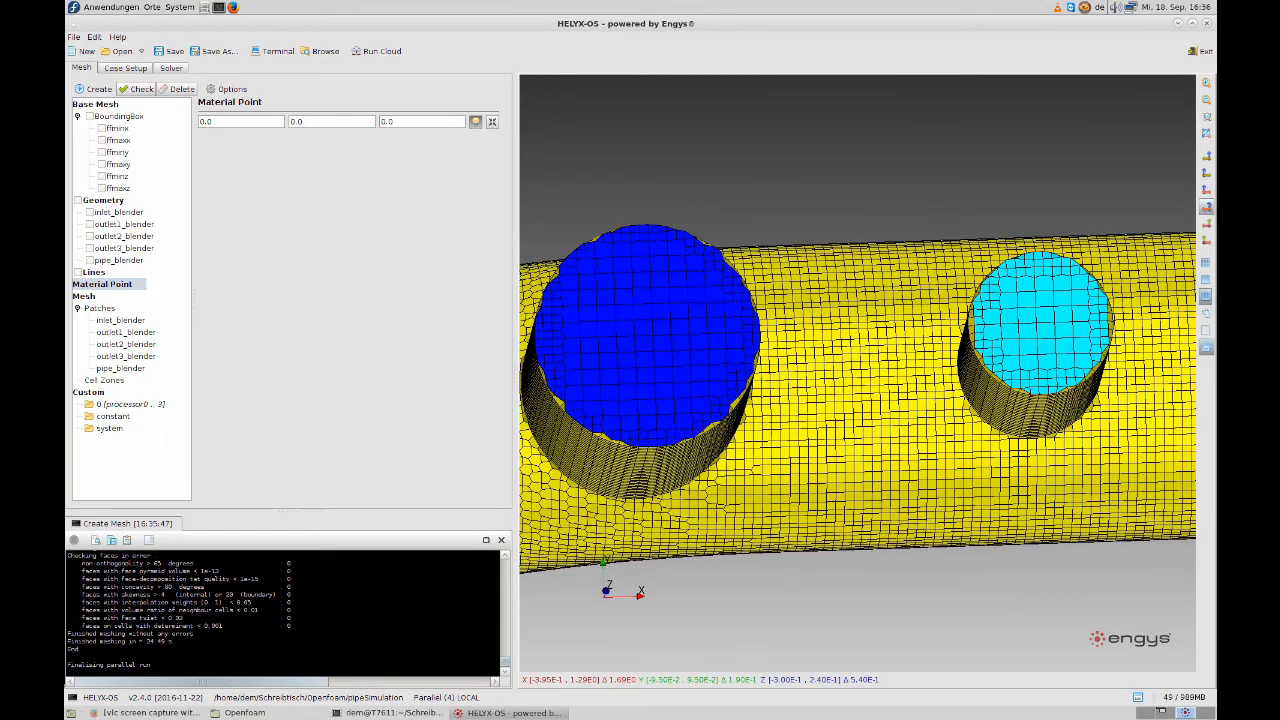
# - Choose transient, incompressible RANS k-ω SST in Solution Modelling and bring up the materials database
pyautogui.click(125, 67)
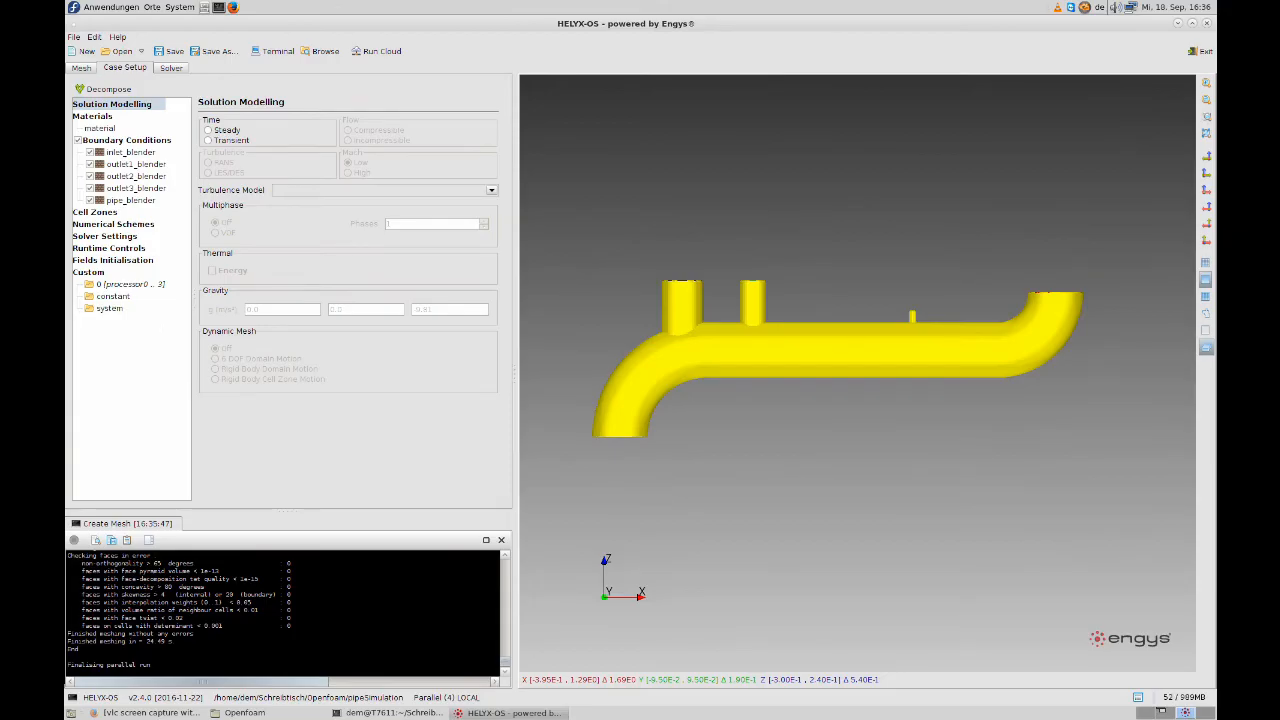
pyautogui.click(209, 130)
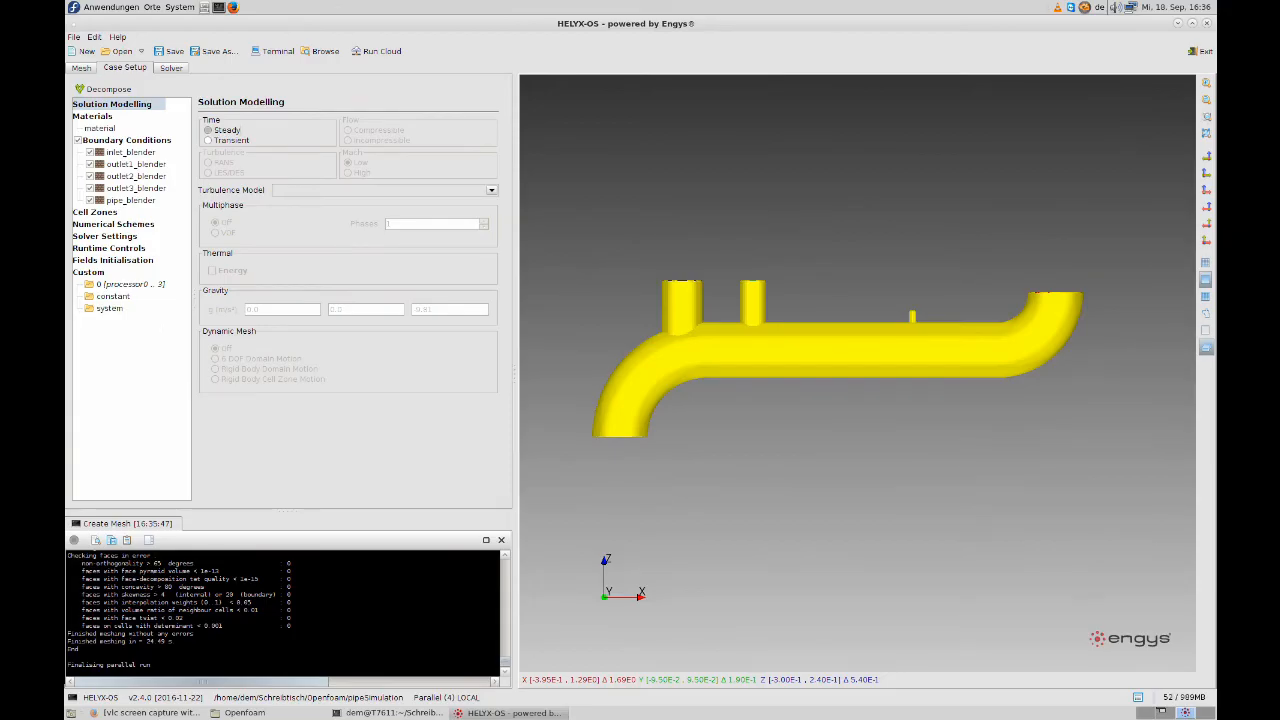
pyautogui.click(208, 140)
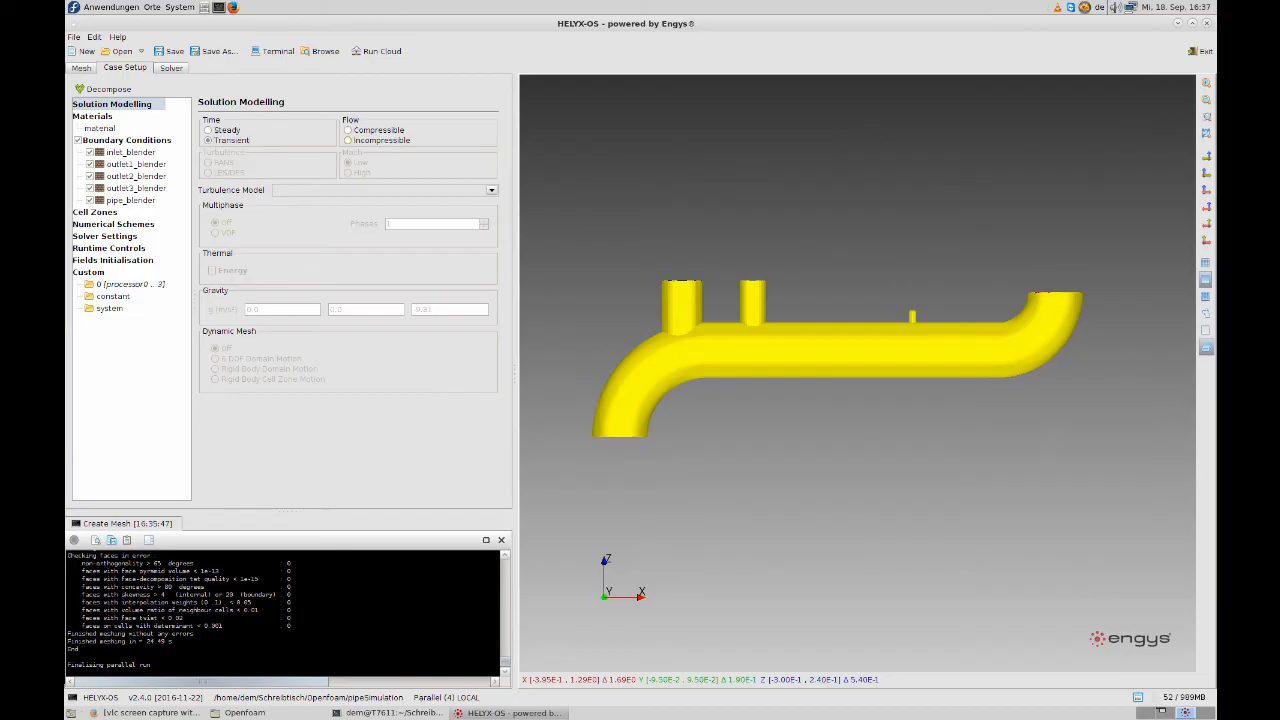
pyautogui.click(348, 140)
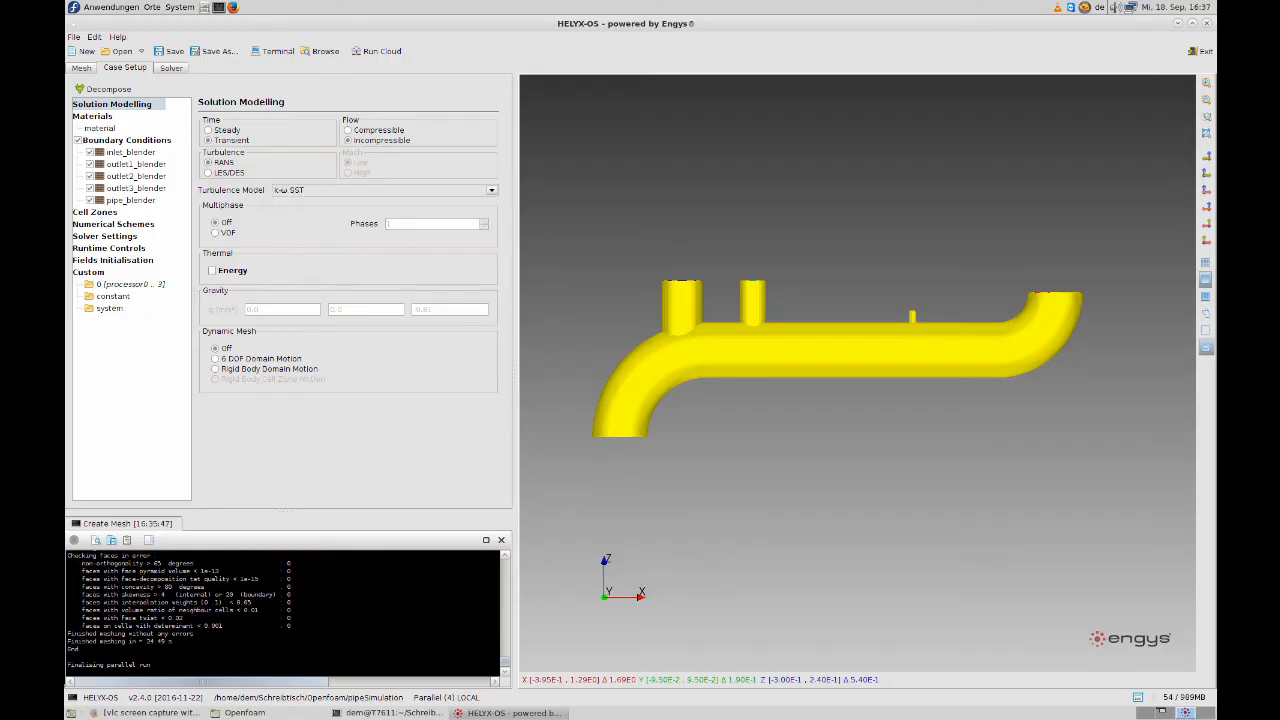
pyautogui.click(92, 116)
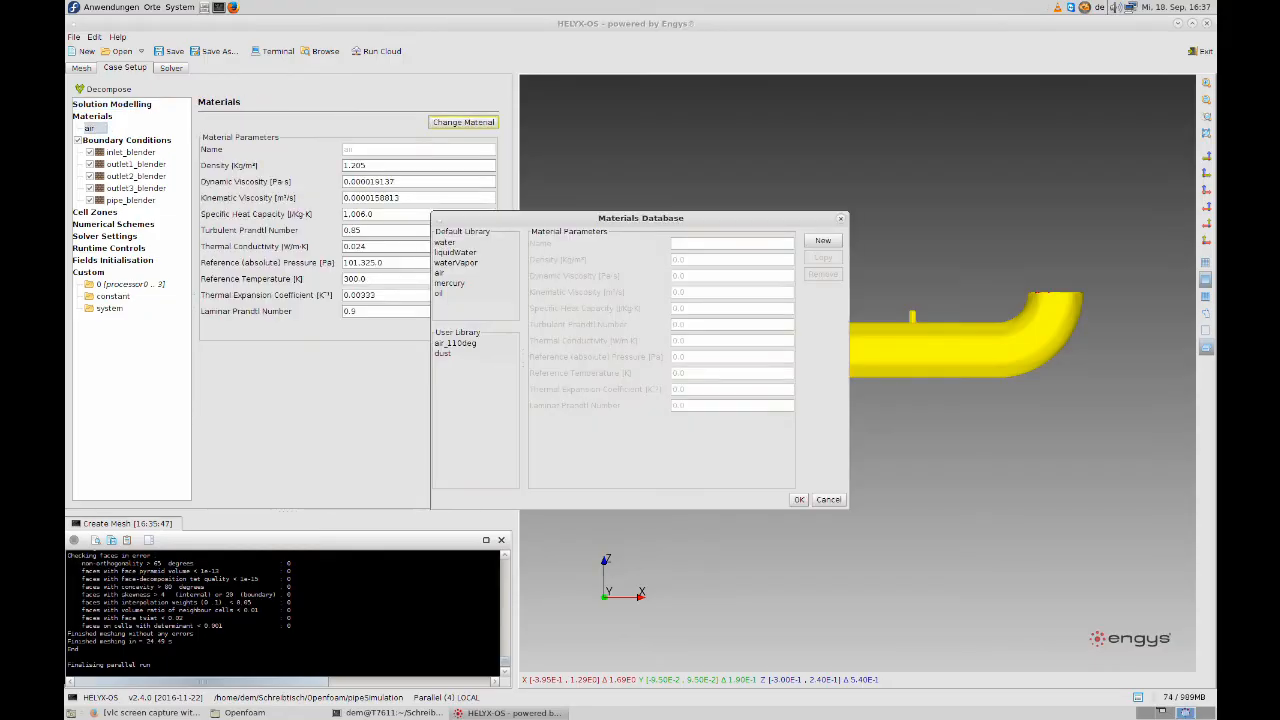
# - Replace air with water from the default materials library
pyautogui.click(444, 241)
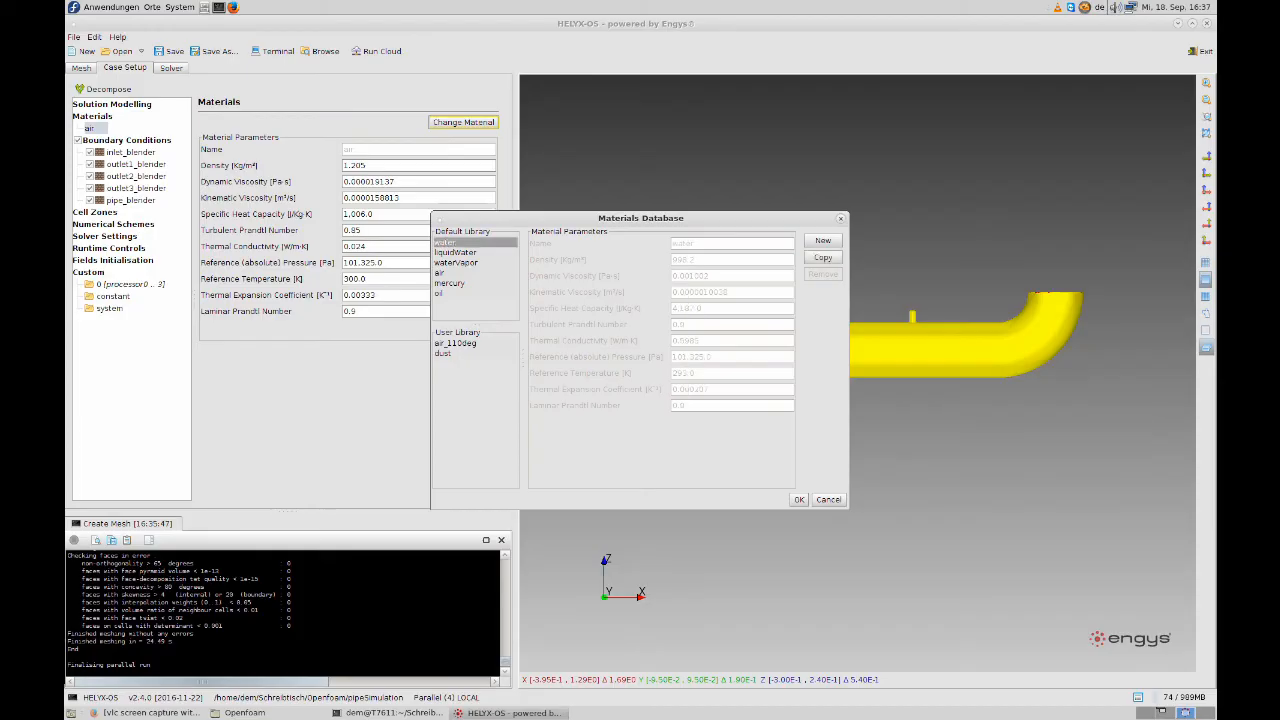
pyautogui.click(798, 499)
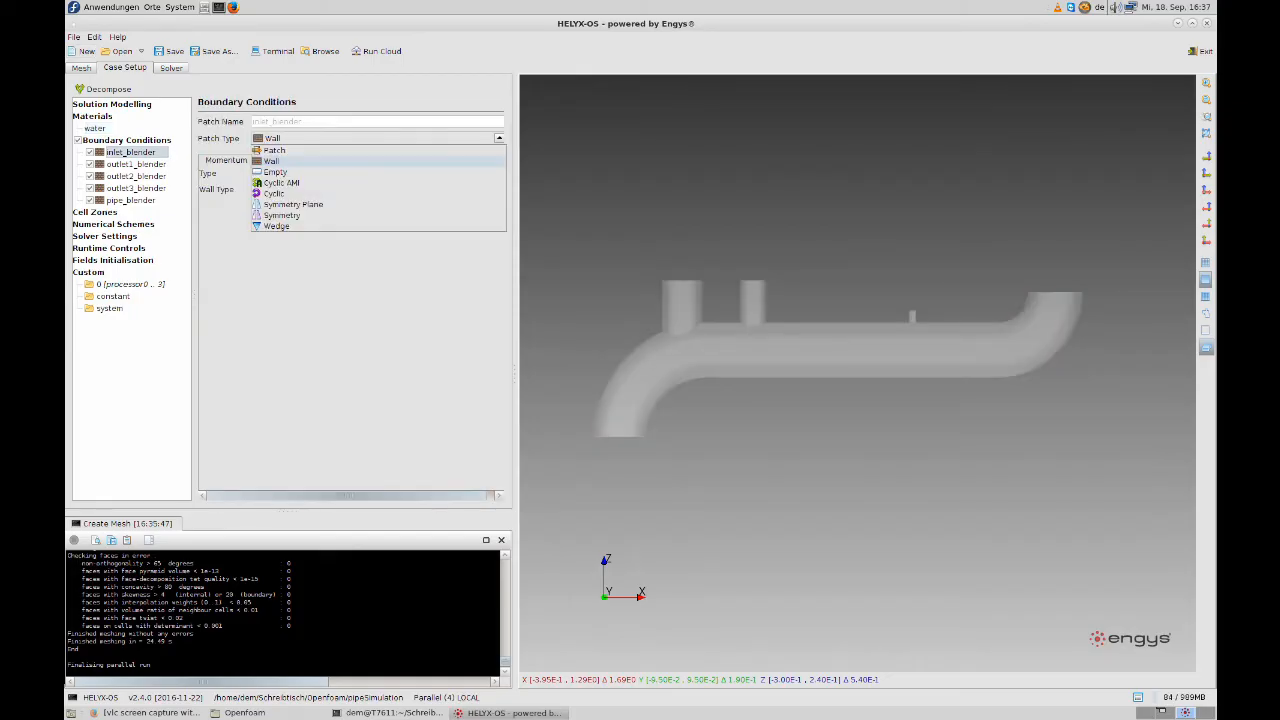
# - Make inlet_blender a patch with 0.01 m³/s volumetric flow inlet and zero-gradient pressure
pyautogui.click(274, 150)
pyautogui.write('0.1')
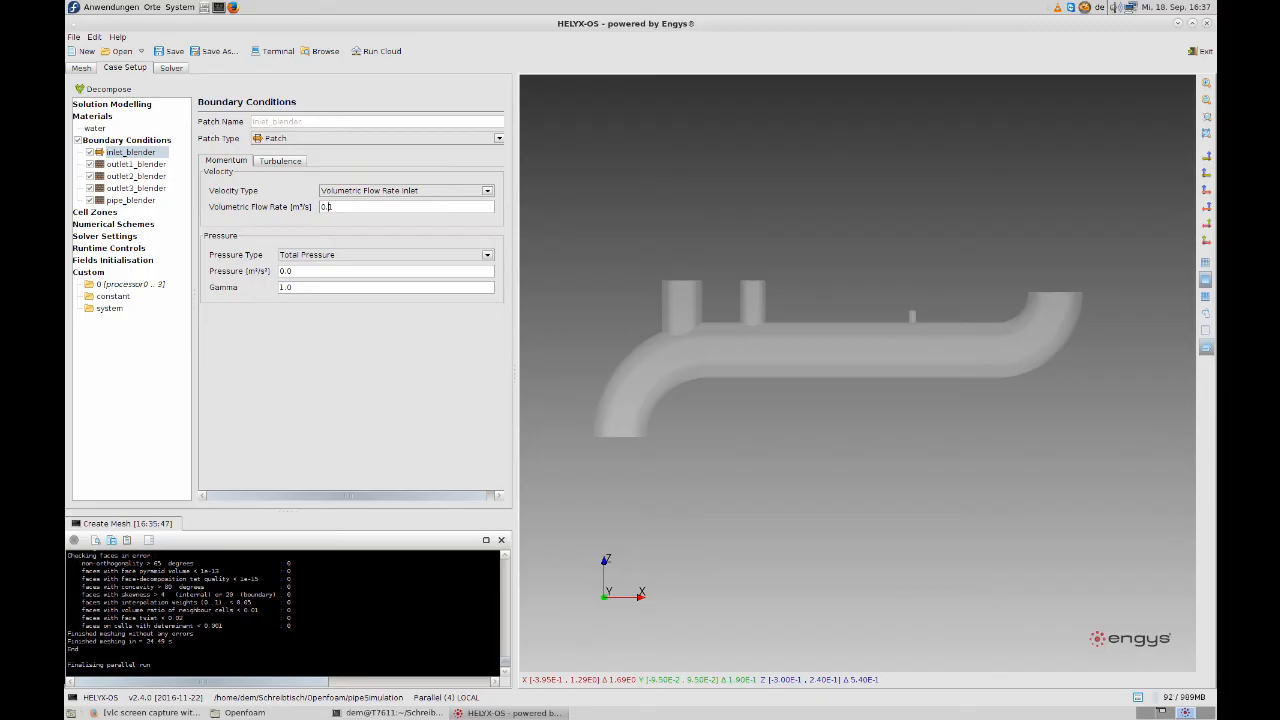
pyautogui.click(487, 254)
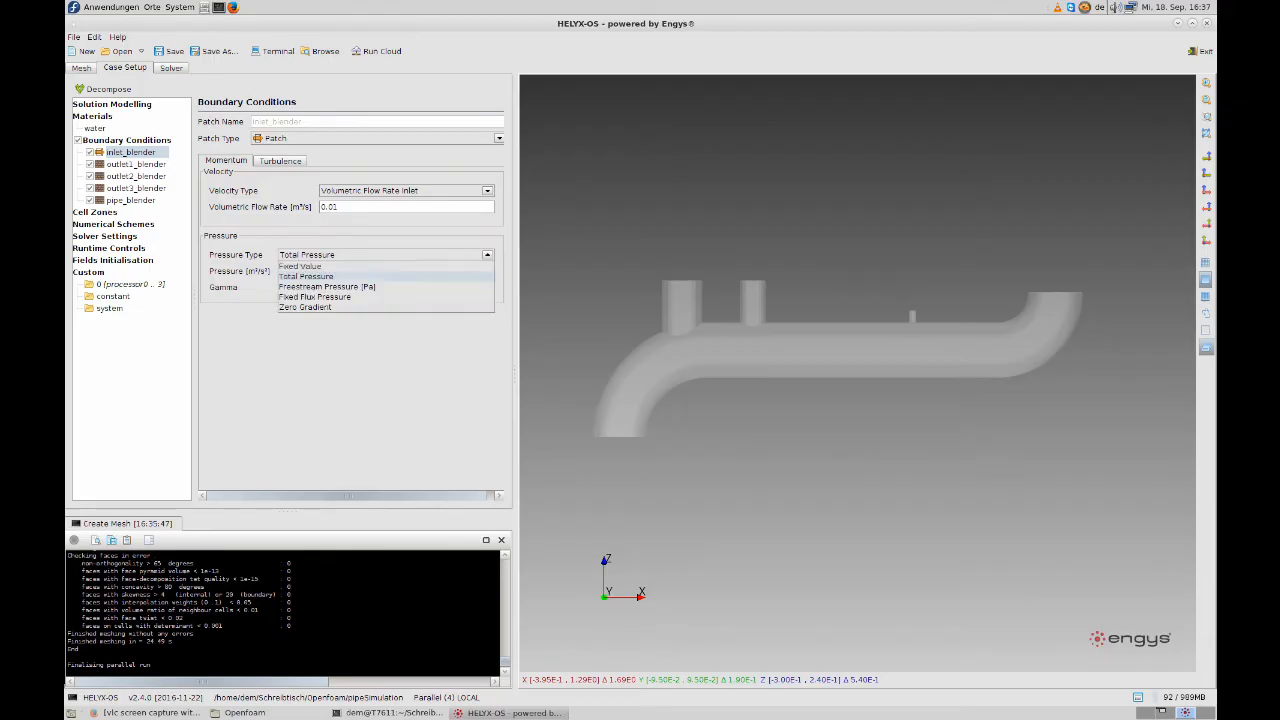
pyautogui.click(304, 307)
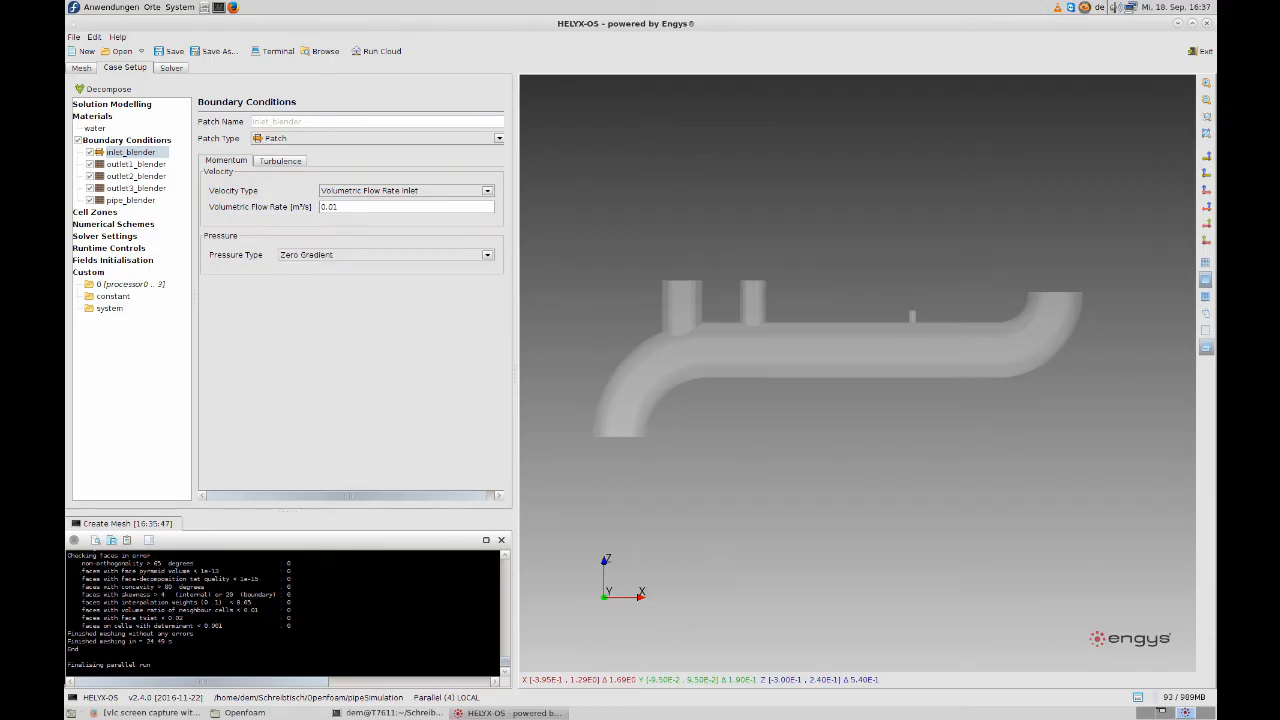
pyautogui.click(135, 164)
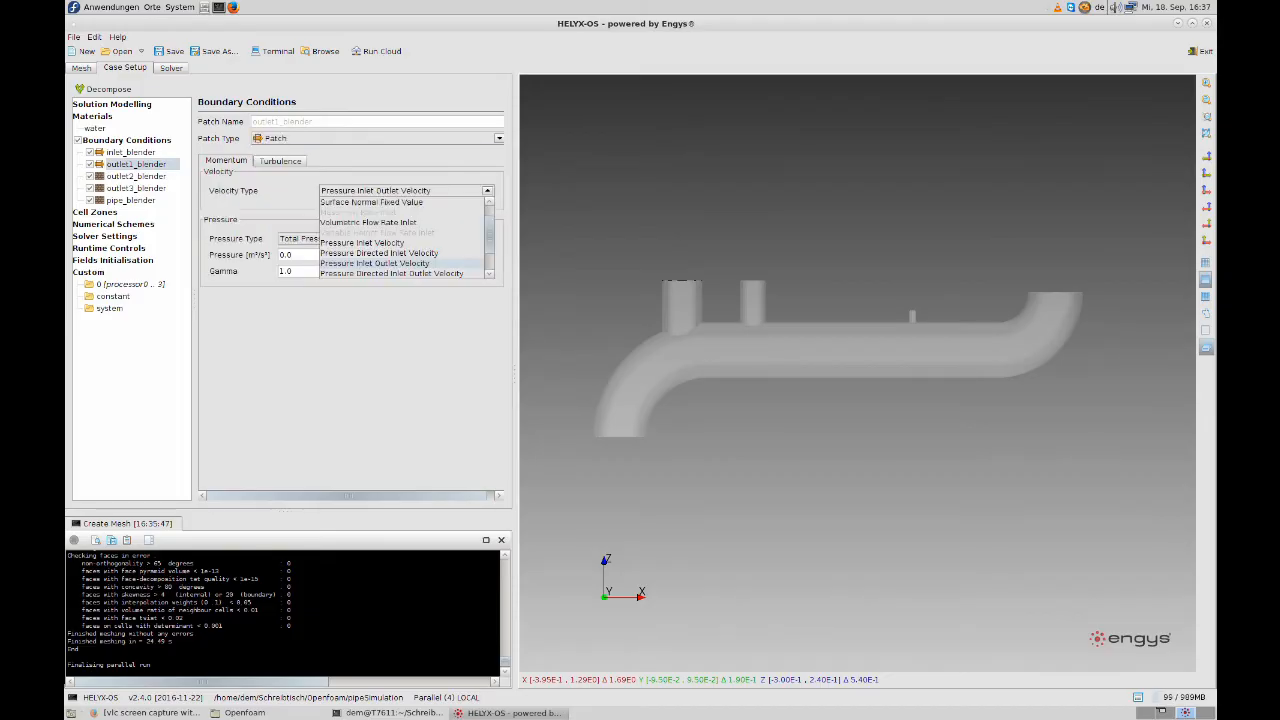
# - Give outlets 1–3 pressure inlet-outlet velocity with total pressure 0 and confirm pipe_blender stays a no-slip wall
pyautogui.click(375, 263)
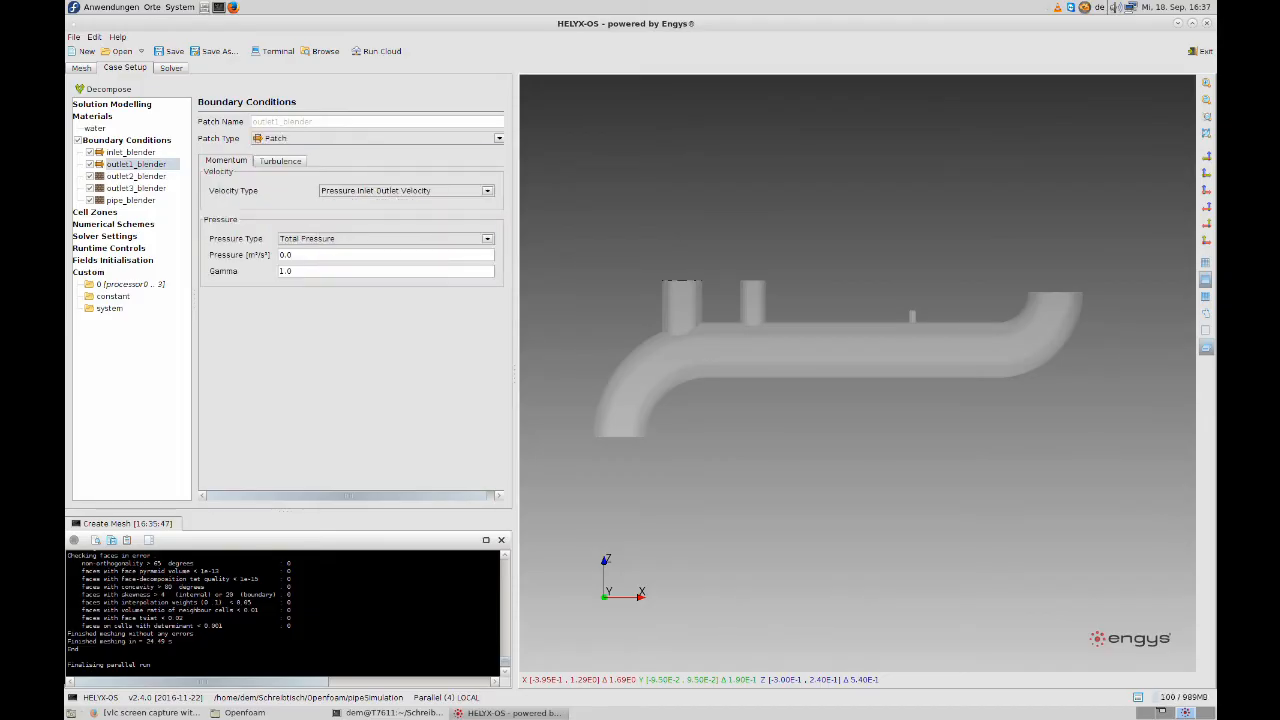
pyautogui.click(135, 176)
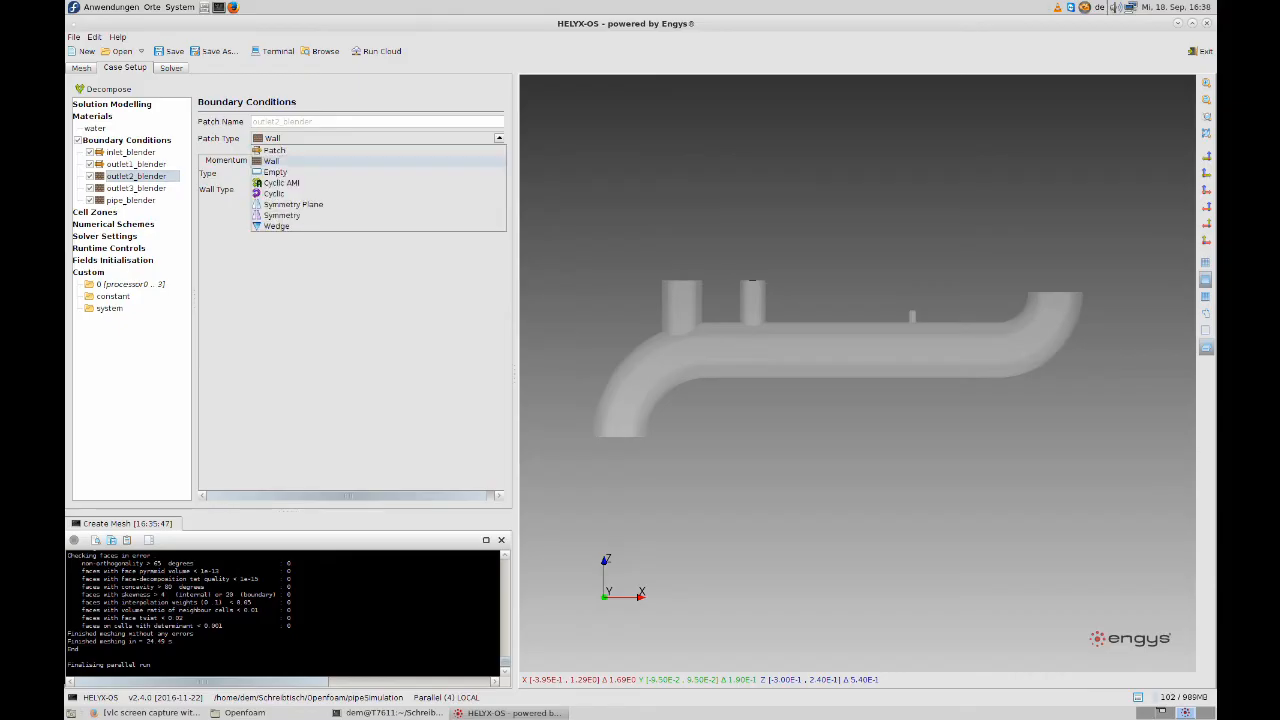
pyautogui.click(274, 150)
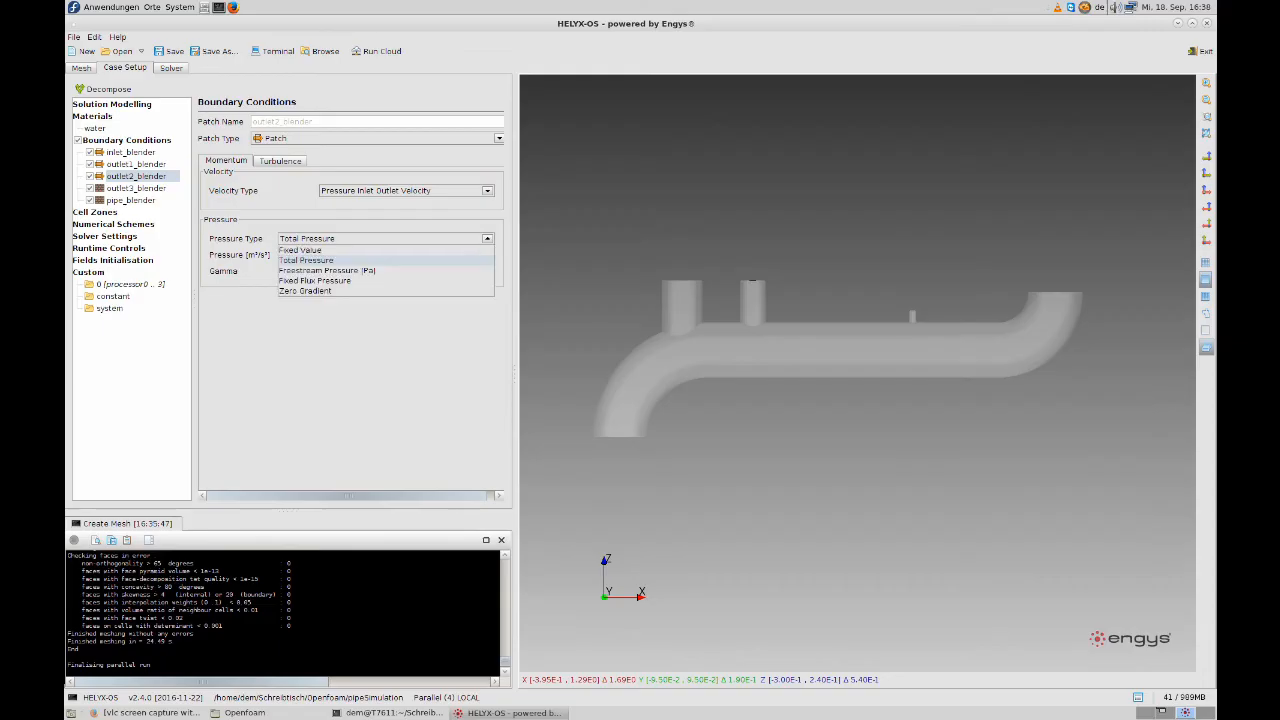
pyautogui.click(136, 188)
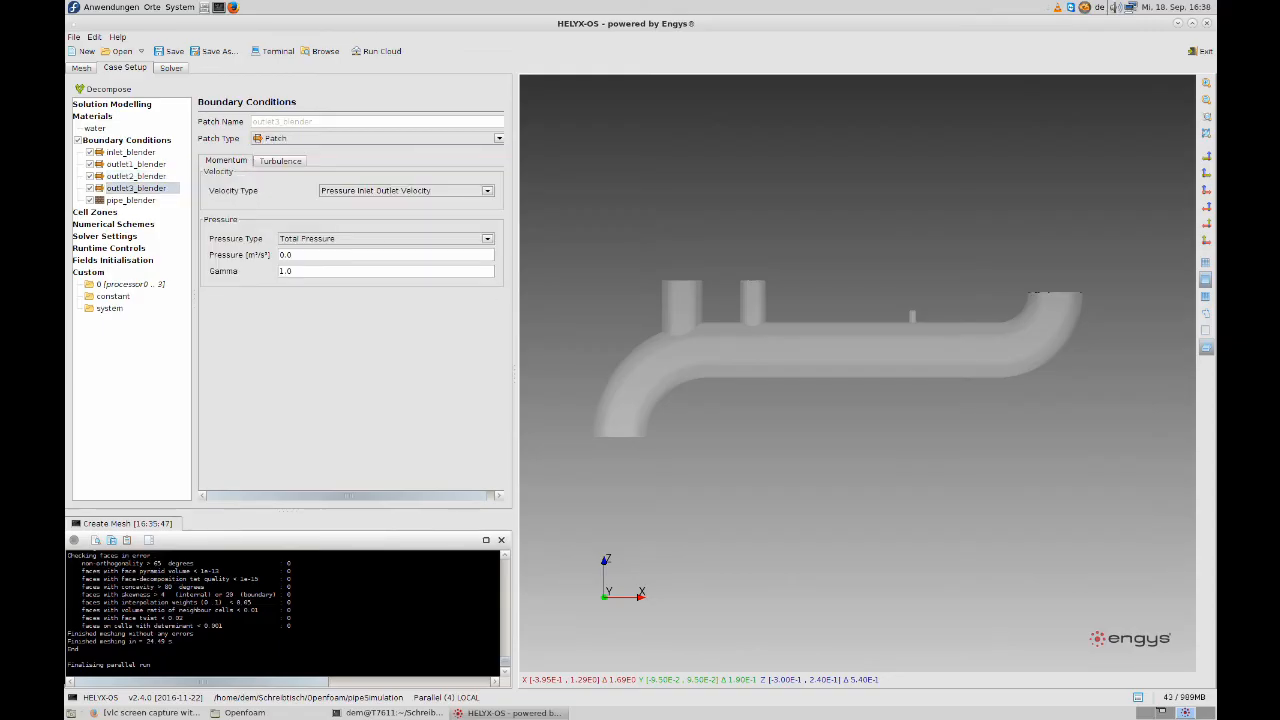
pyautogui.click(131, 199)
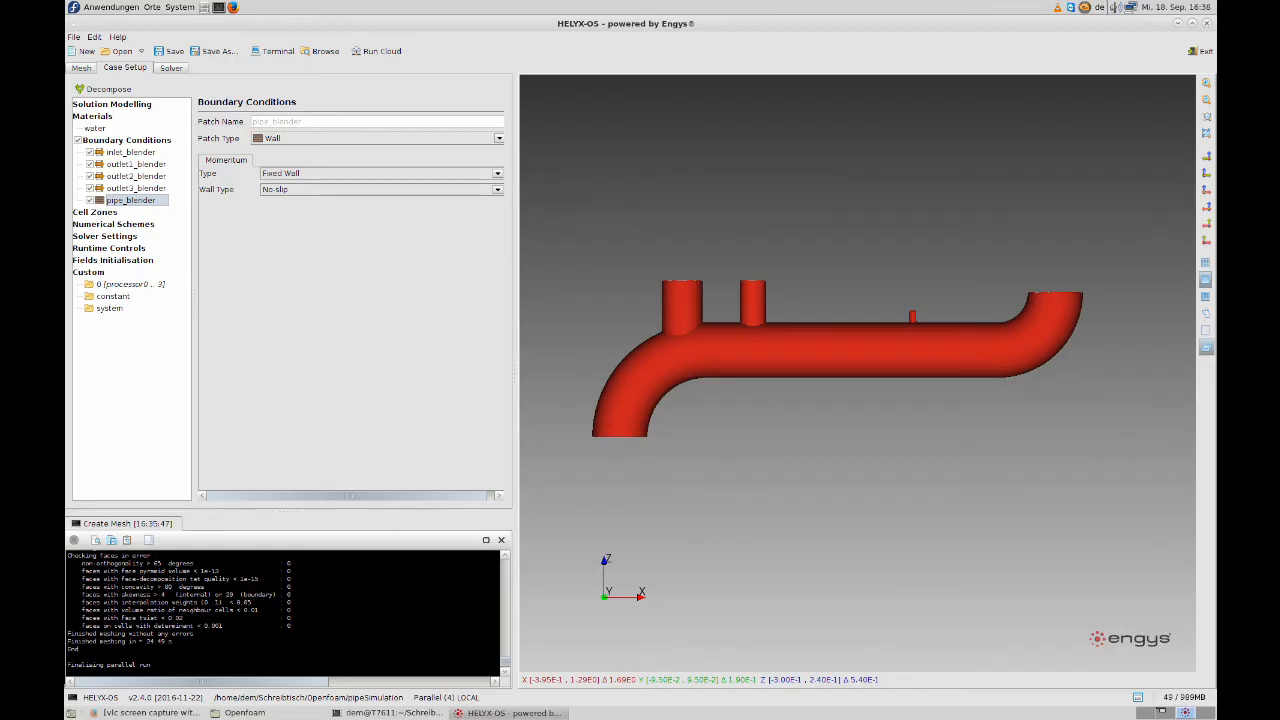
pyautogui.click(104, 235)
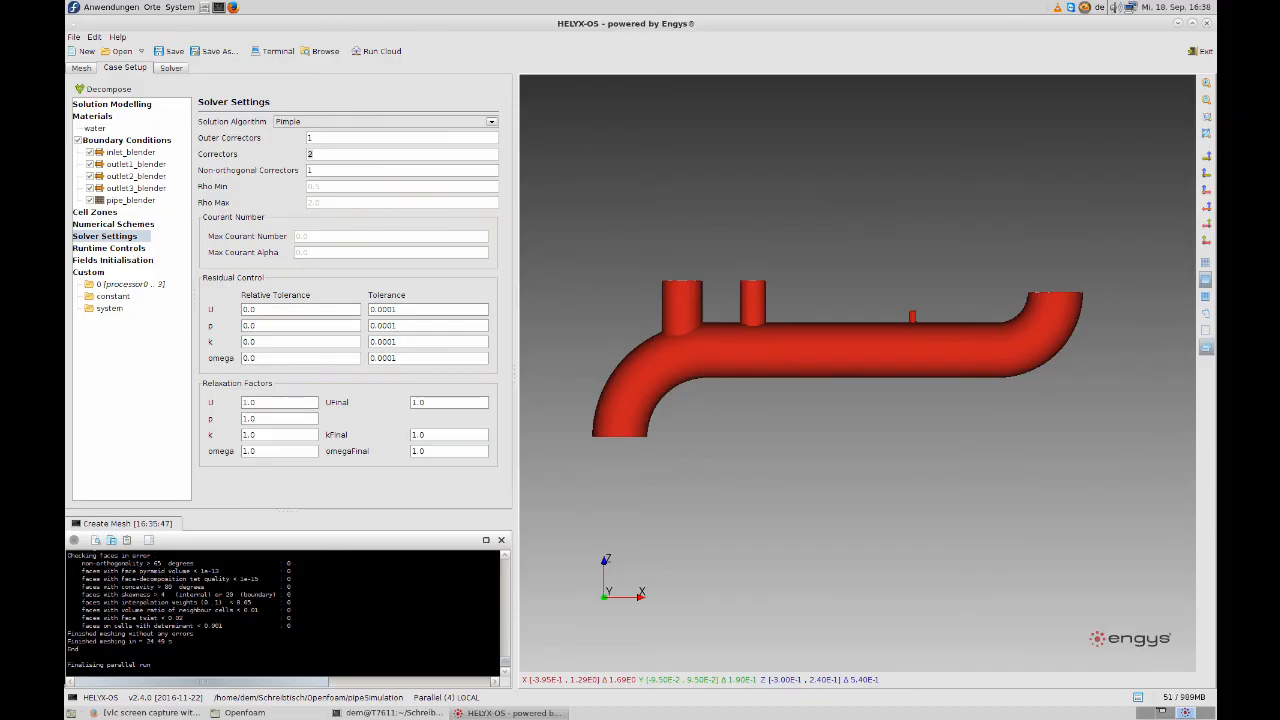
pyautogui.click(108, 248)
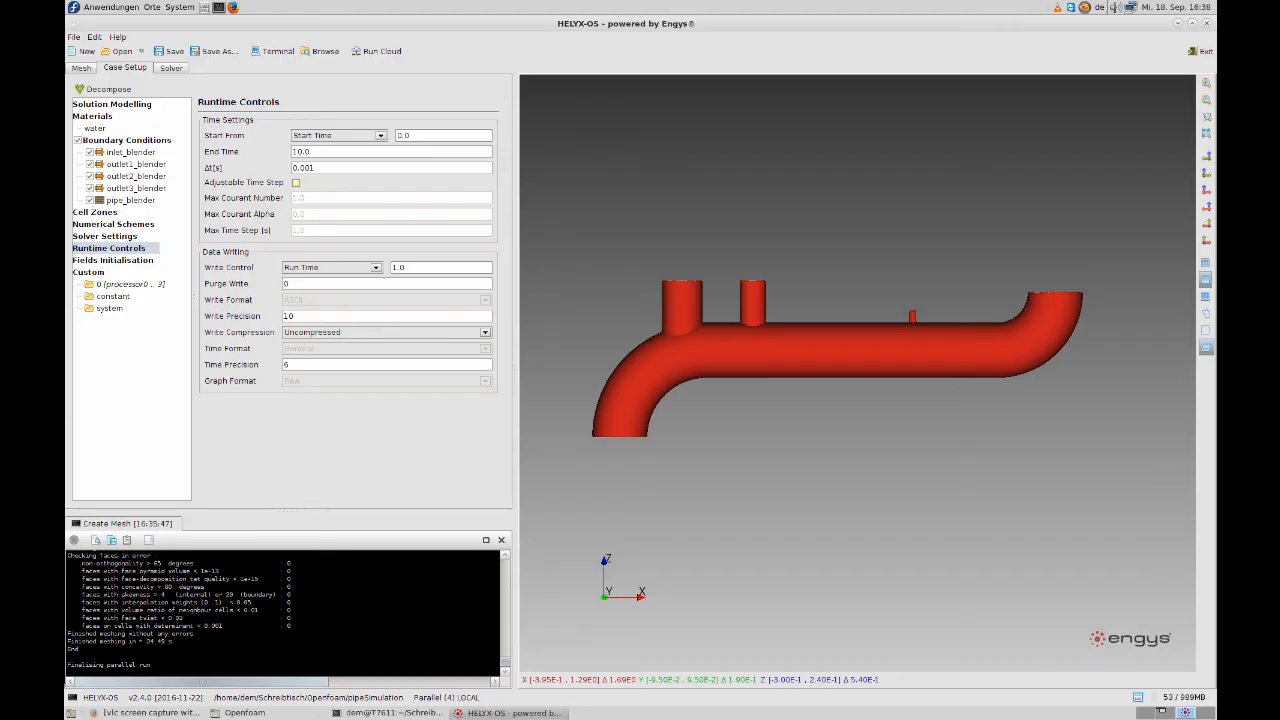
# - Set Δt 0.0001 s, adjustable stepping, max Courant 5, max step 0.02 s, write every 0.02 s compressed
pyautogui.write('0.0001')
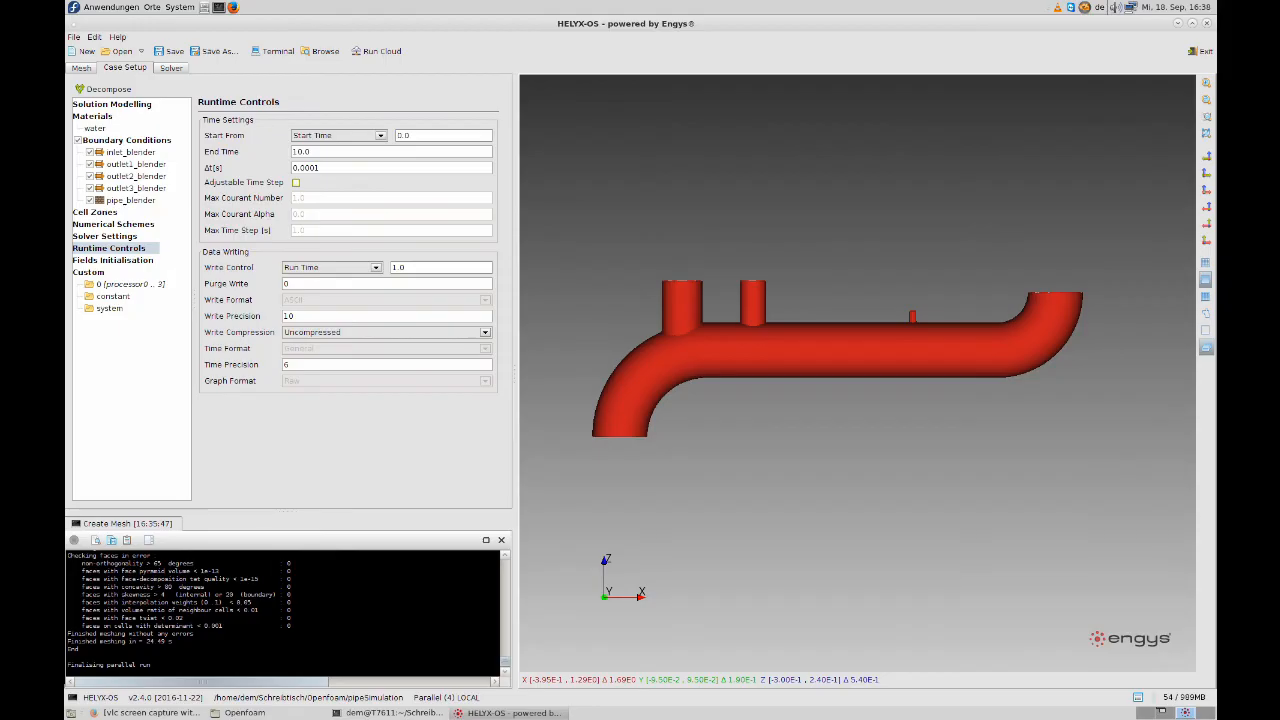
pyautogui.click(296, 182)
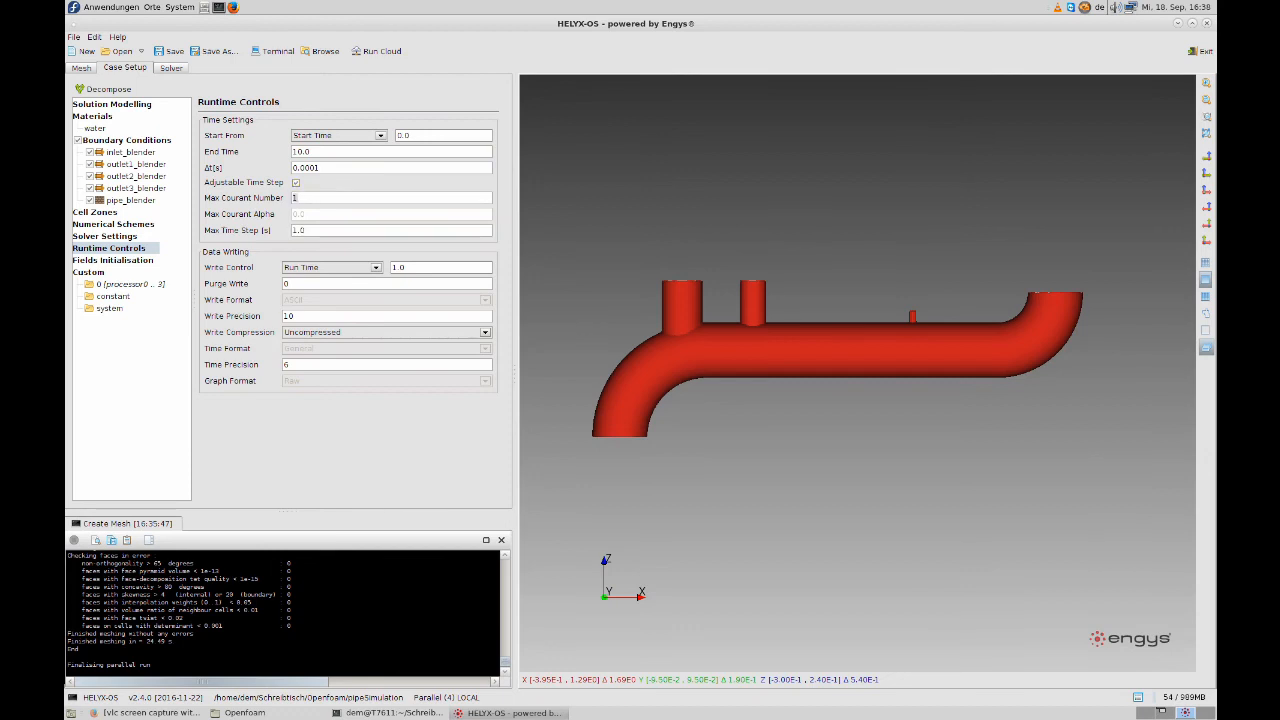
pyautogui.write('5')
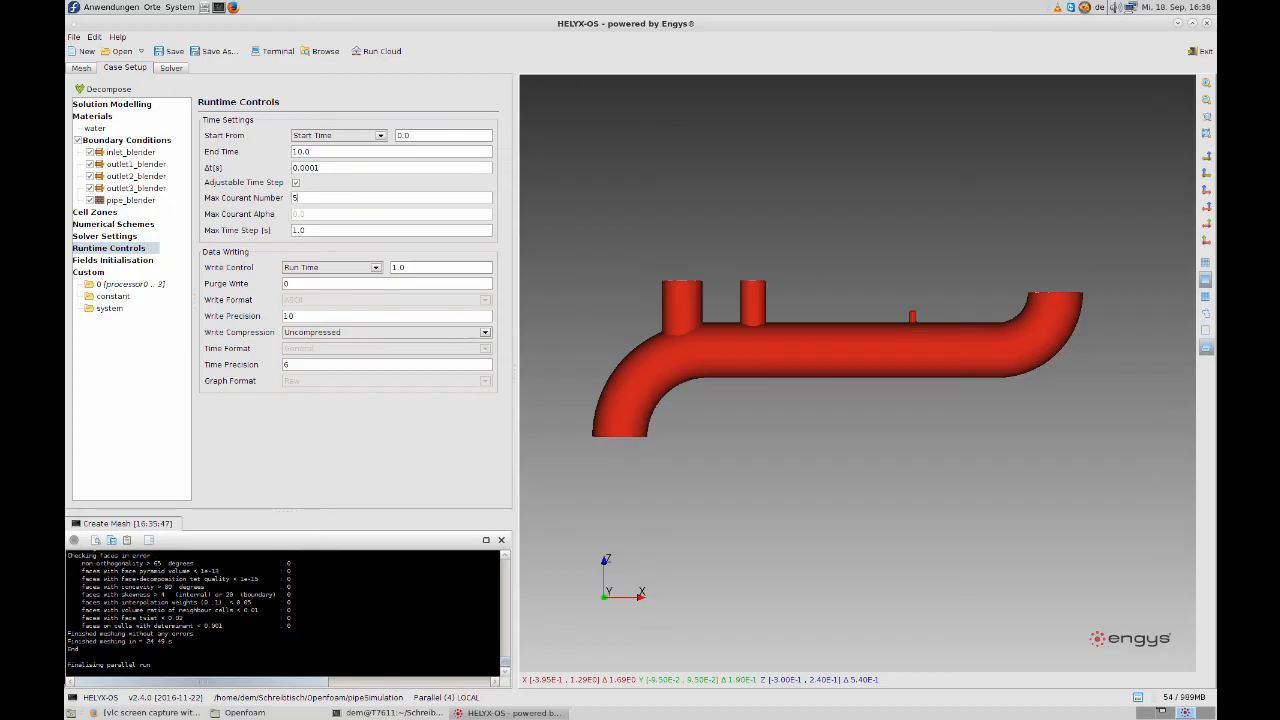
pyautogui.click(390, 230)
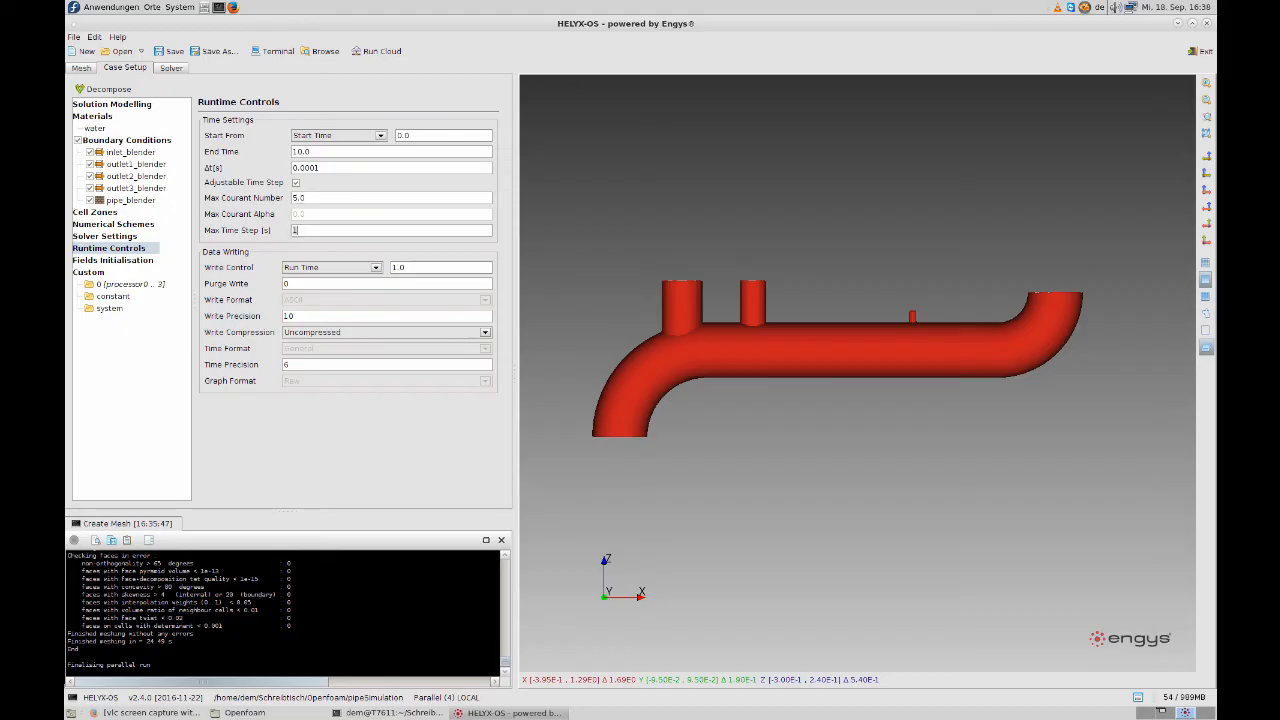
pyautogui.write('0.02')
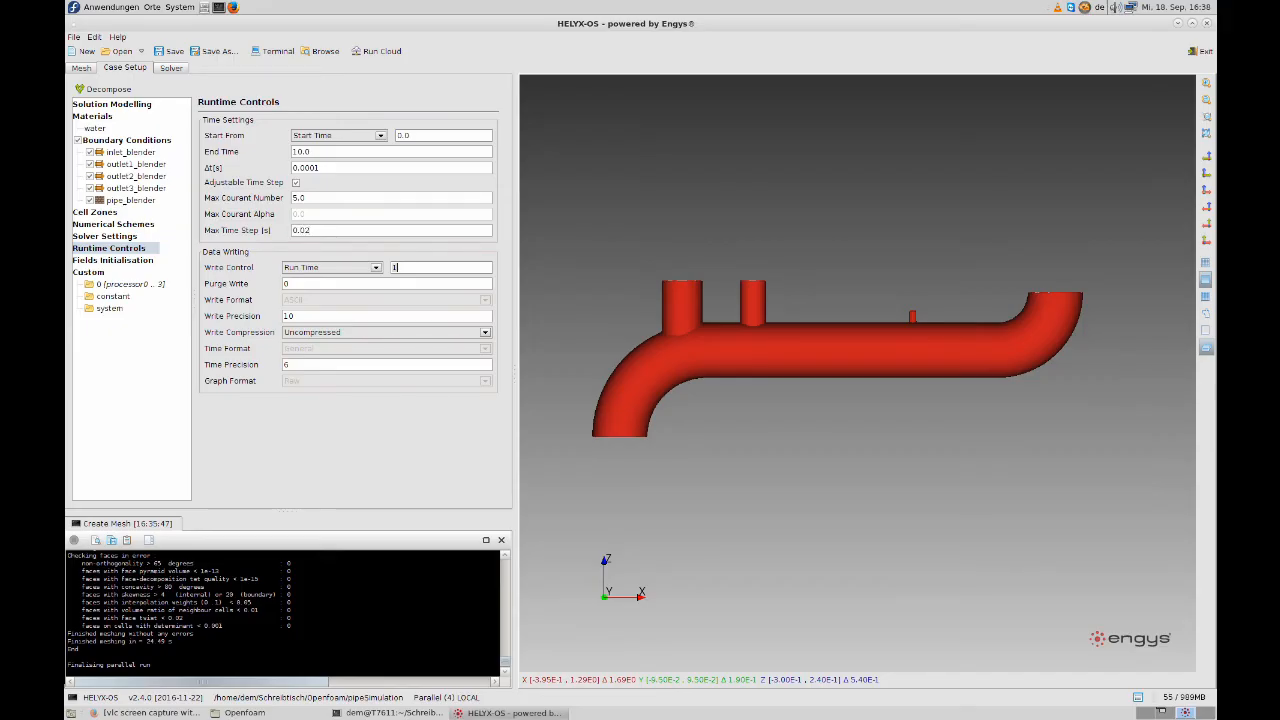
pyautogui.write('0.02')
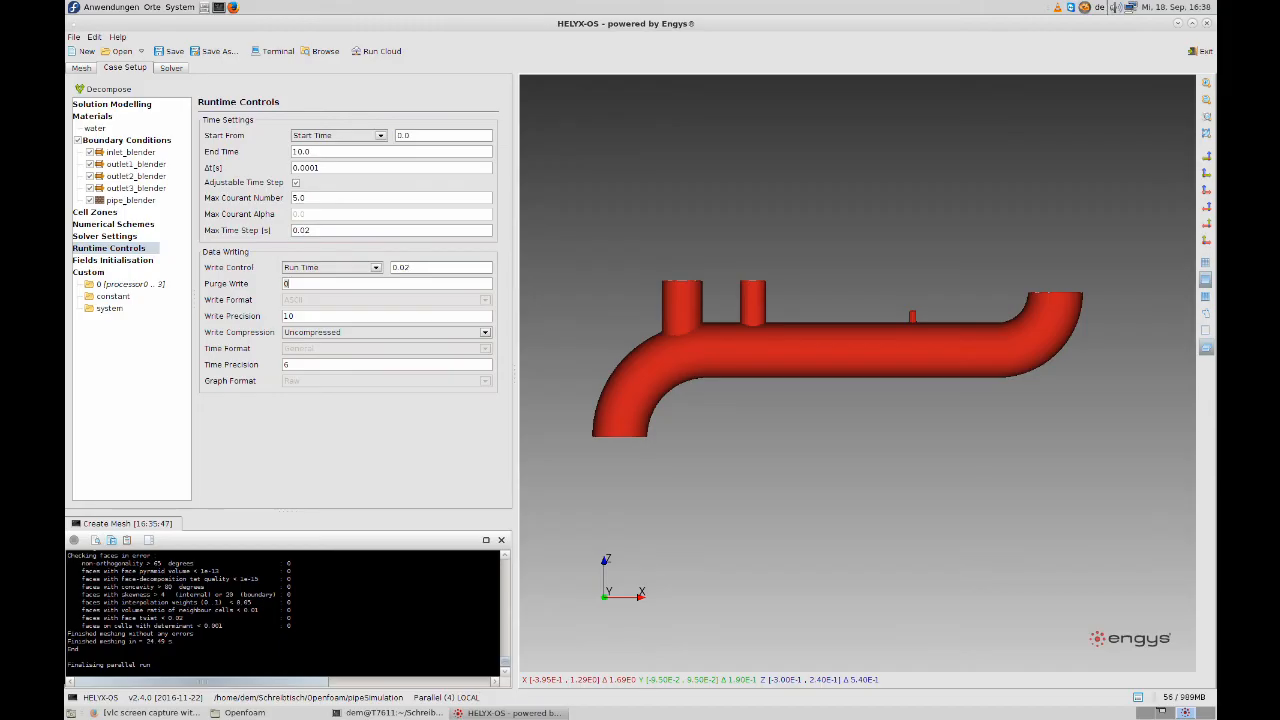
pyautogui.click(385, 331)
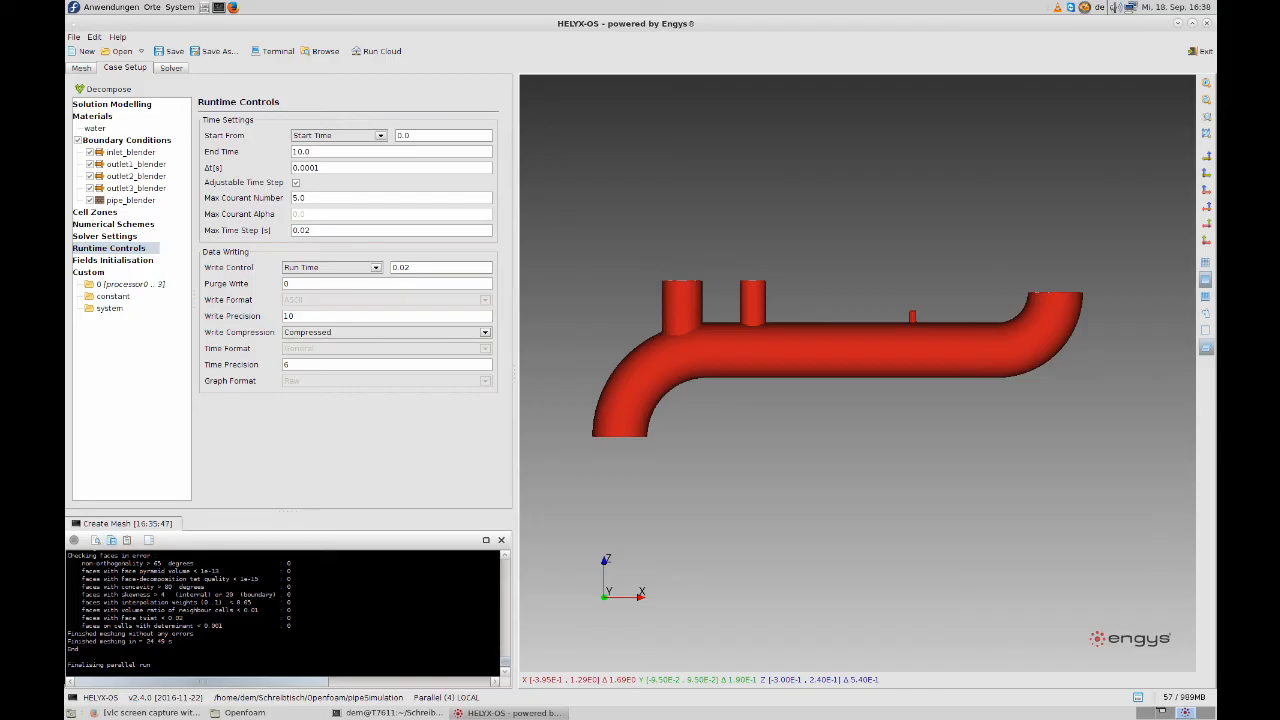
pyautogui.click(112, 259)
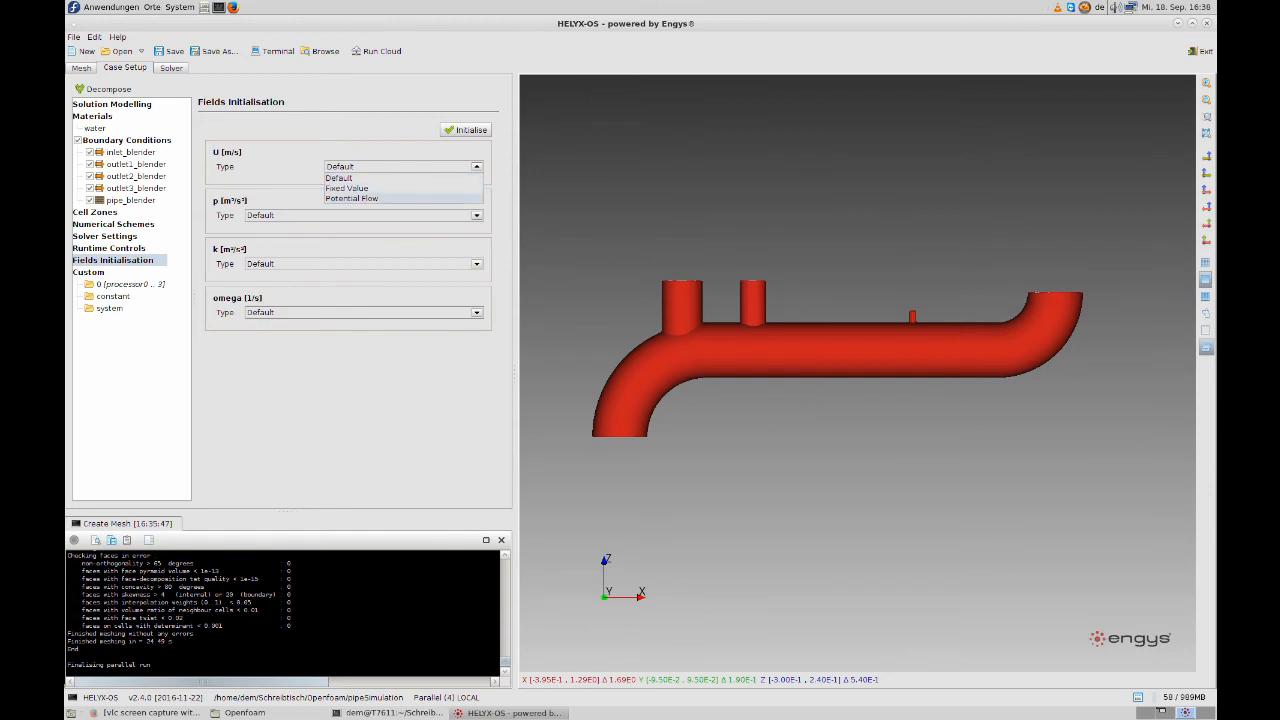
# - Initialise U and p with potential flow and set k and omega to fixed value 0.1
pyautogui.click(351, 197)
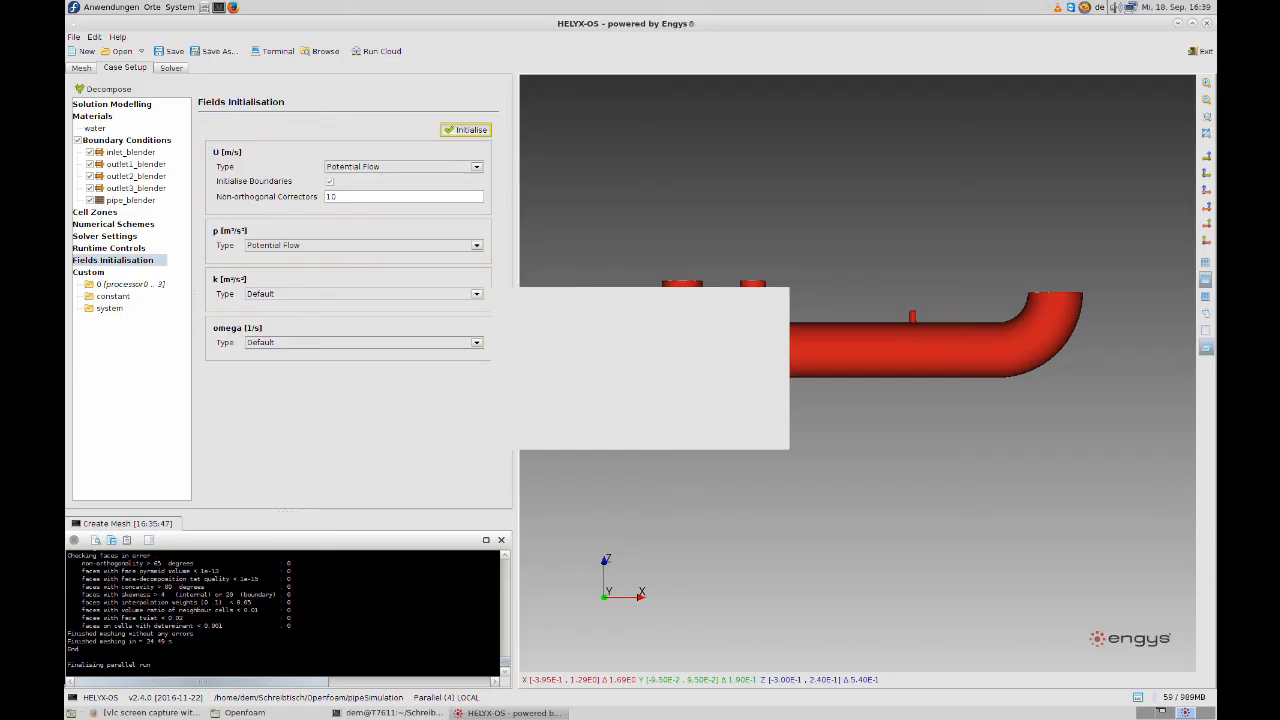
pyautogui.click(466, 129)
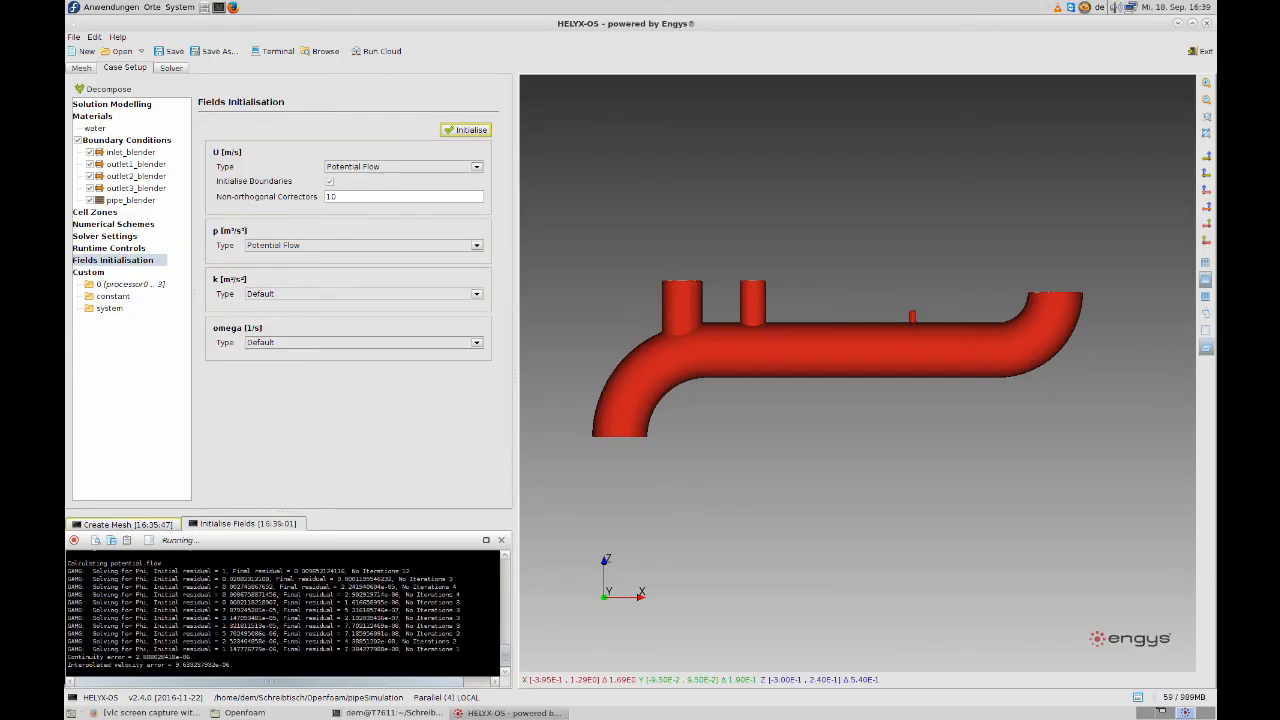
pyautogui.click(466, 129)
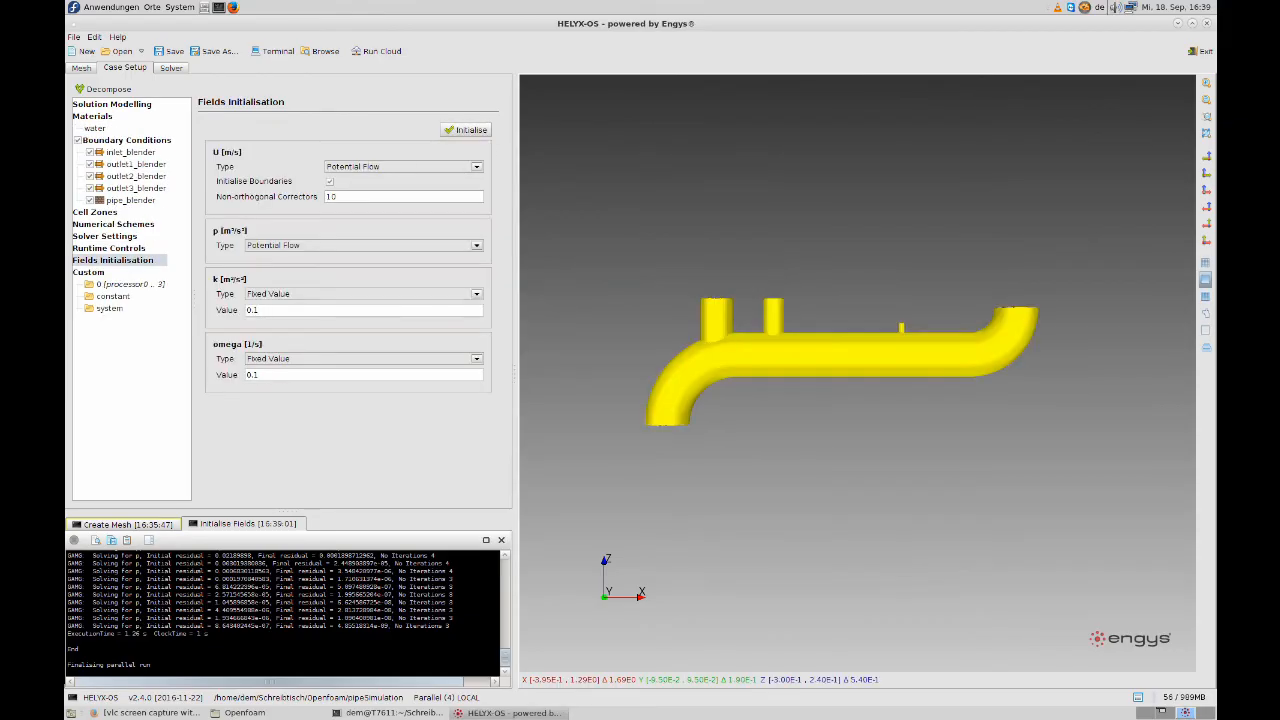
pyautogui.click(170, 67)
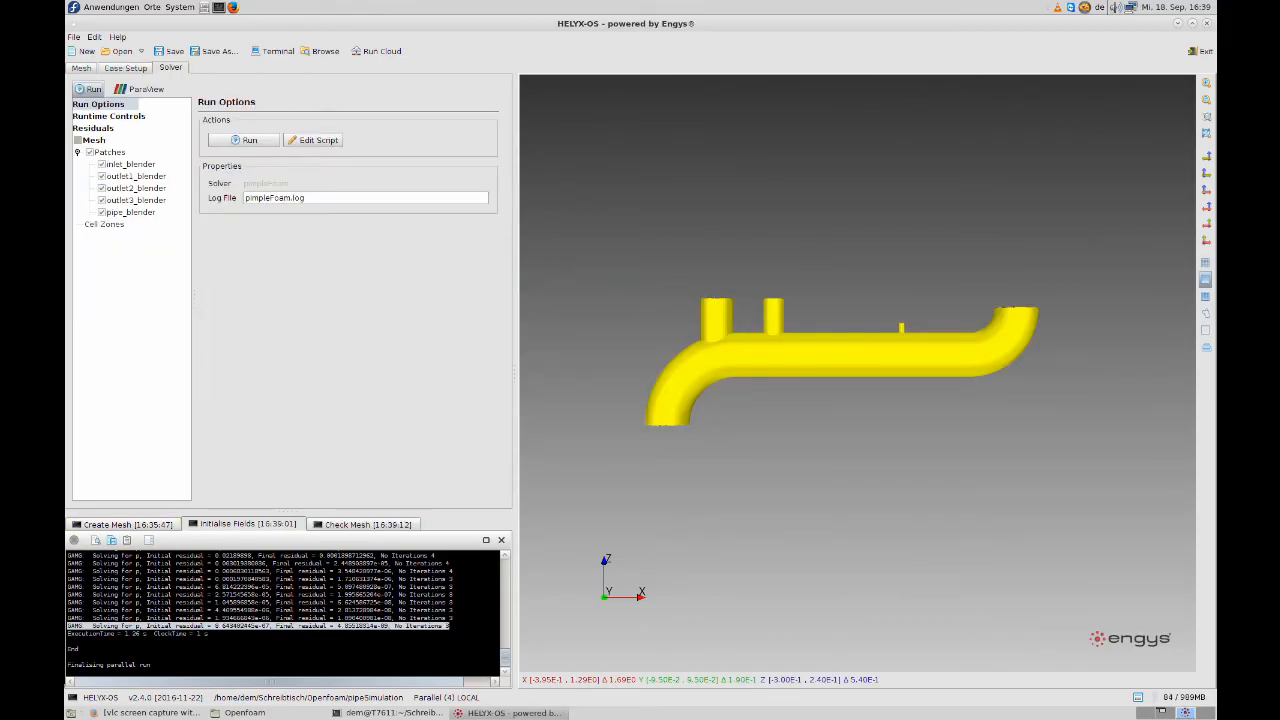
# - Review the solver runtime controls and launch the pimpleFoam run
pyautogui.click(108, 116)
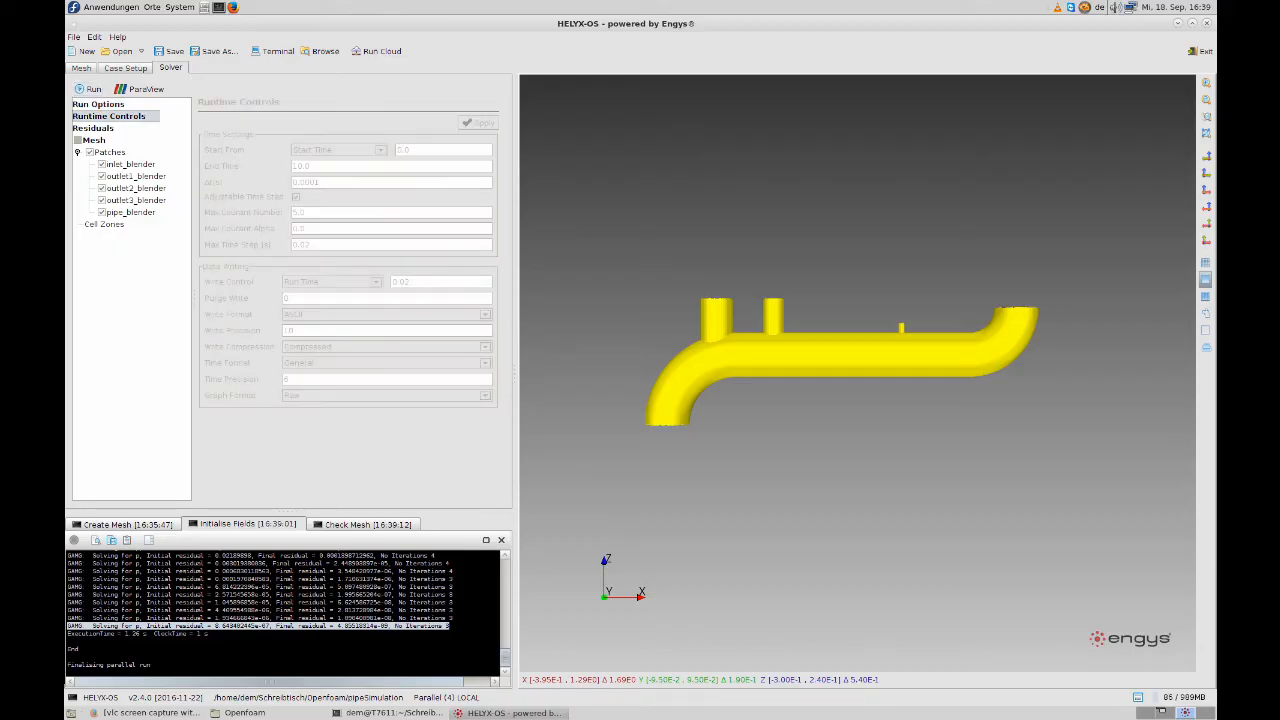
pyautogui.click(97, 104)
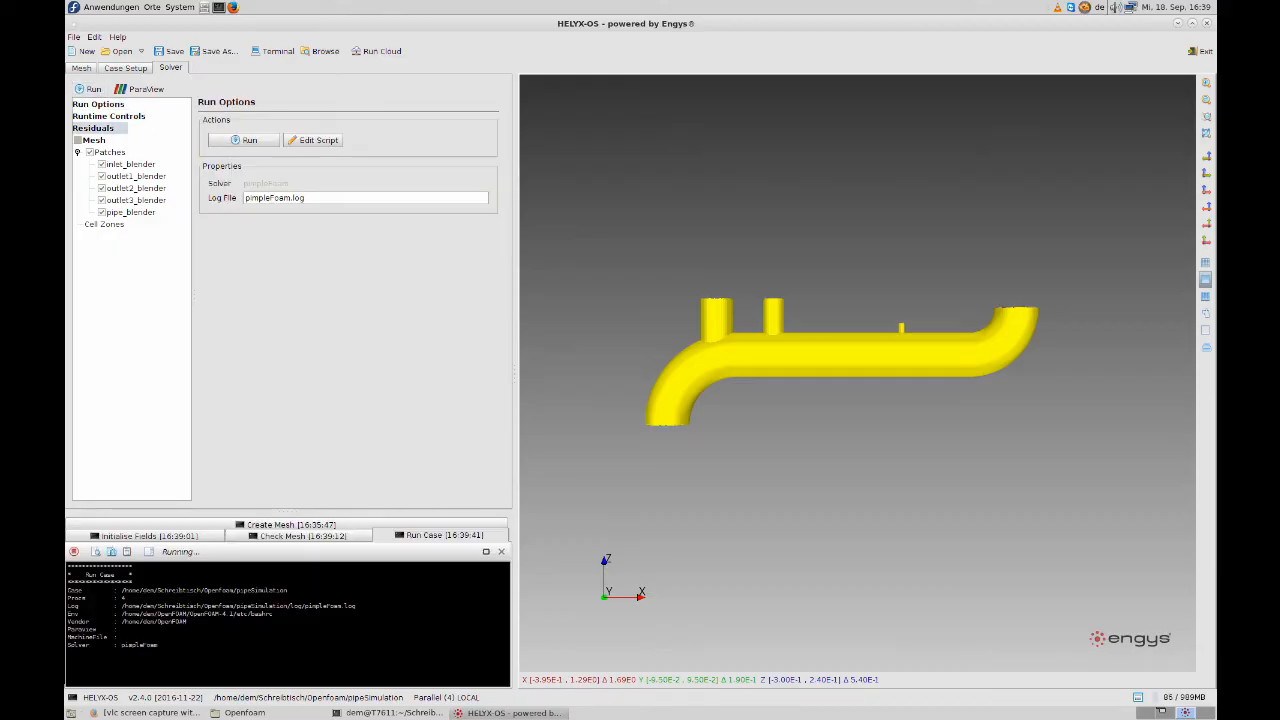
pyautogui.click(92, 128)
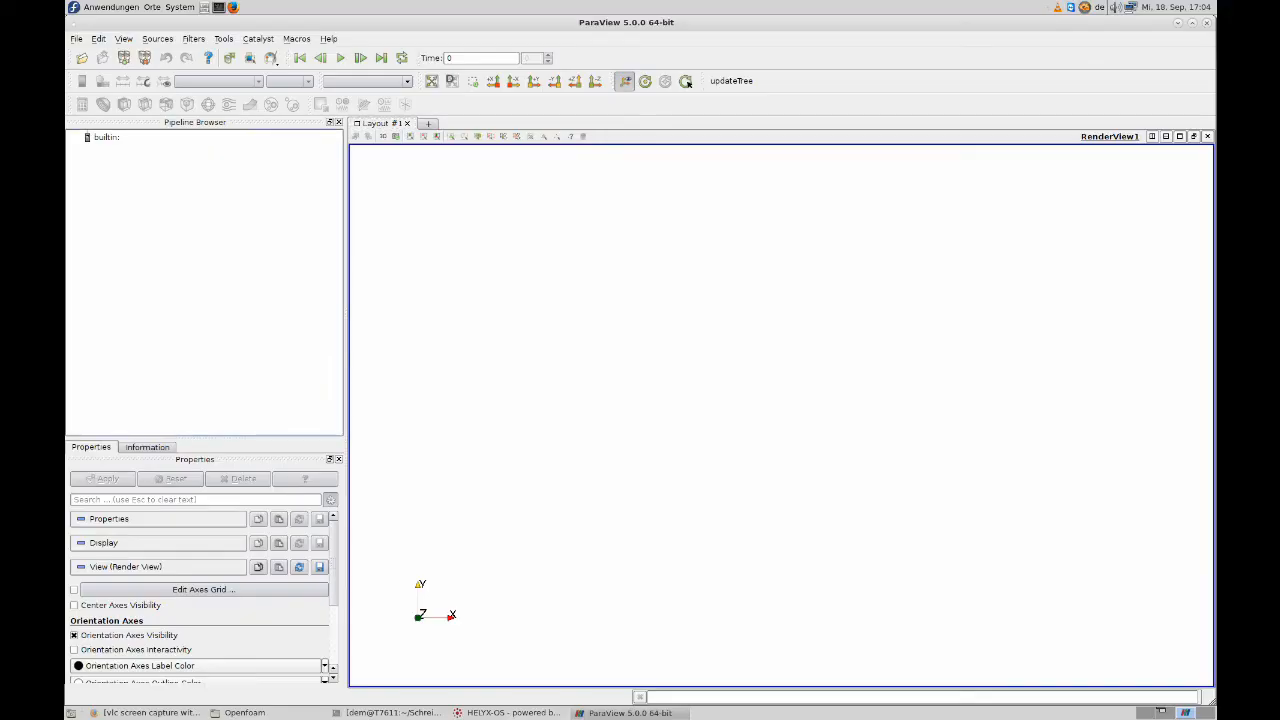
# - Load pipeSimulation.foam from the pipeSimulation folder as a Decomposed Case and apply
pyautogui.click(82, 57)
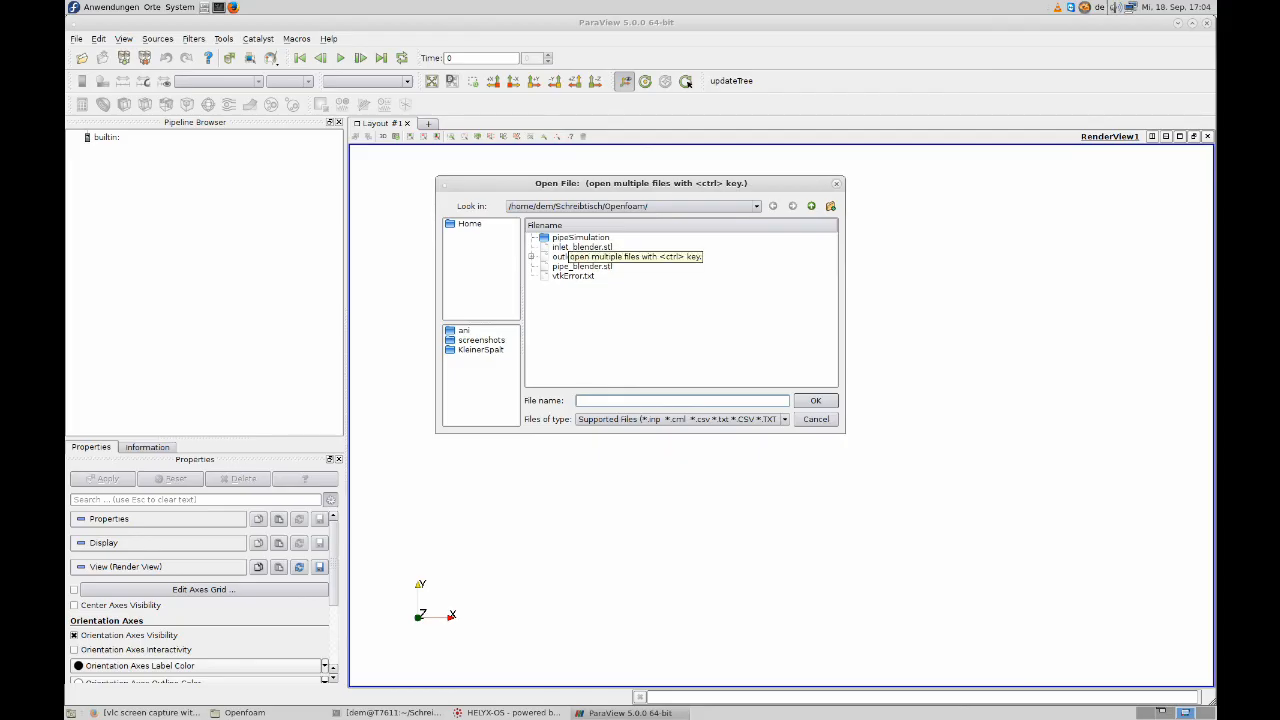
pyautogui.doubleClick(581, 237)
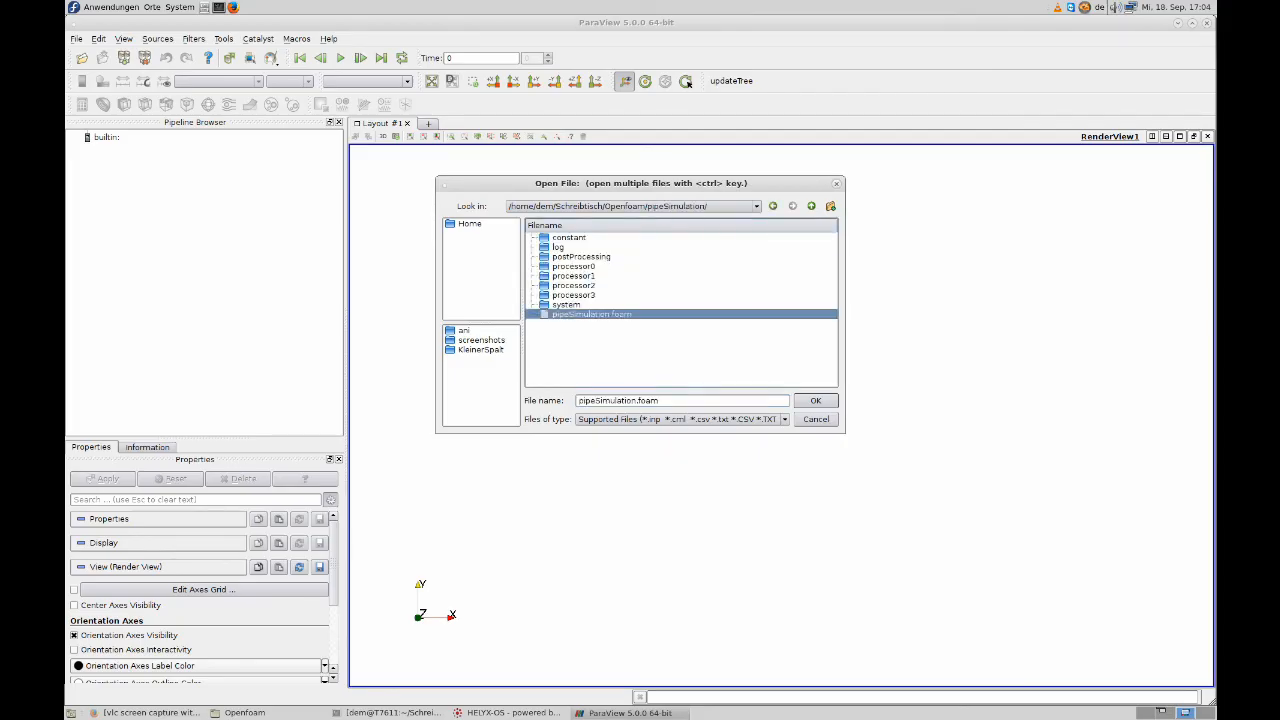
pyautogui.click(815, 400)
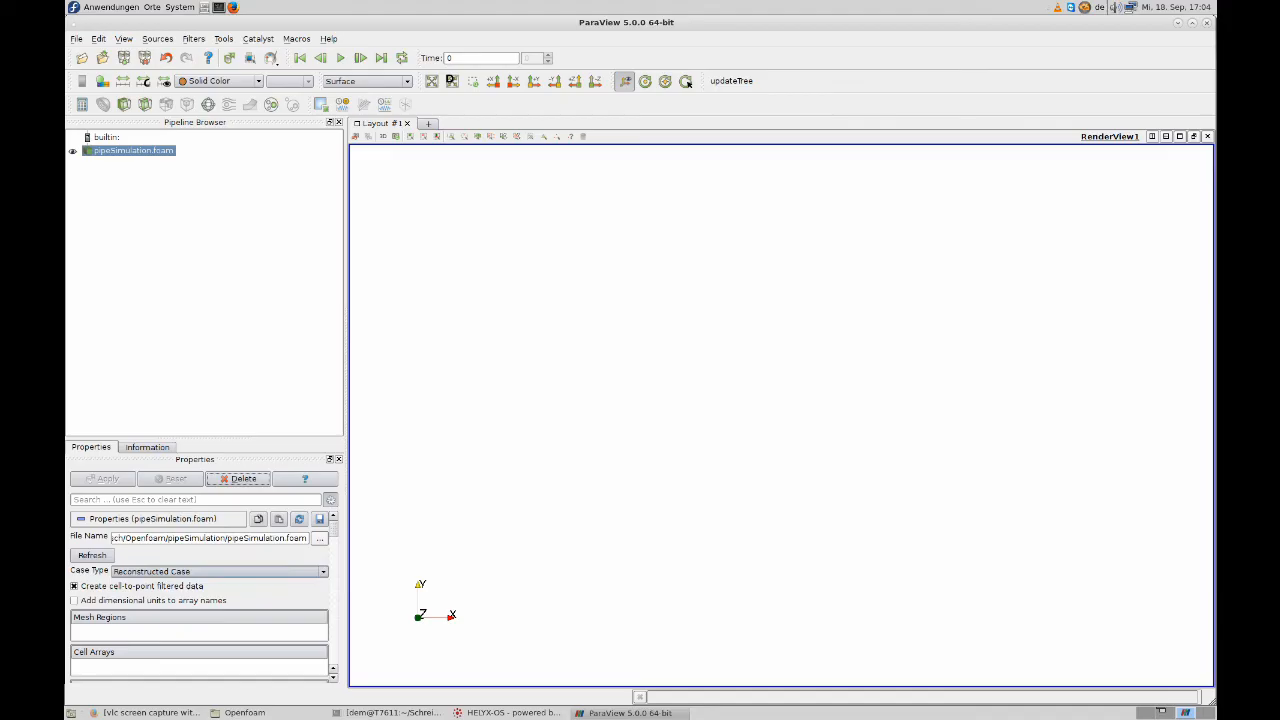
pyautogui.click(217, 571)
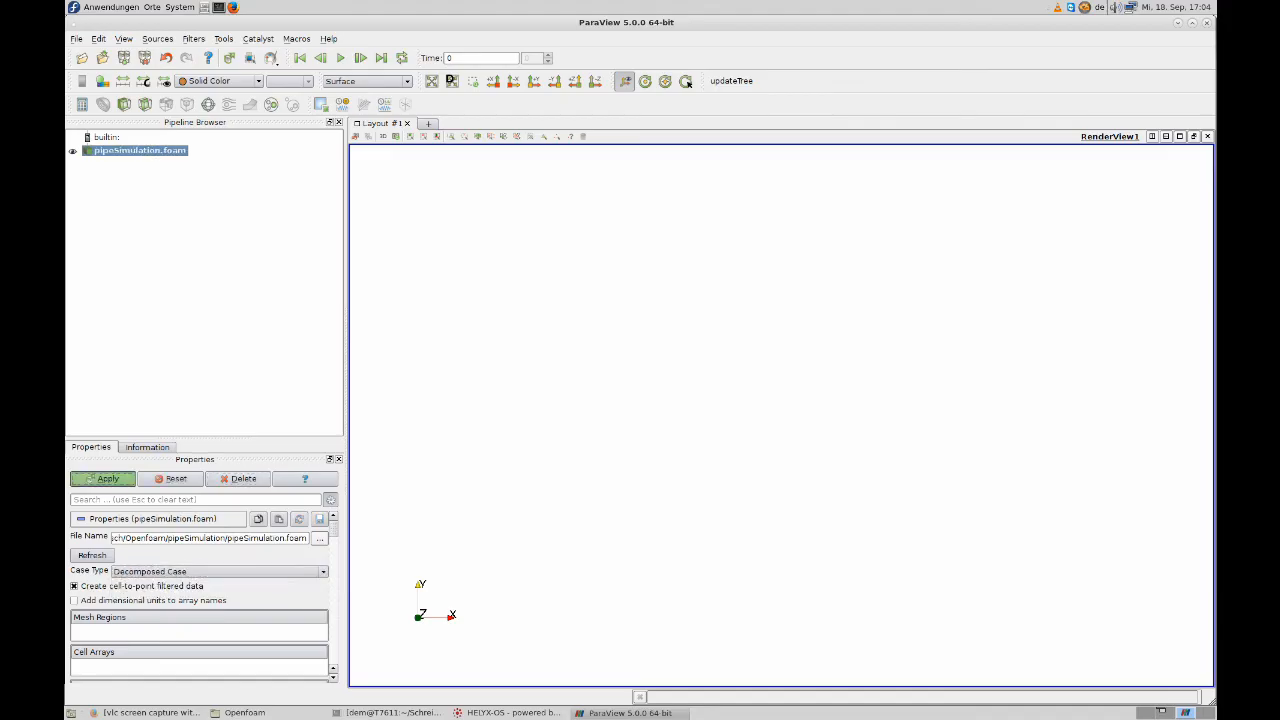
pyautogui.click(102, 478)
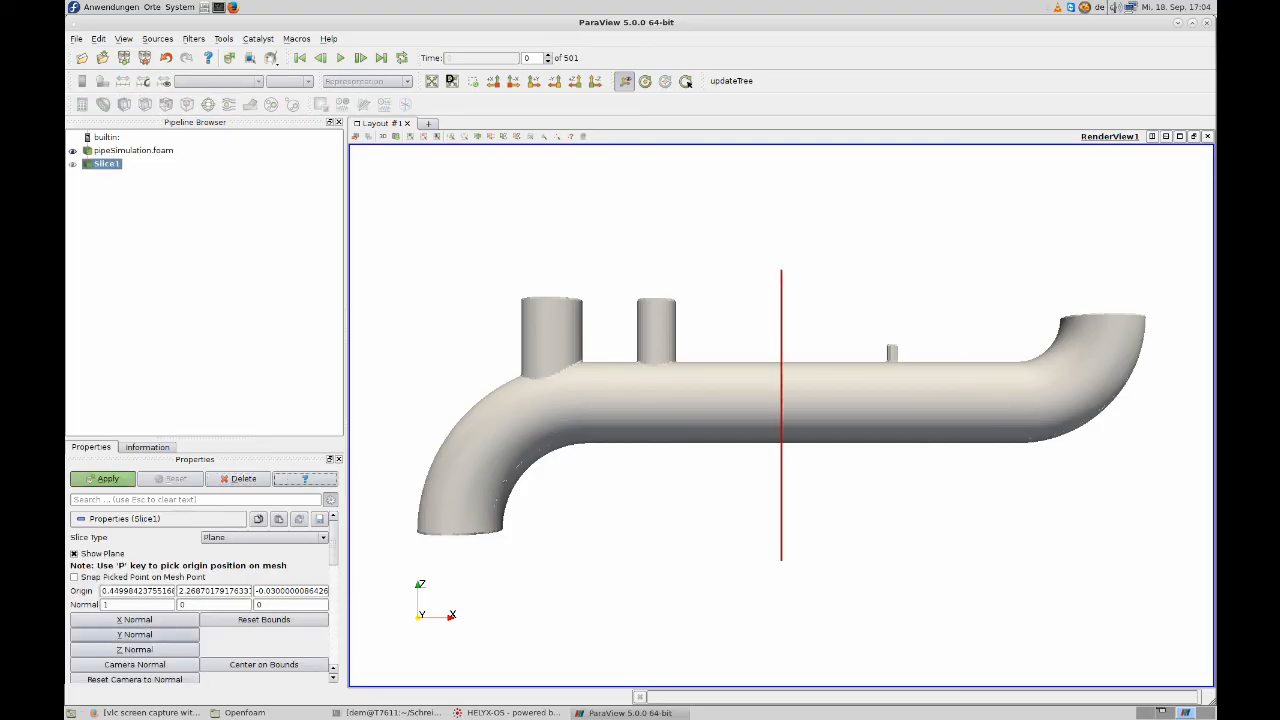
# - Apply Slice1 on a Y-normal plane coloured by U Magnitude and begin editing its colour map
pyautogui.click(134, 634)
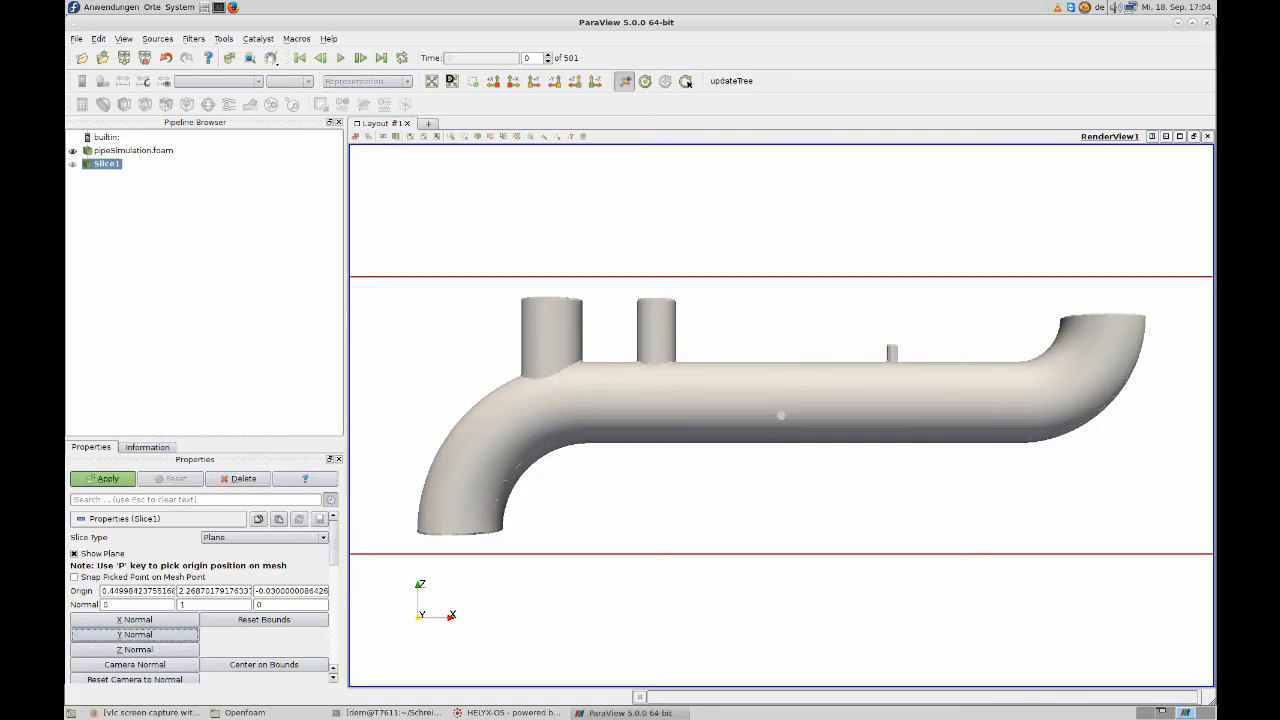
pyautogui.click(102, 478)
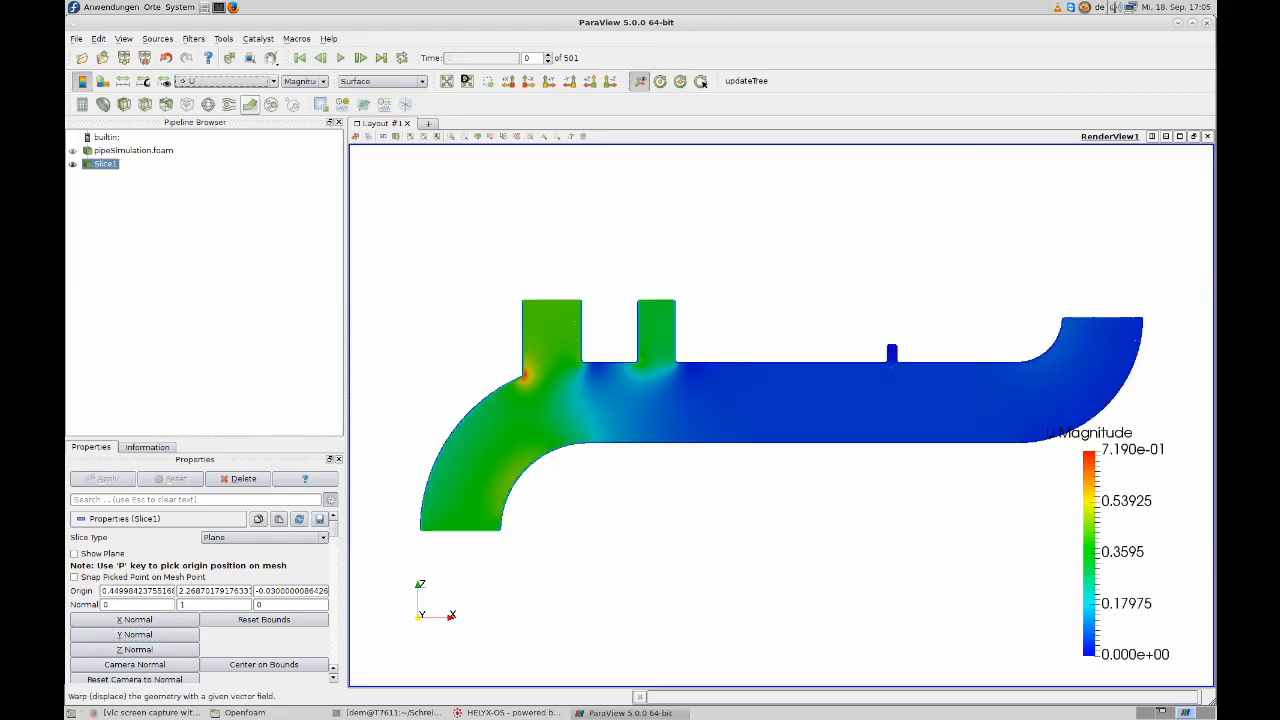
pyautogui.moveTo(320, 57)
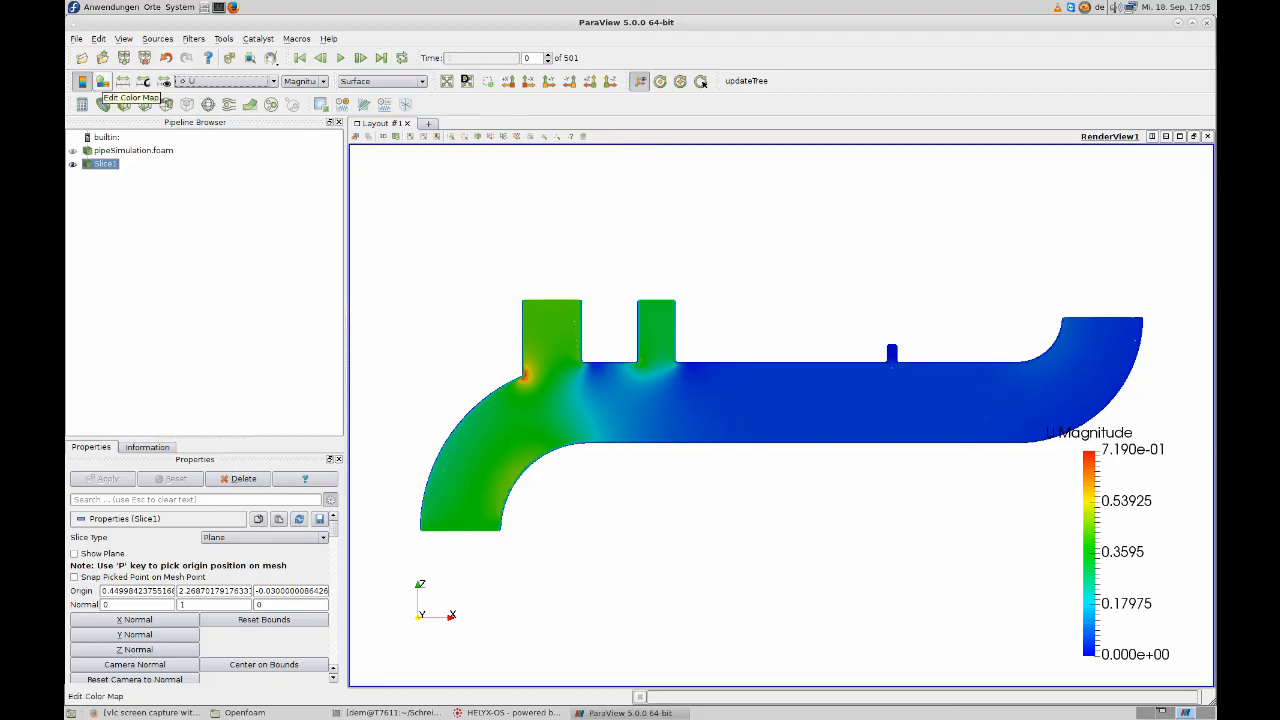
pyautogui.click(144, 81)
pyautogui.write('U [m/s]')
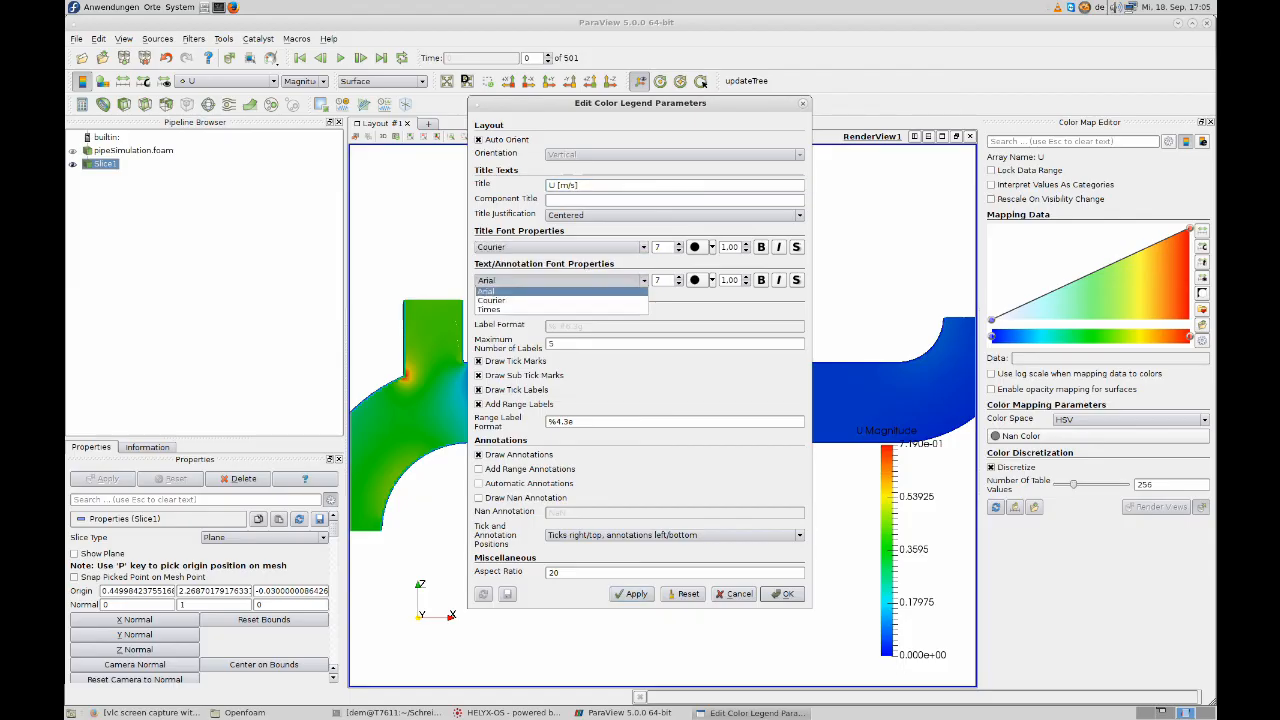
# - Give the legend title U [m/s], Courier fonts and custom %-#6.2f / %4.2f two-decimal labels
pyautogui.click(491, 300)
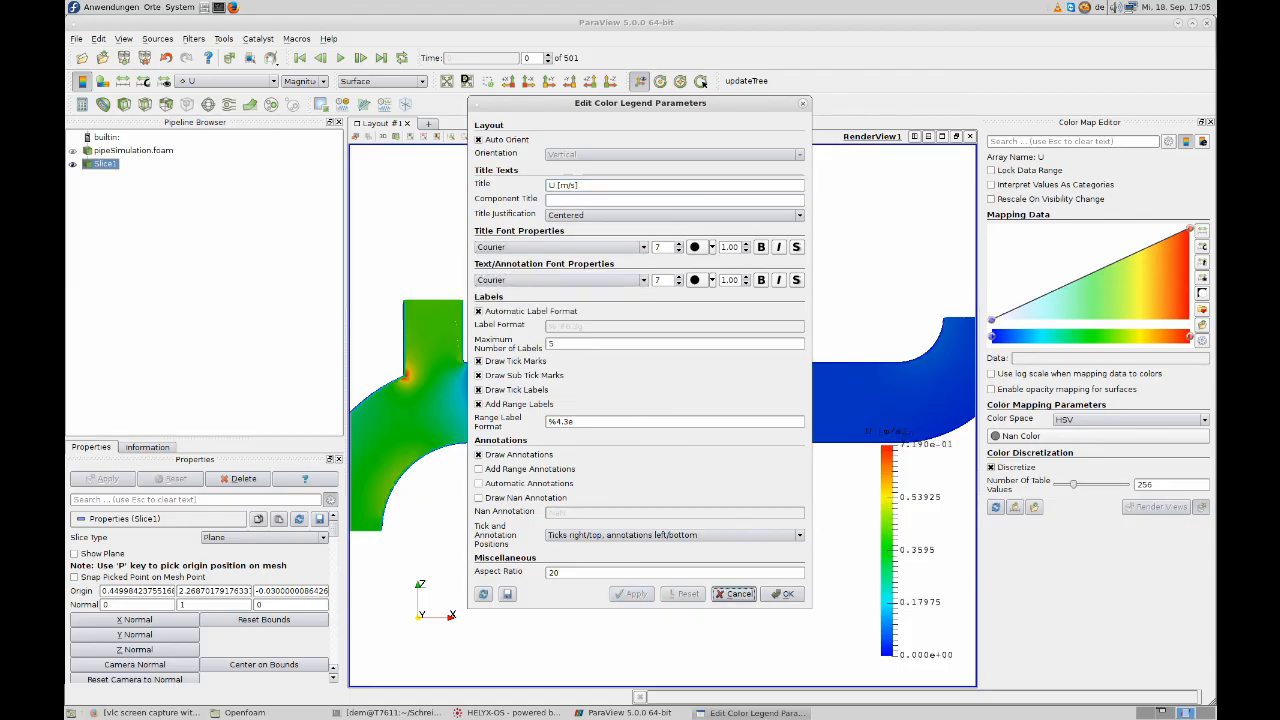
pyautogui.click(478, 311)
pyautogui.write('2f')
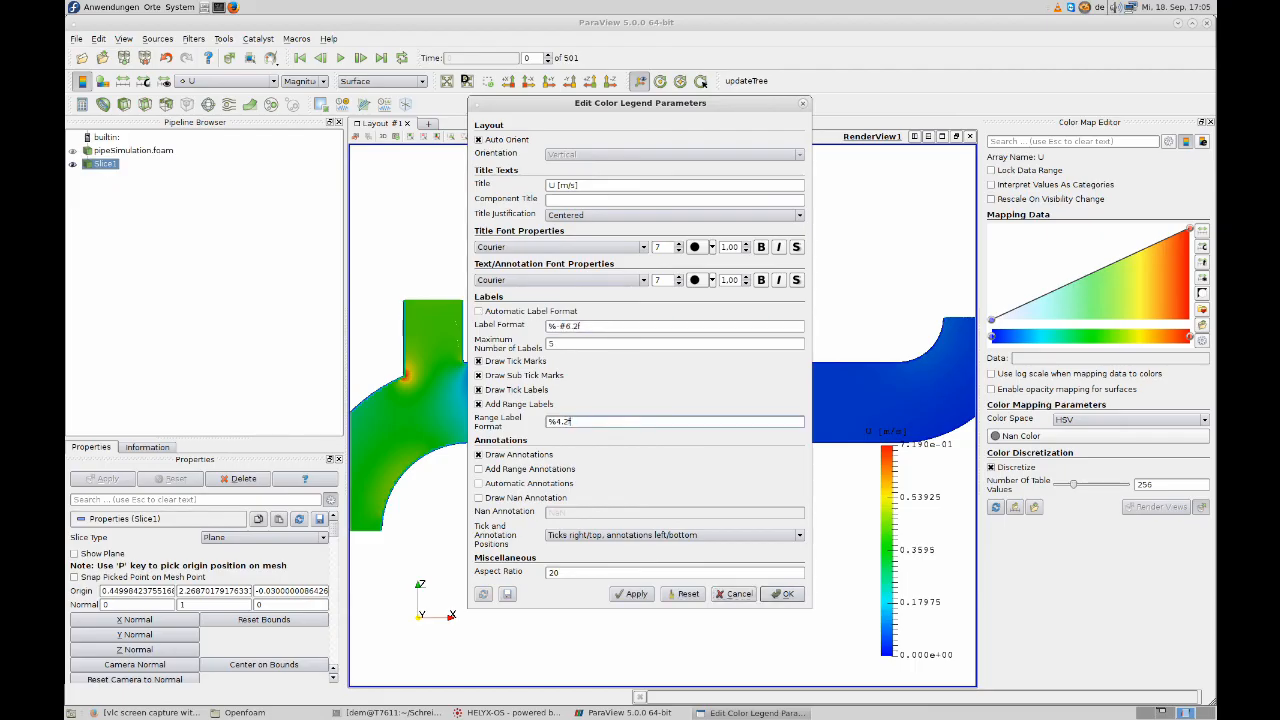
pyautogui.click(784, 593)
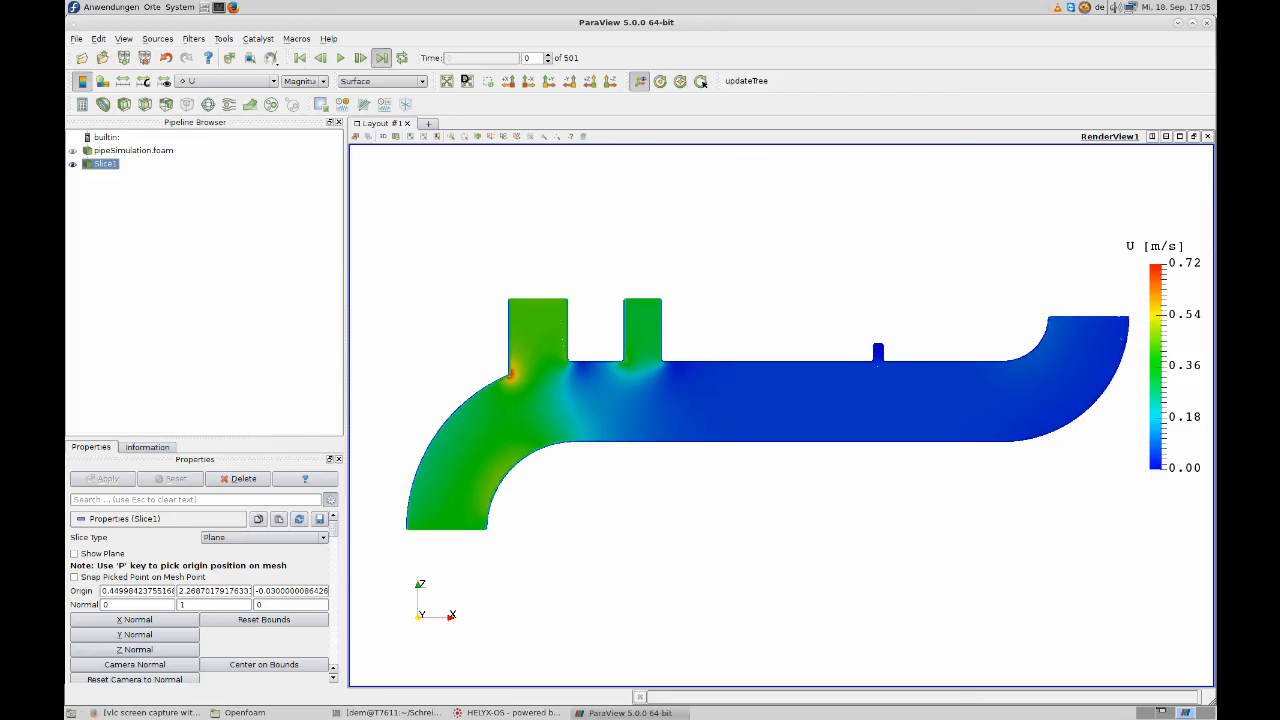
# - Jump to the last time step and rescale velocity colours to its 0.00–0.48 range
pyautogui.click(381, 57)
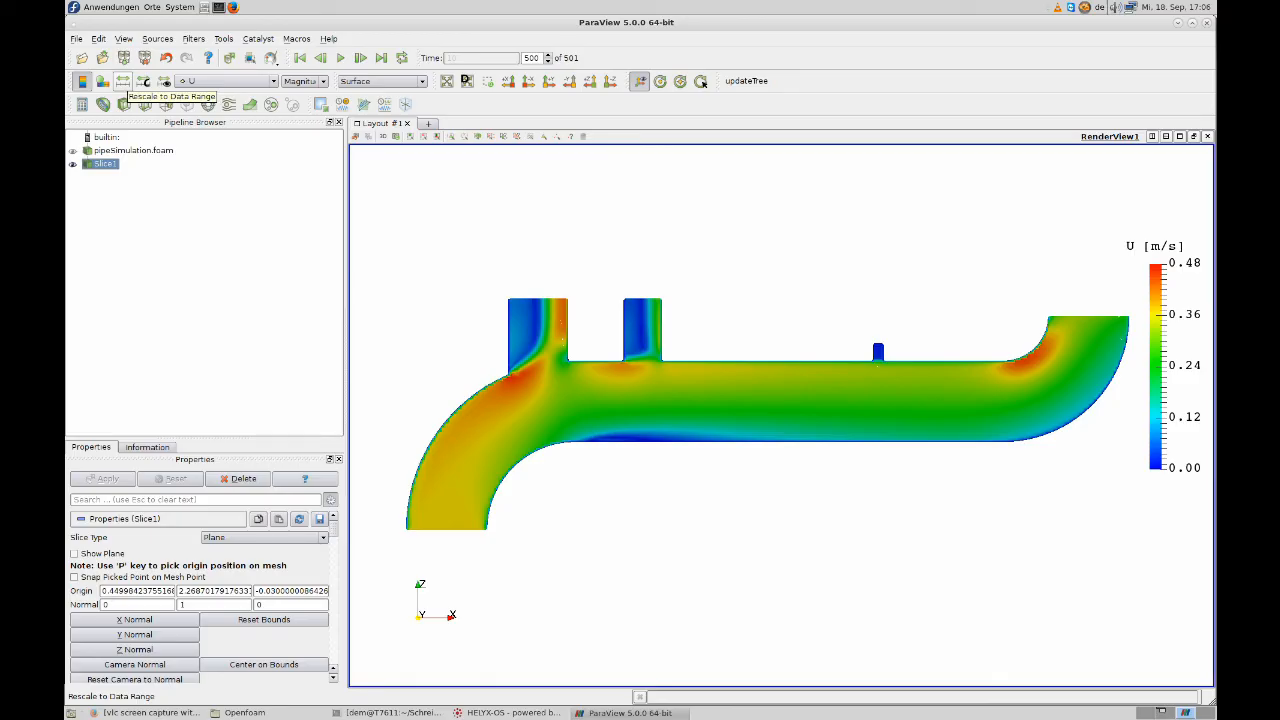
pyautogui.click(76, 38)
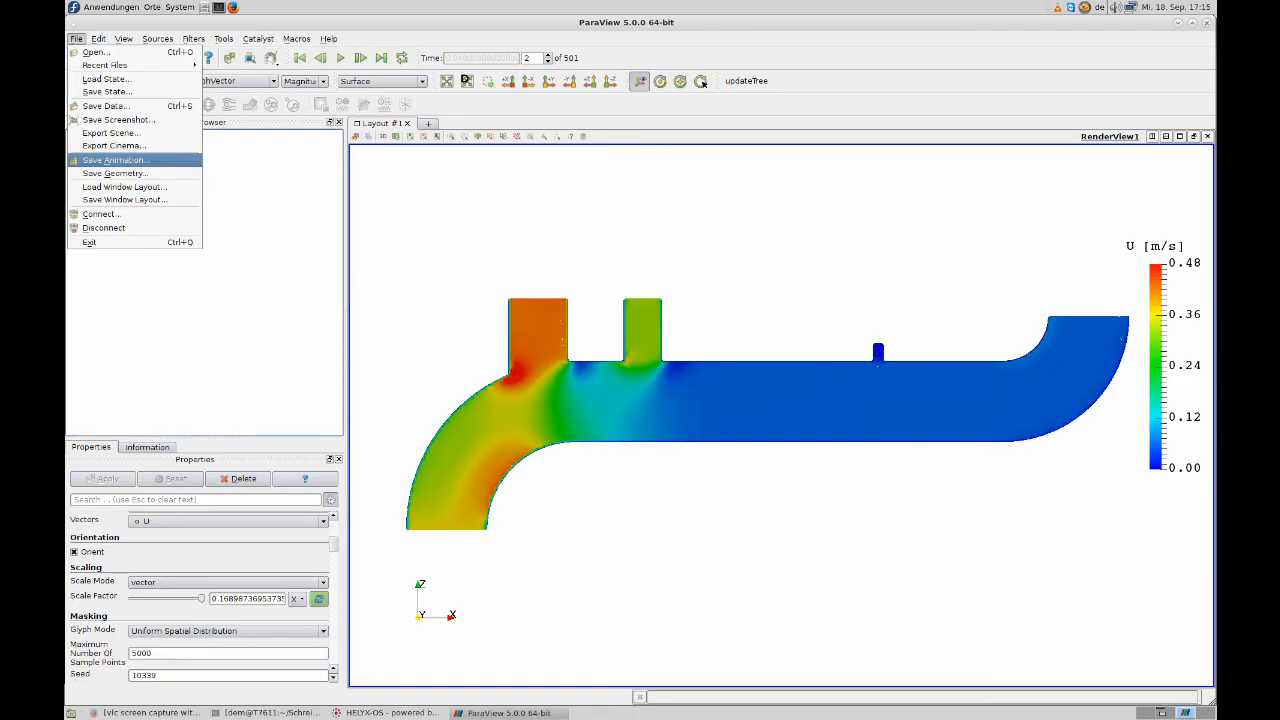
# - Start Save Animation, confirm its settings and reach the output file dialog in pipeSimulation
pyautogui.click(113, 160)
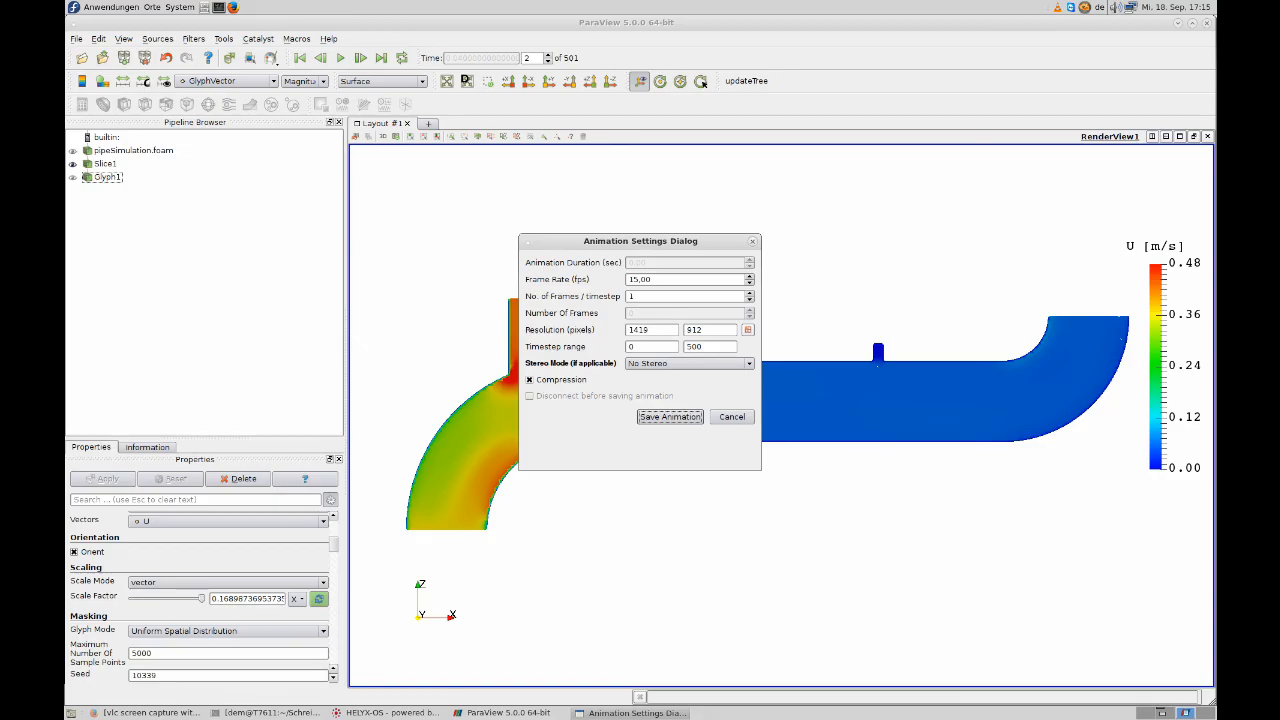
pyautogui.click(669, 417)
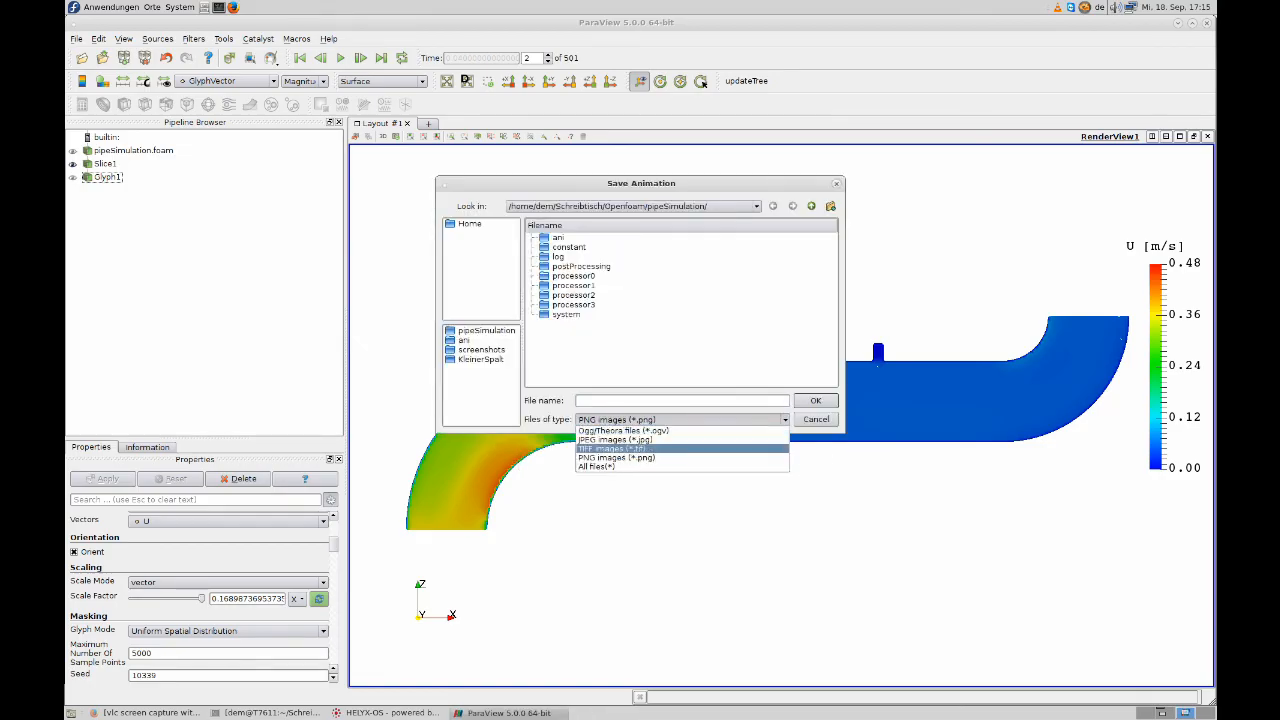